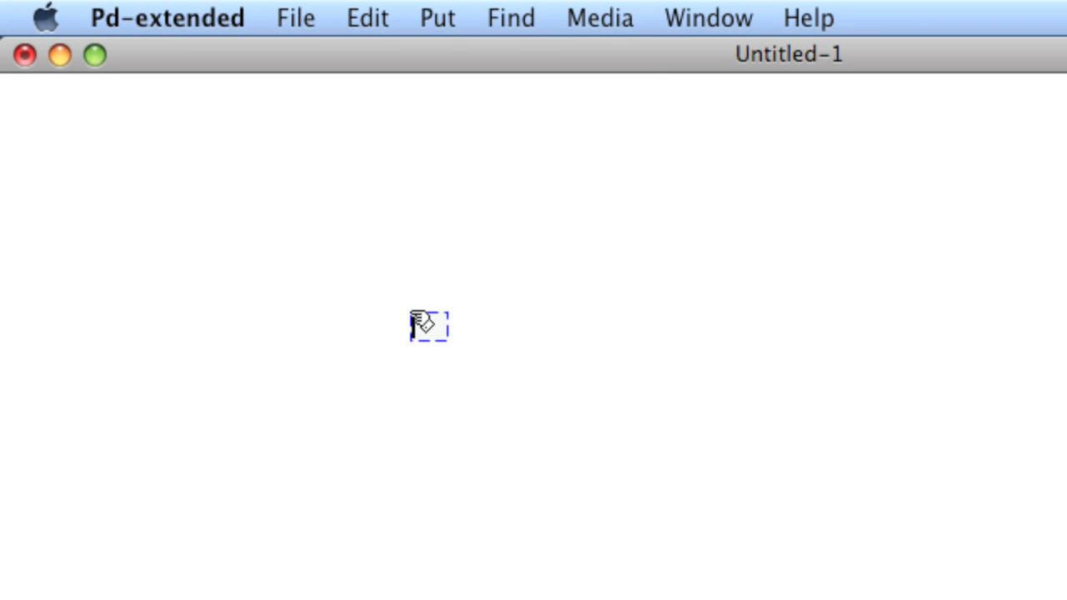
# Build a bang → random 100 → number box chain and wire it together
pyautogui.write('random')
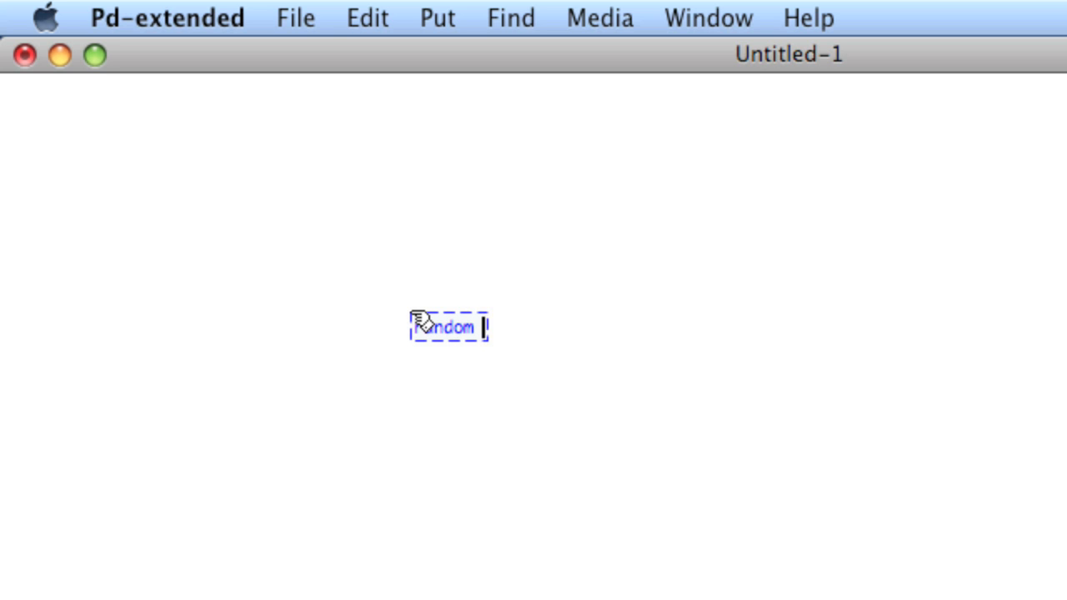
pyautogui.write('100')
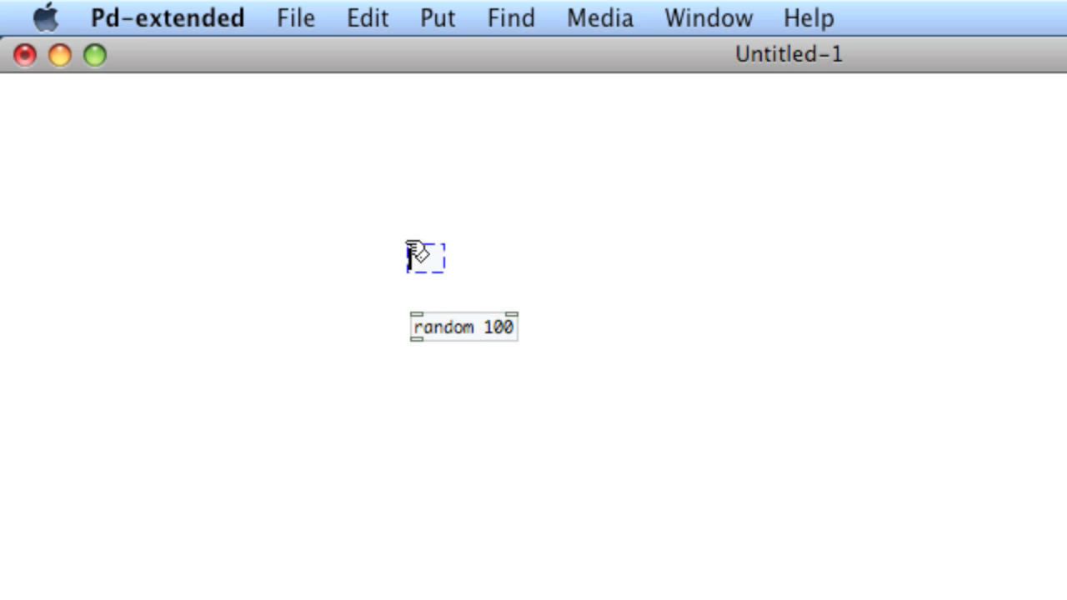
pyautogui.write('bng')
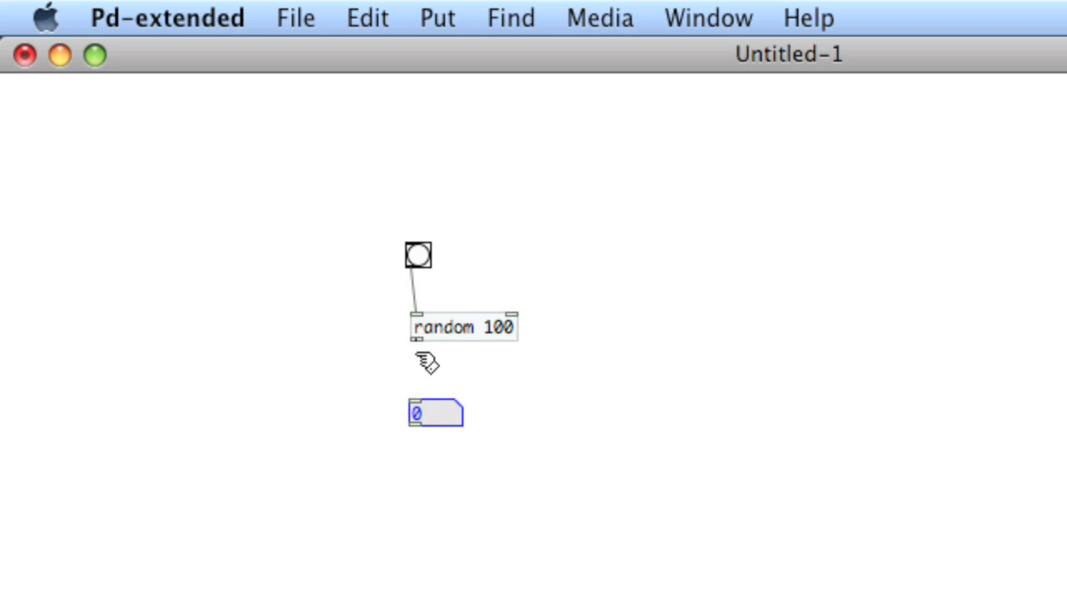
pyautogui.moveTo(417, 340); pyautogui.dragTo(417, 402)
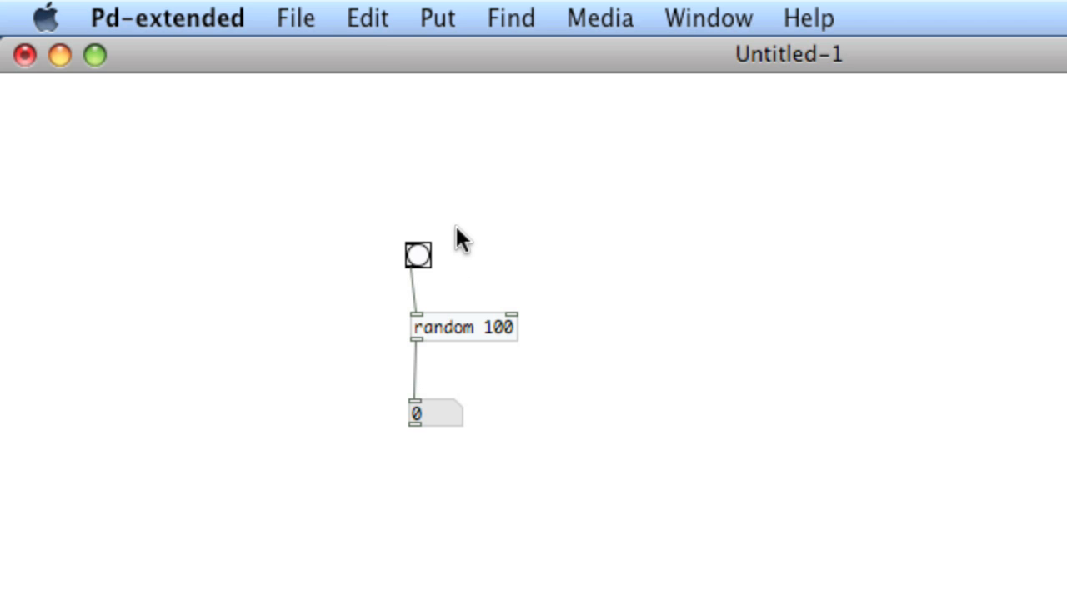
# Fire the bang twice to produce fresh random values such as 18
pyautogui.click(418, 256)
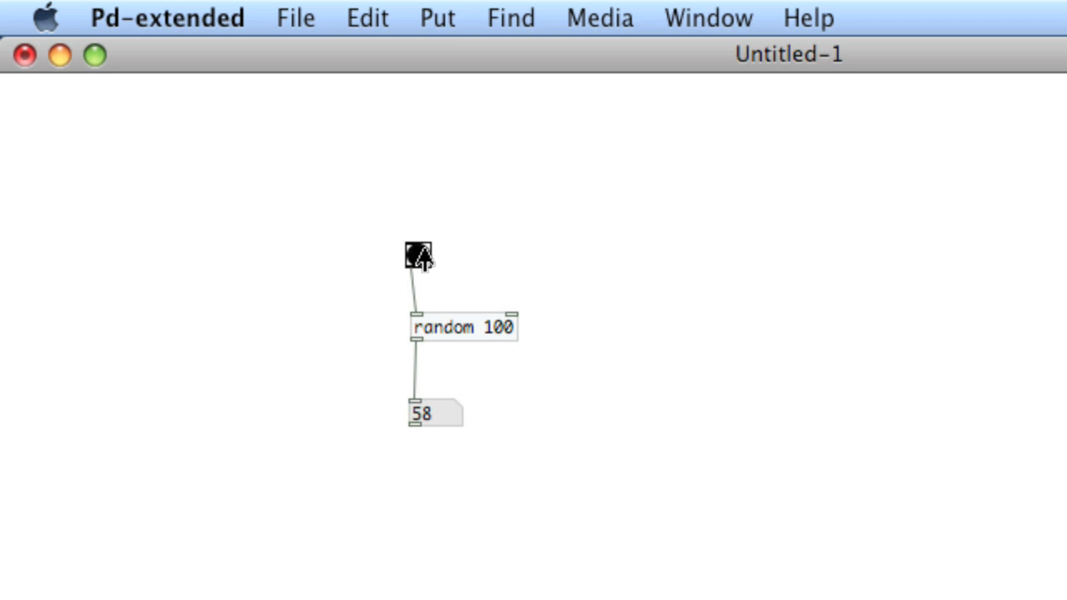
pyautogui.click(416, 256)
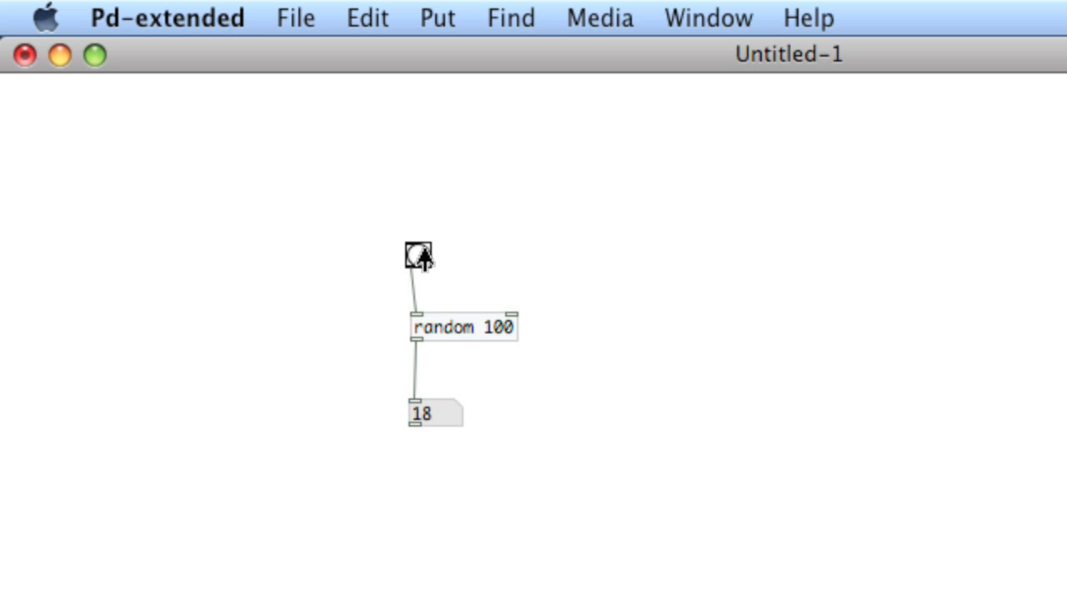
# Insert metro 100 between the toggle and random 100, then run it so the number box updates continuously
pyautogui.click(421, 413)
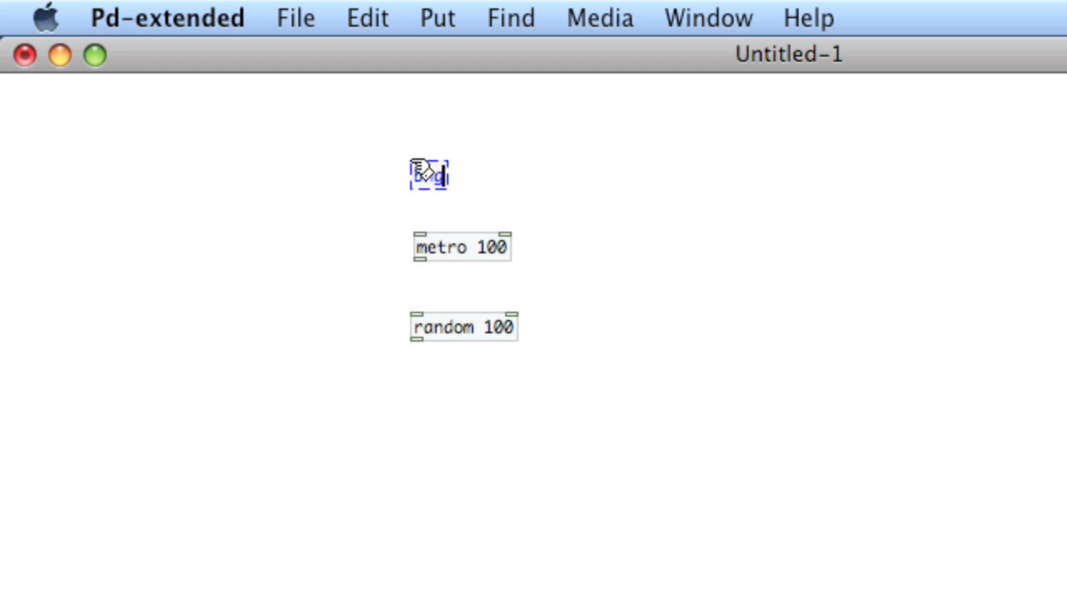
pyautogui.moveTo(423, 190); pyautogui.dragTo(421, 235)
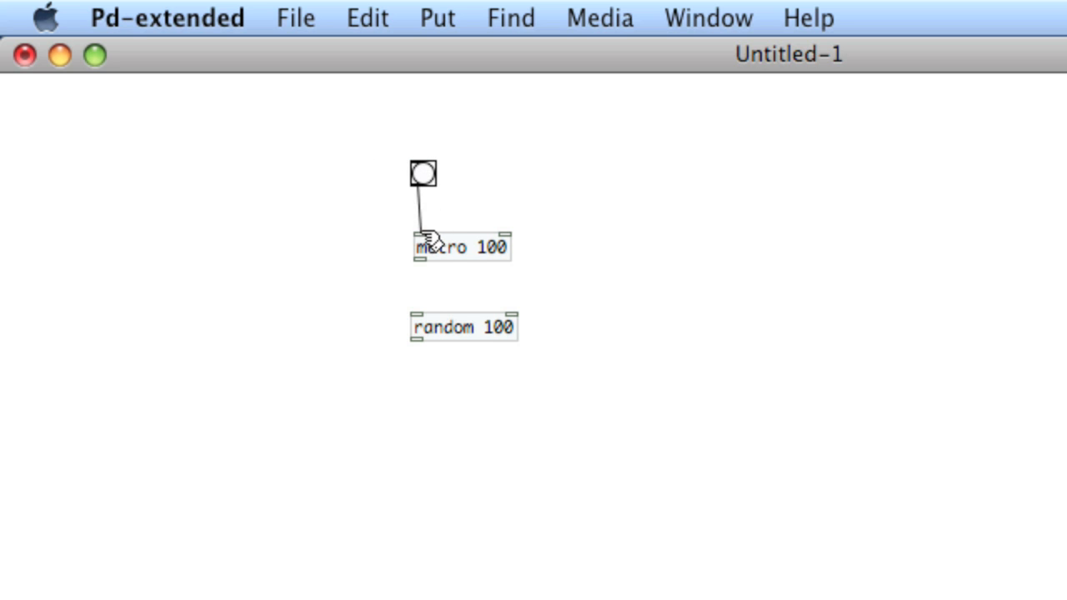
pyautogui.moveTo(415, 262); pyautogui.dragTo(412, 317)
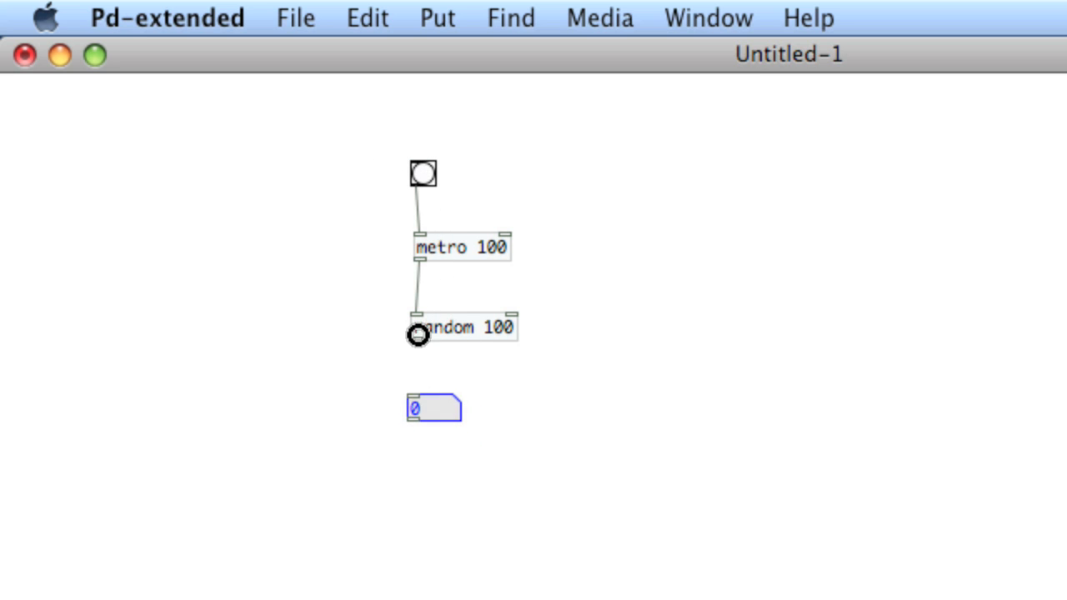
pyautogui.click(422, 173)
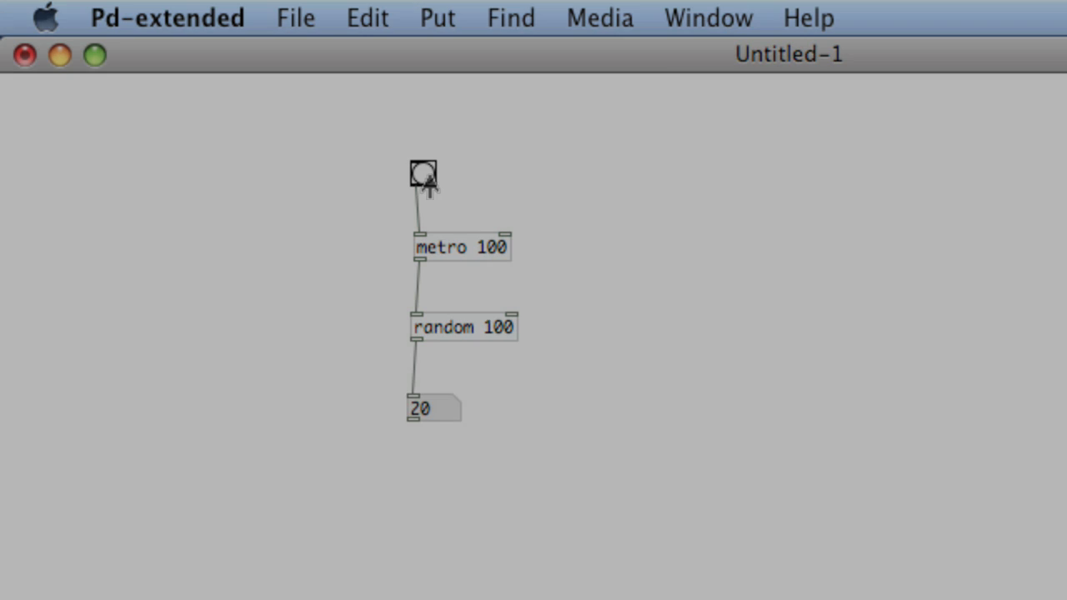
pyautogui.click(422, 175)
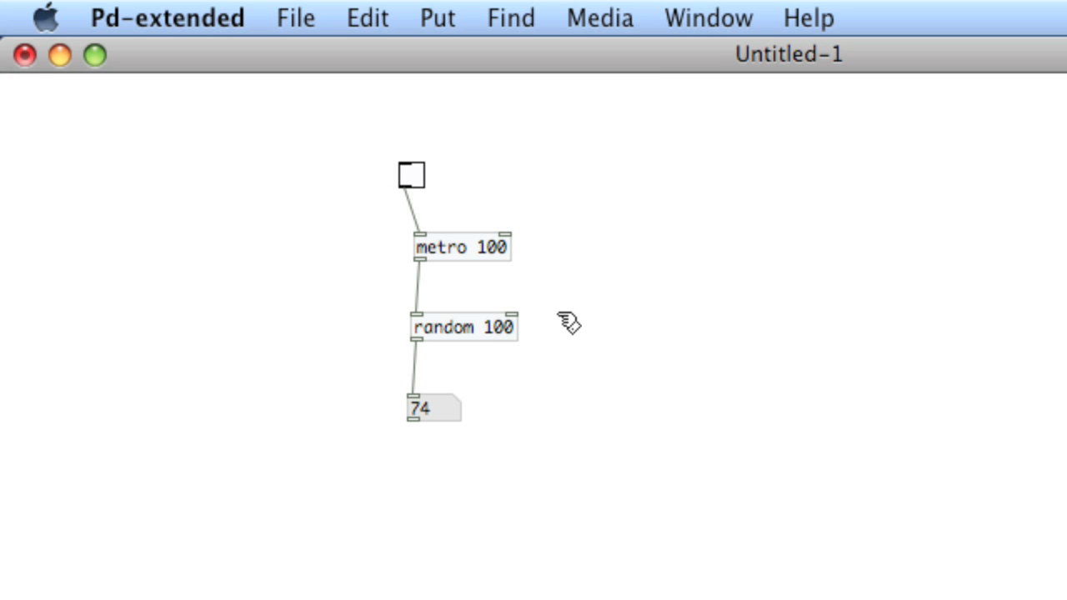
pyautogui.moveTo(573, 295)
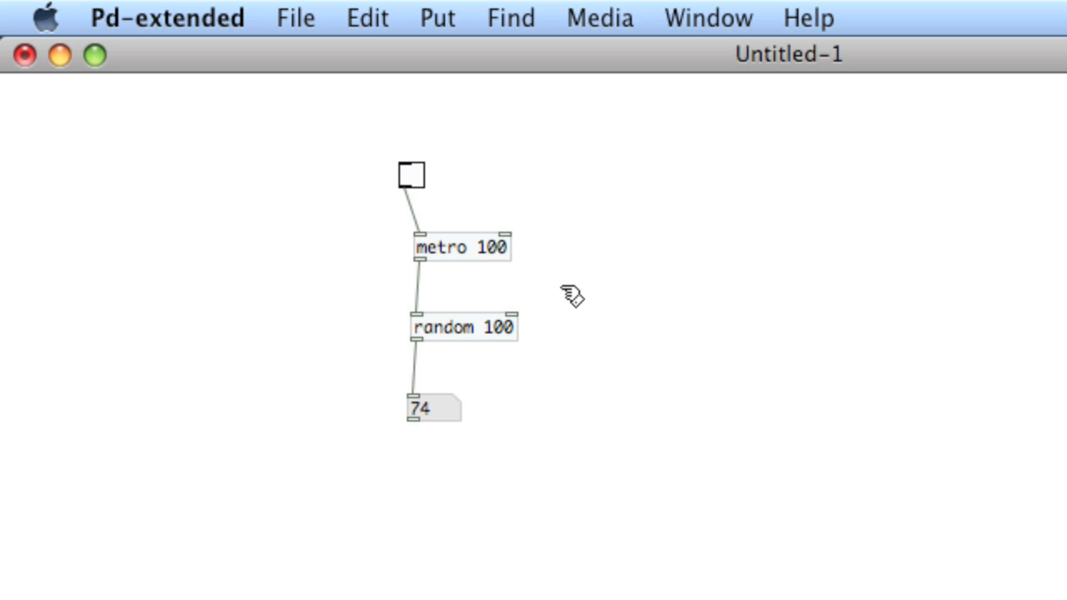
pyautogui.moveTo(573, 292)
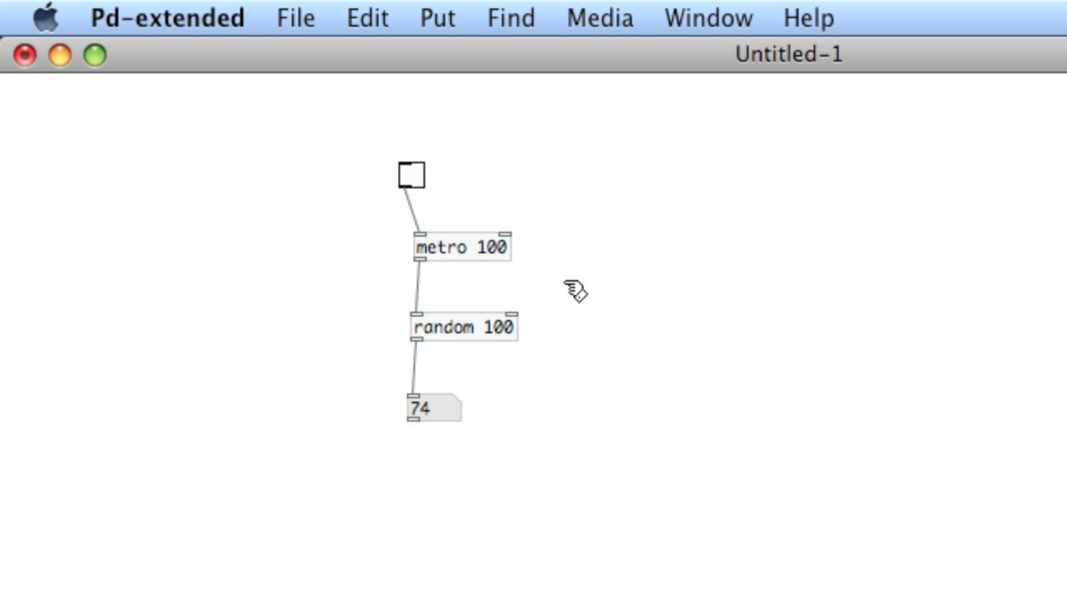
pyautogui.moveTo(573, 273)
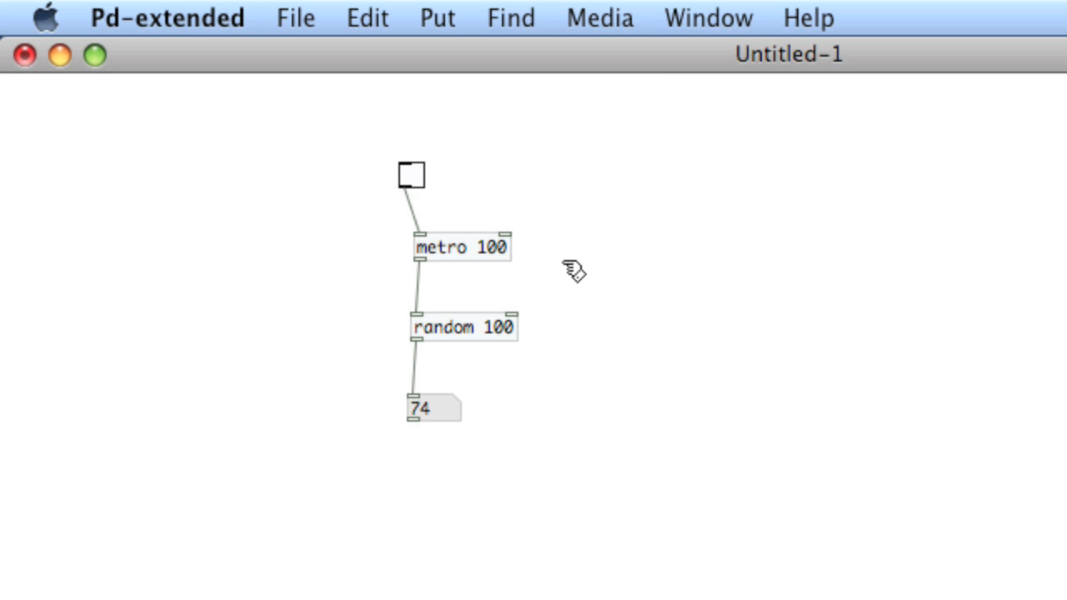
# Add a 'seed 17' message into random 100's inlet and run the metro, stopping at 49
pyautogui.click(575, 271)
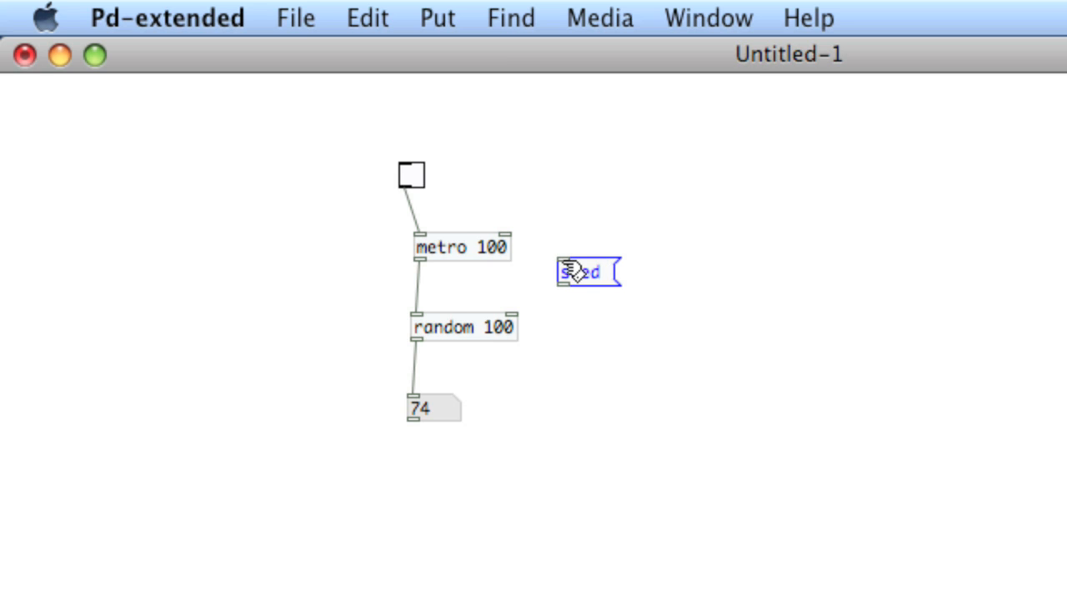
pyautogui.write('seed')
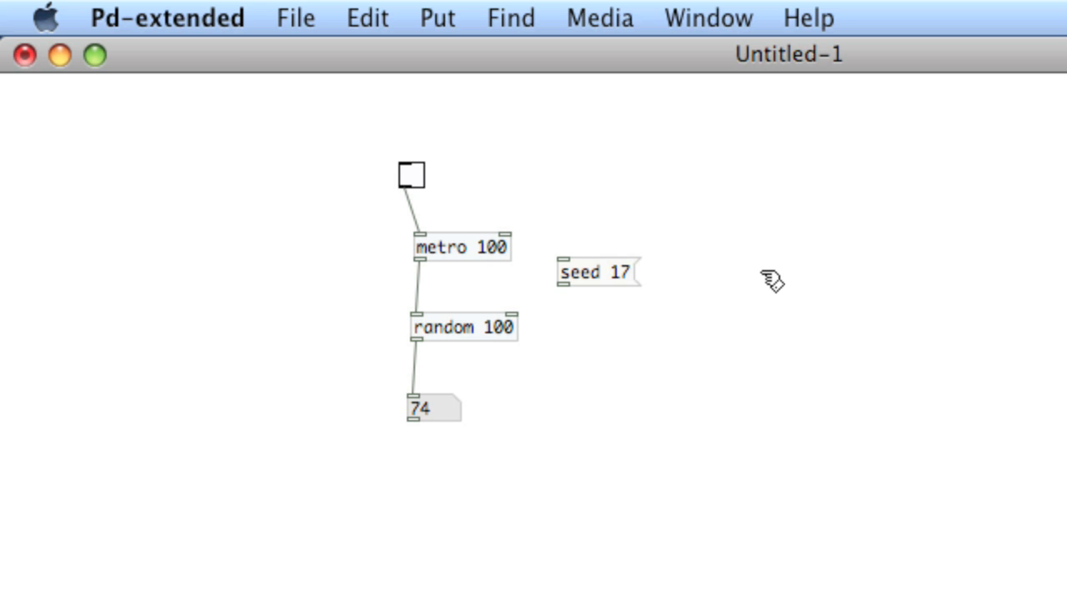
pyautogui.moveTo(562, 288); pyautogui.dragTo(417, 315)
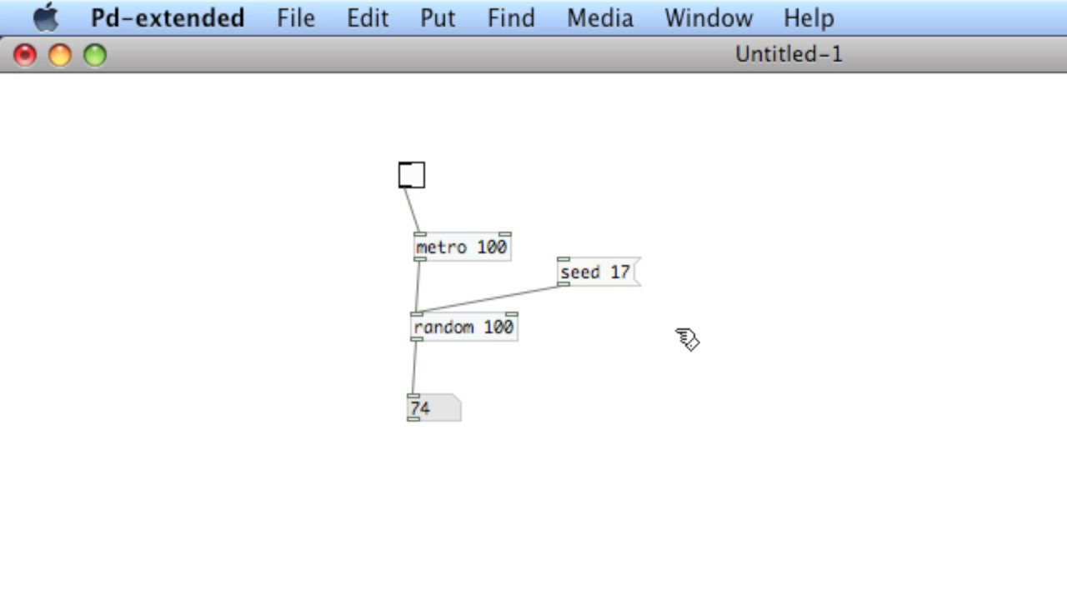
pyautogui.moveTo(602, 274)
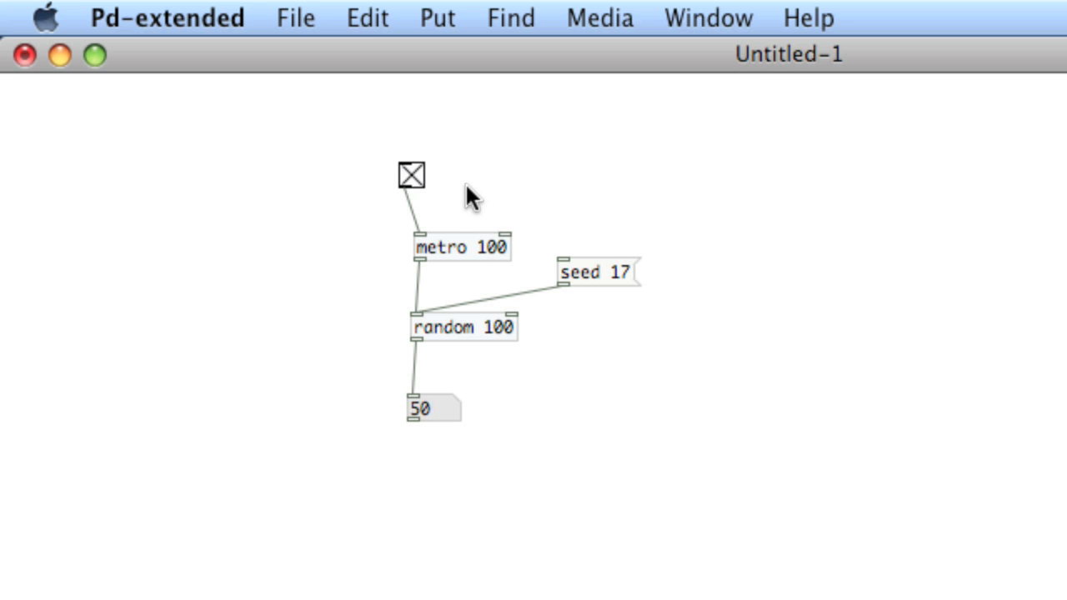
pyautogui.click(410, 175)
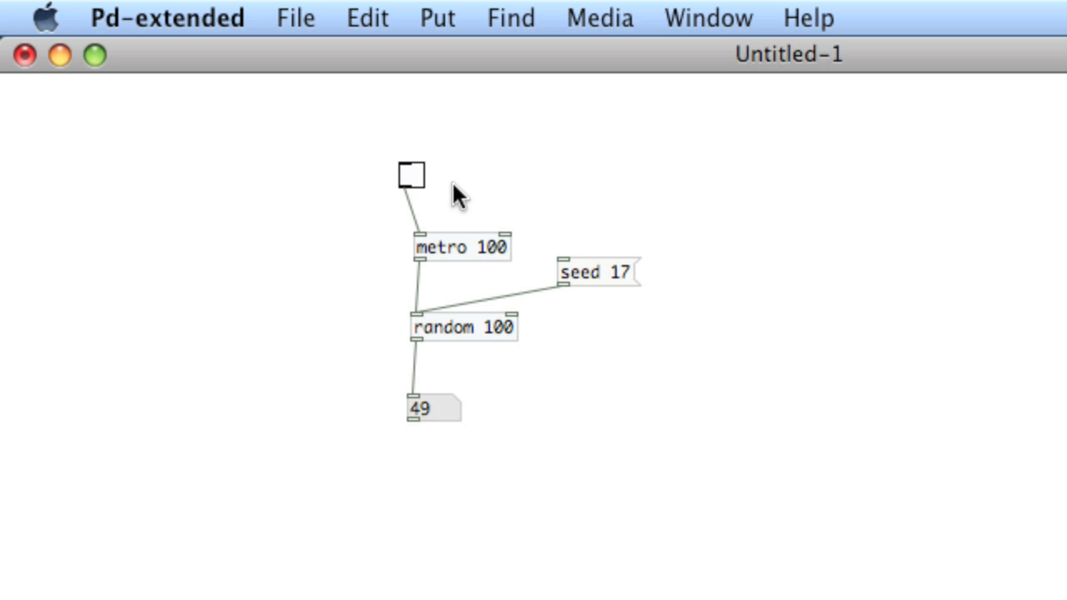
pyautogui.moveTo(651, 315)
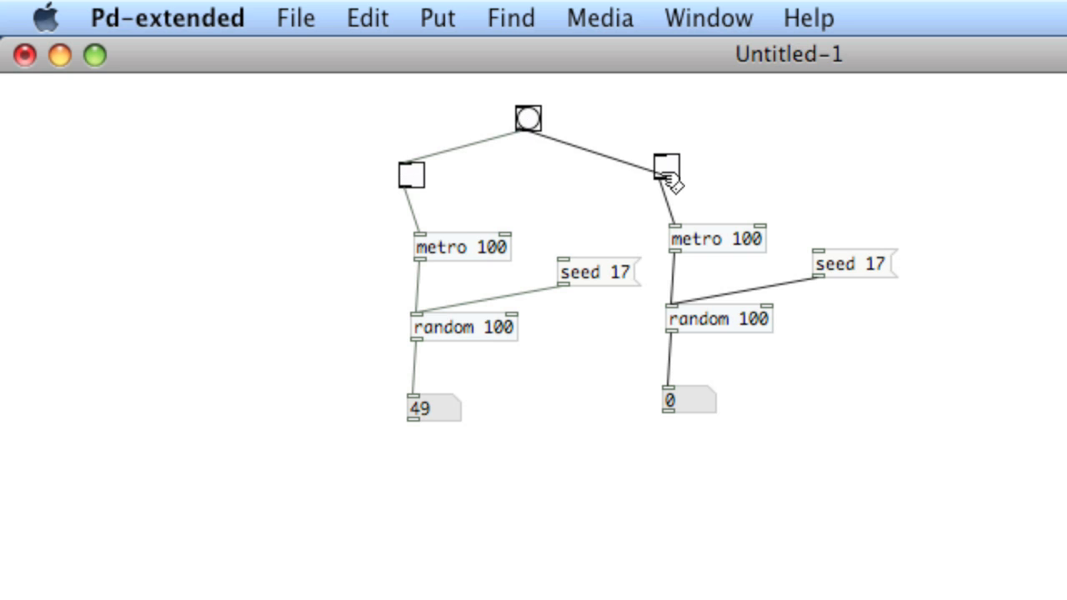
# Set both duplicated chains' metros to 1000 and switch the second chain on
pyautogui.click(527, 119)
pyautogui.write('0')
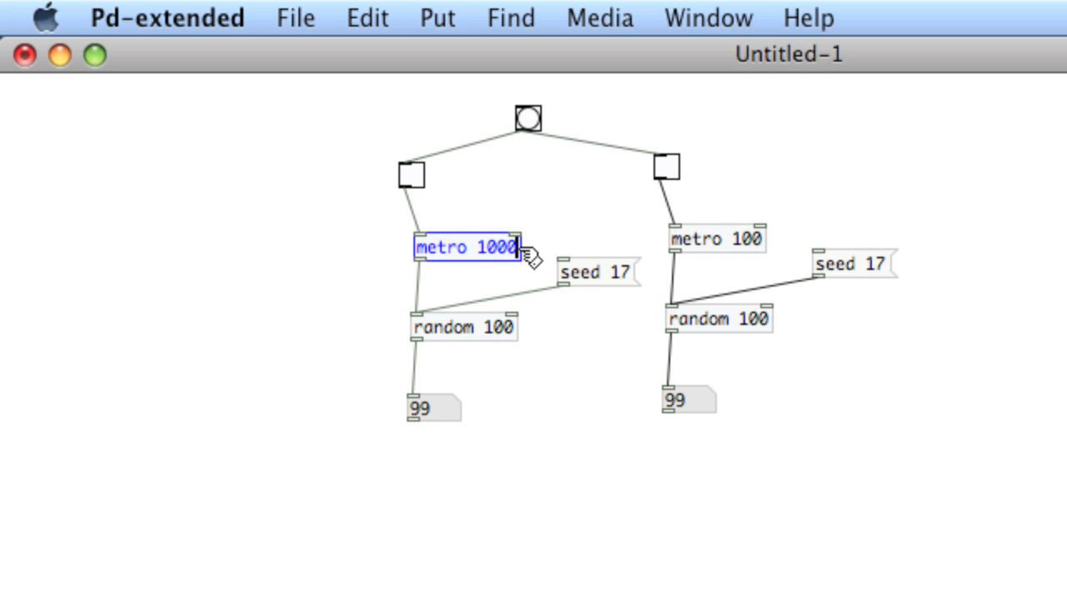
pyautogui.click(717, 239)
pyautogui.write('0')
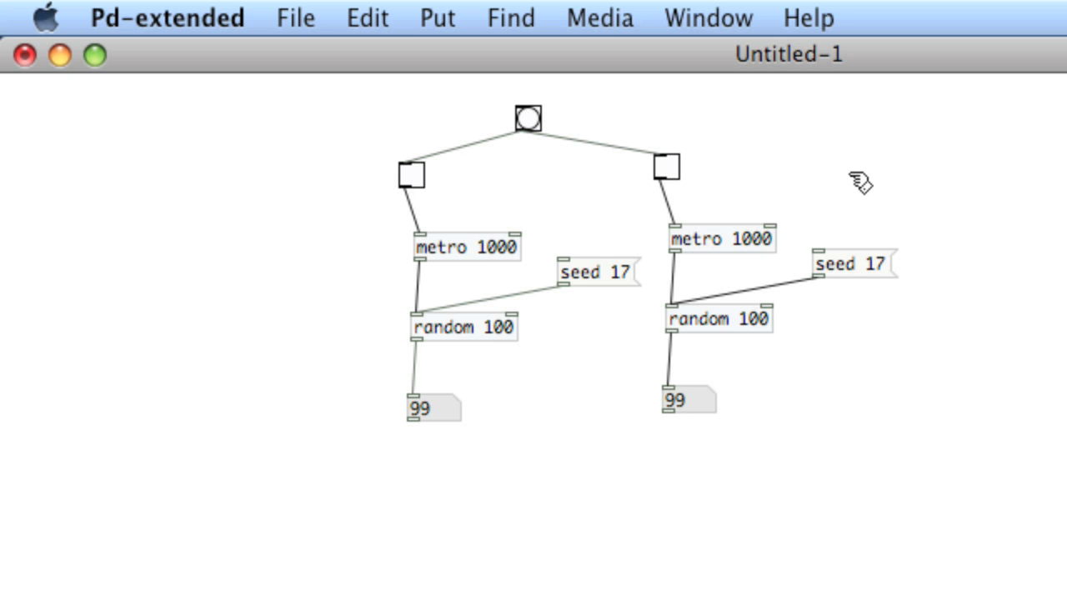
pyautogui.click(526, 120)
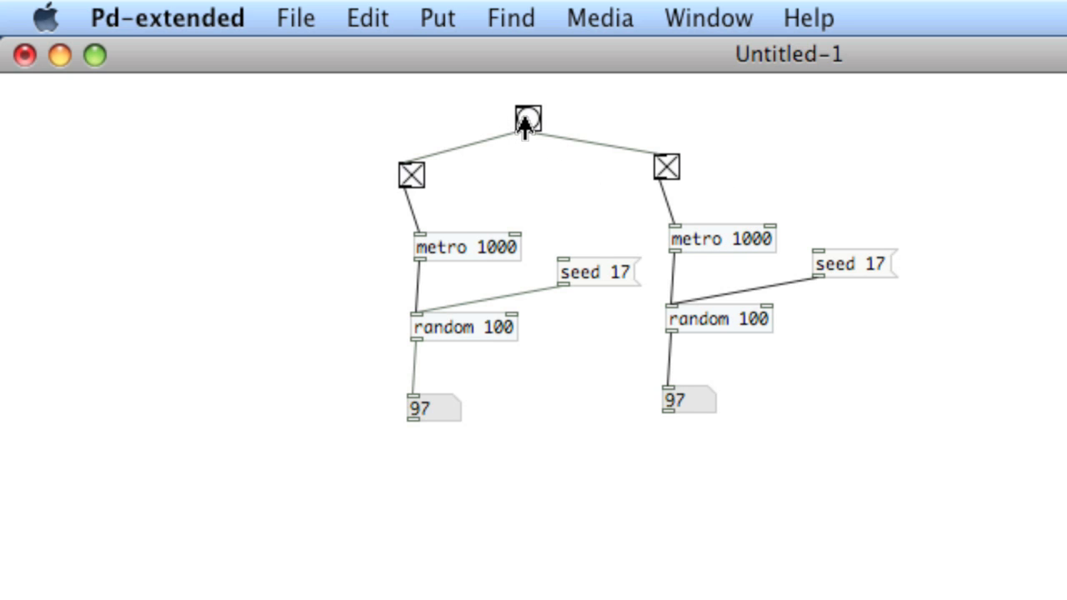
# Toggle both chains from the shared bang so their seeded outputs match at 16
pyautogui.click(525, 120)
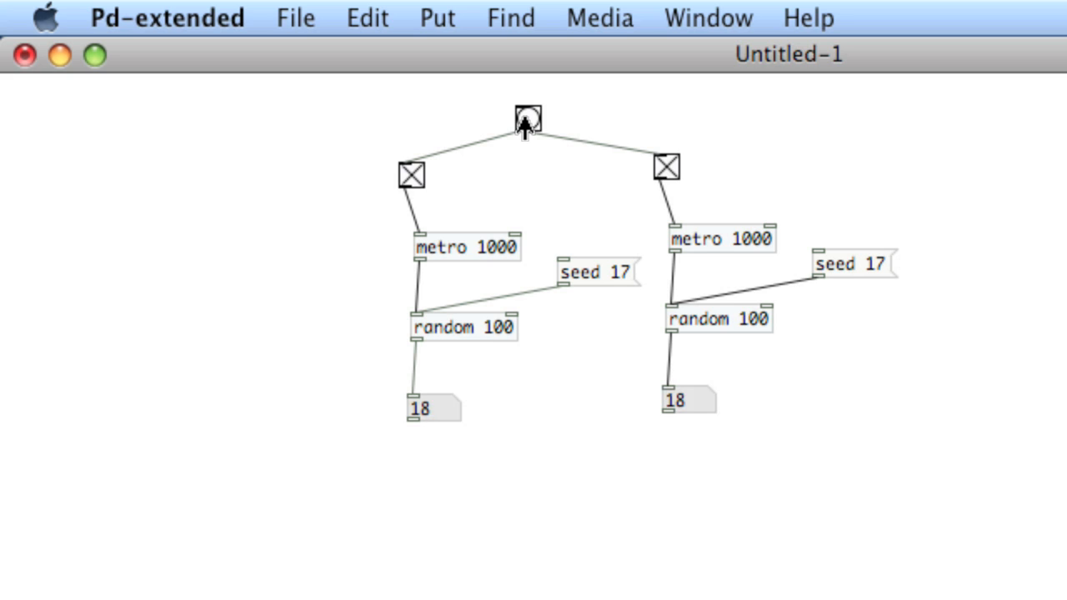
pyautogui.click(526, 119)
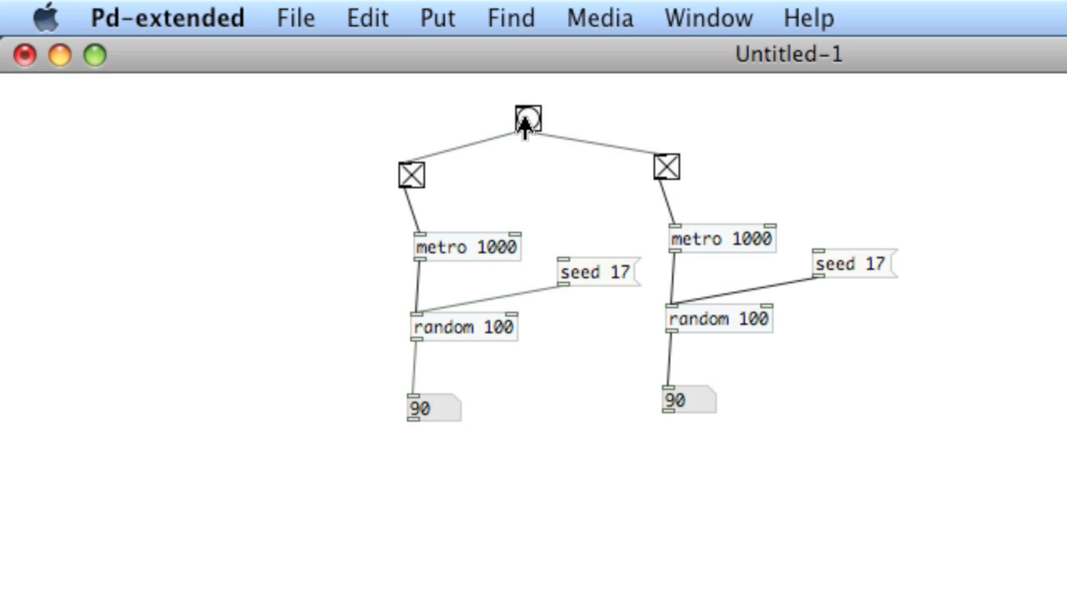
pyautogui.click(526, 117)
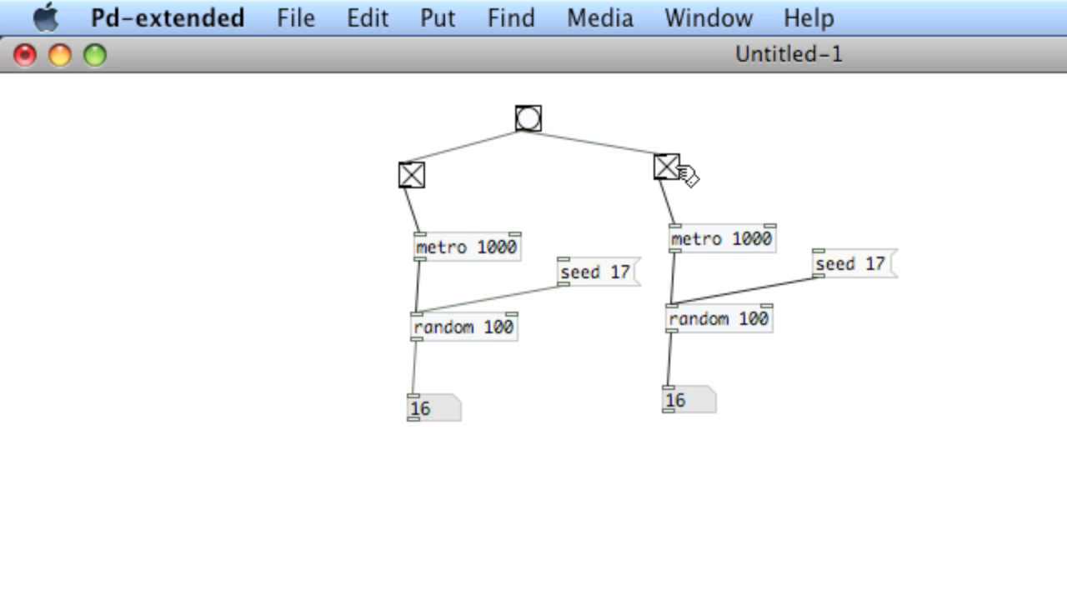
# Switch off the right chain's toggle before clearing the canvas for randomF 1
pyautogui.click(665, 172)
pyautogui.write('randomF 1')
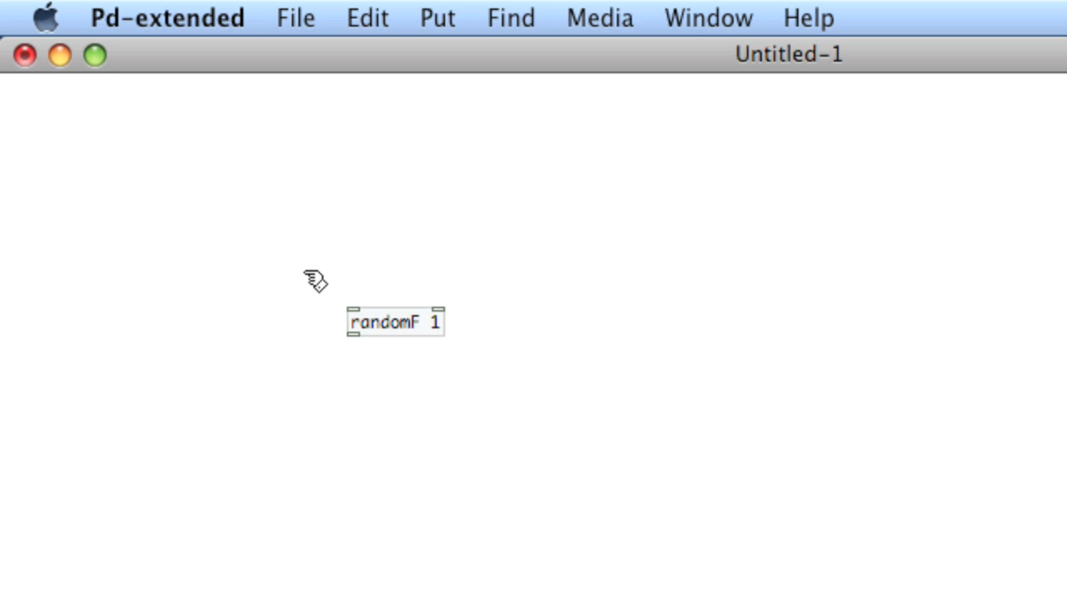
pyautogui.moveTo(371, 278)
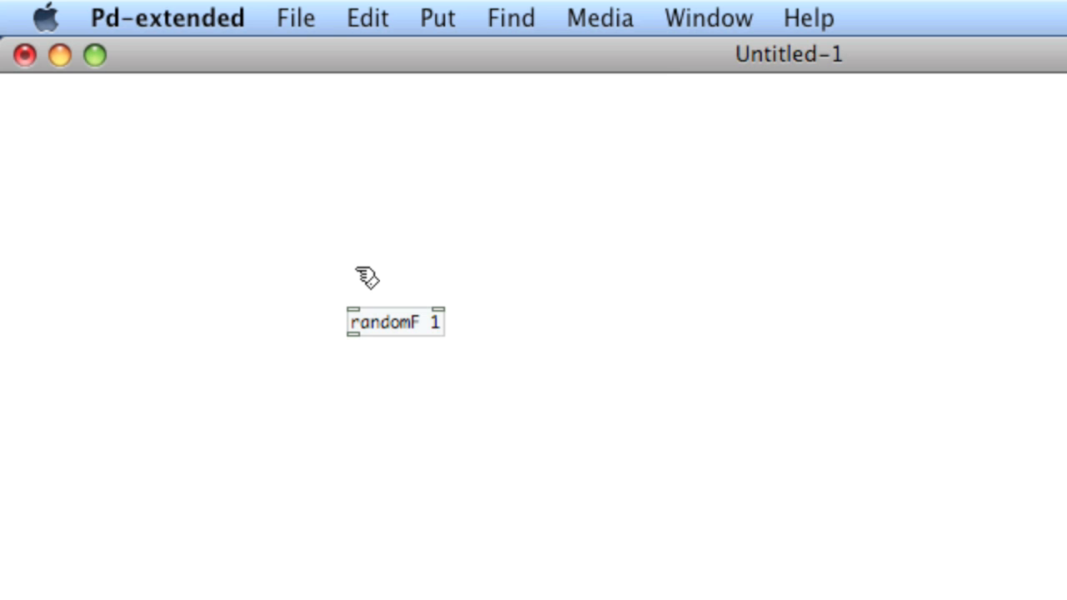
# Add a metro 1000 above randomF 1 and toggle it on and off, yielding decimals like 0.141
pyautogui.click(367, 265)
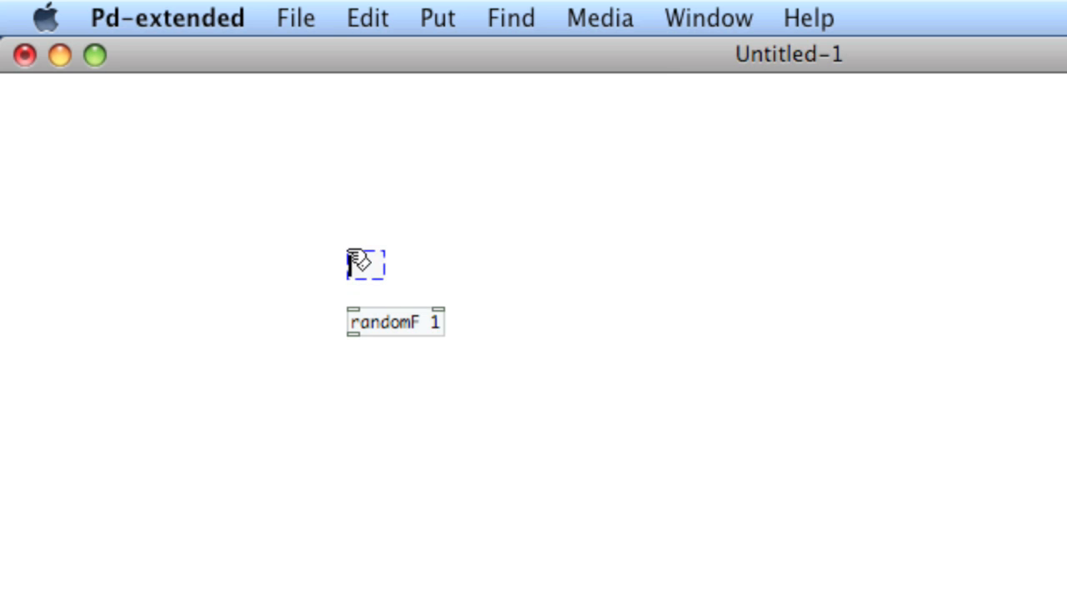
pyautogui.write('metro 250')
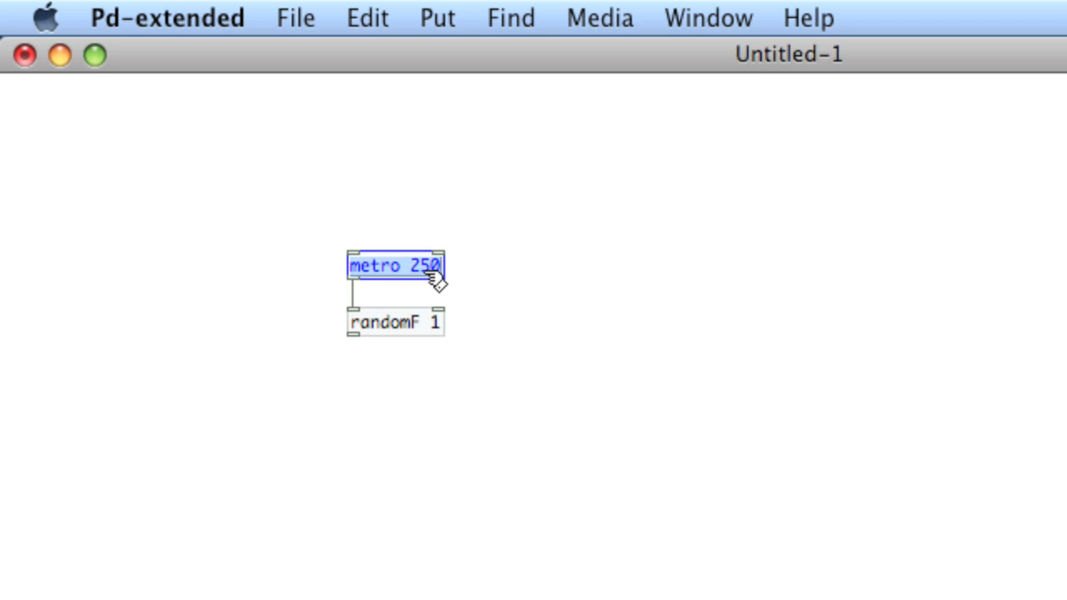
pyautogui.press('backspace')
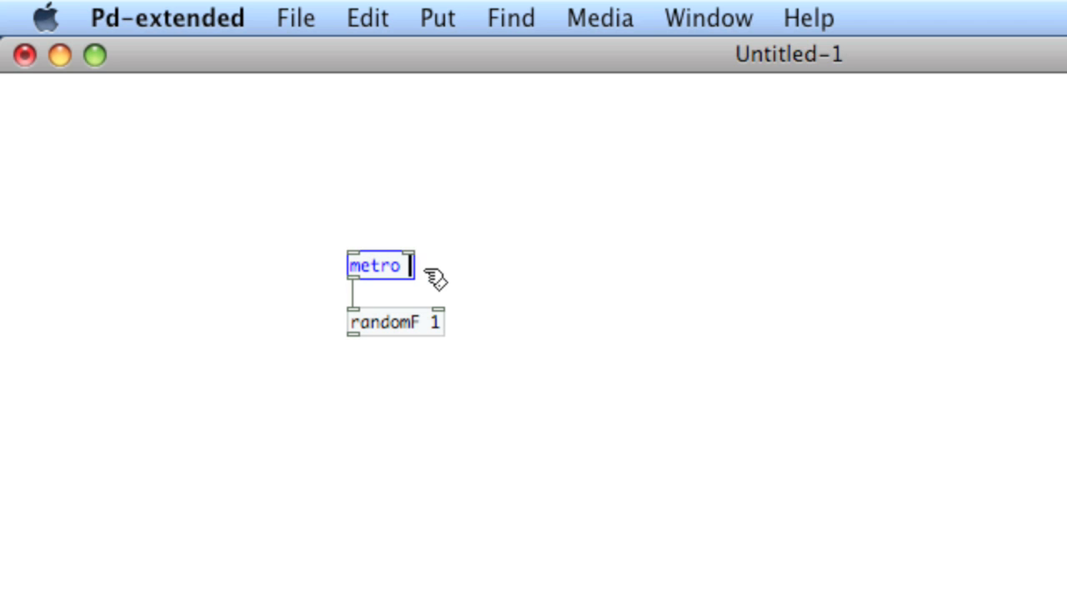
pyautogui.write('1000')
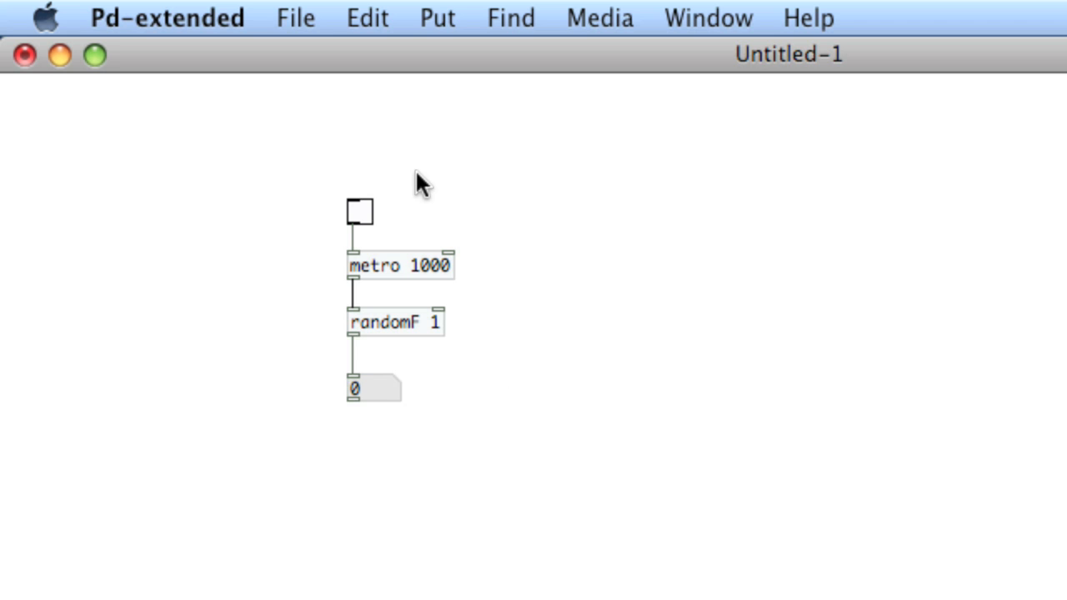
pyautogui.click(359, 211)
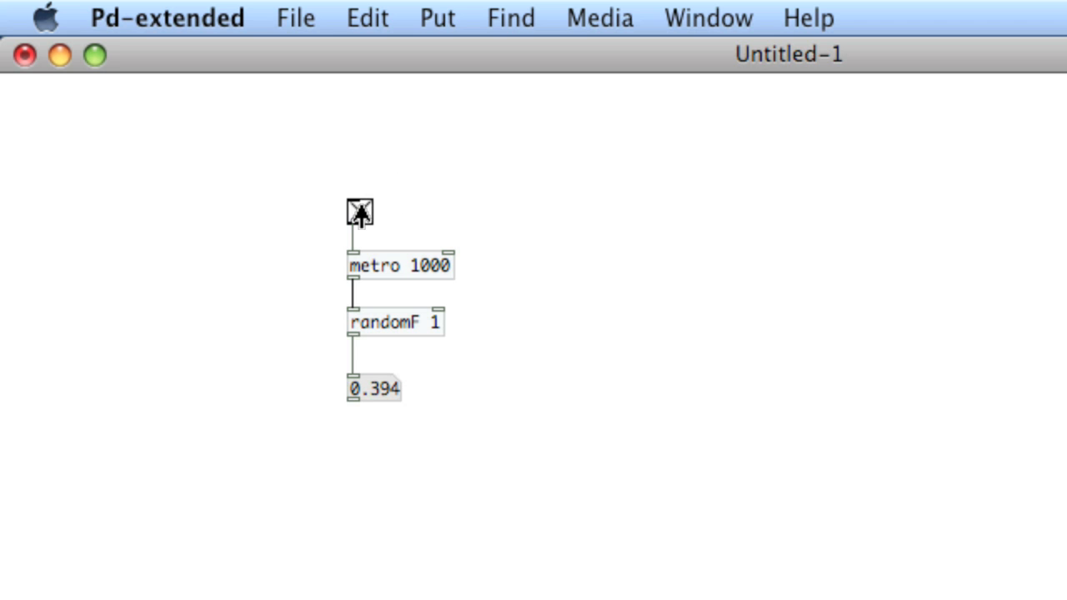
pyautogui.click(358, 211)
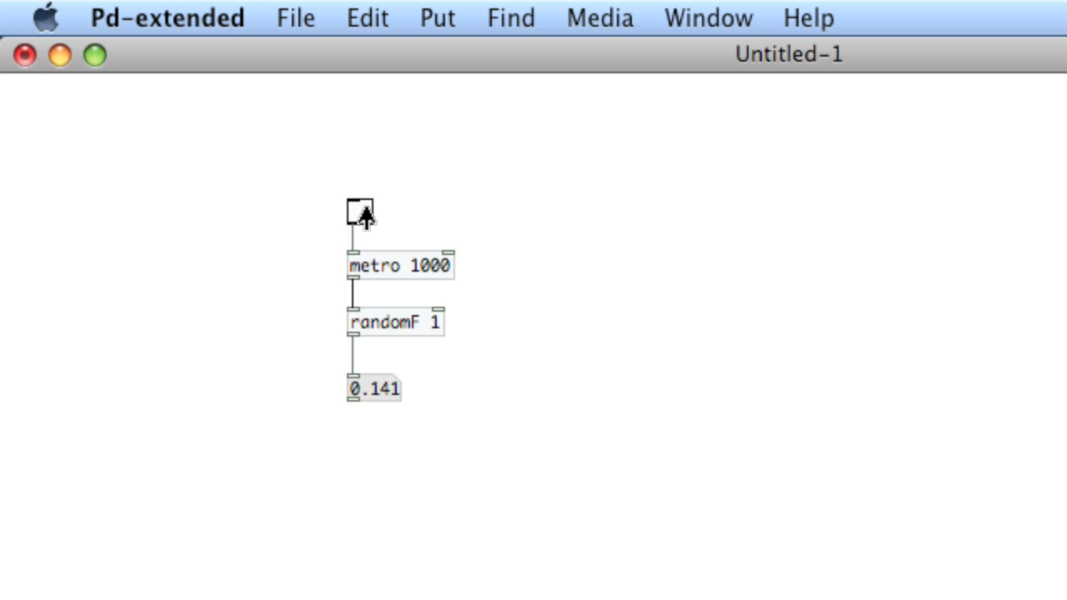
pyautogui.moveTo(501, 412)
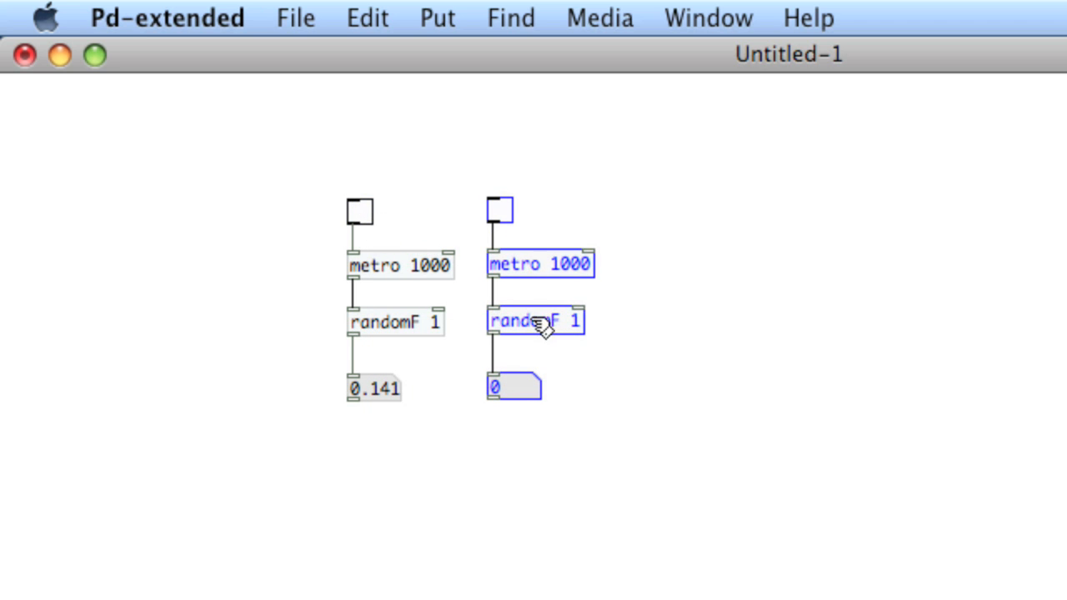
# Rename the duplicated chain's randomF object to tripleRand 10
pyautogui.click(536, 322)
pyautogui.write('tripleR')
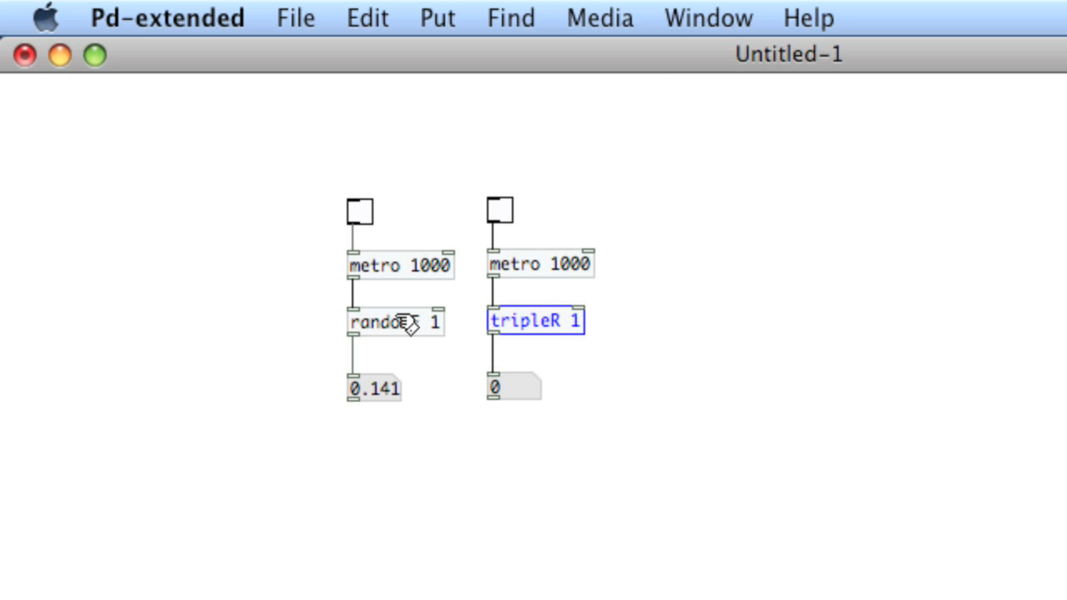
pyautogui.write('and')
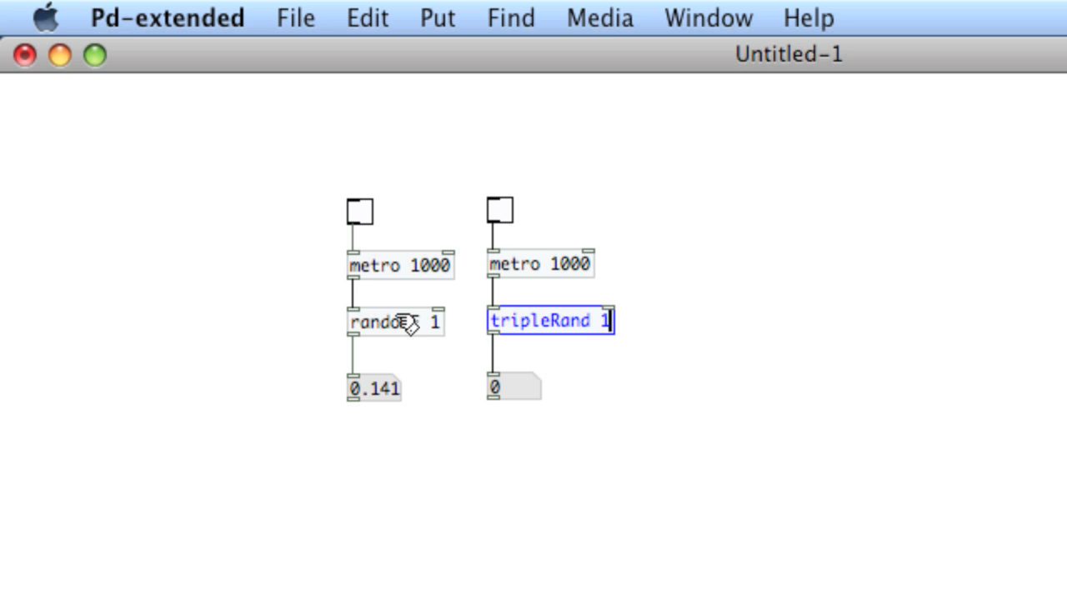
pyautogui.write('0')
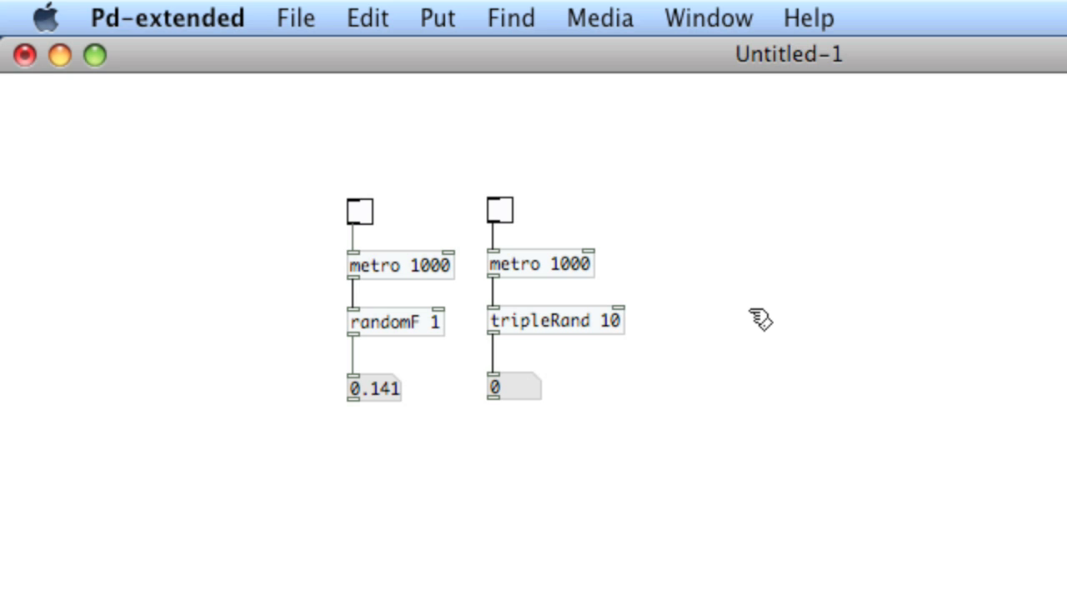
pyautogui.moveTo(627, 338)
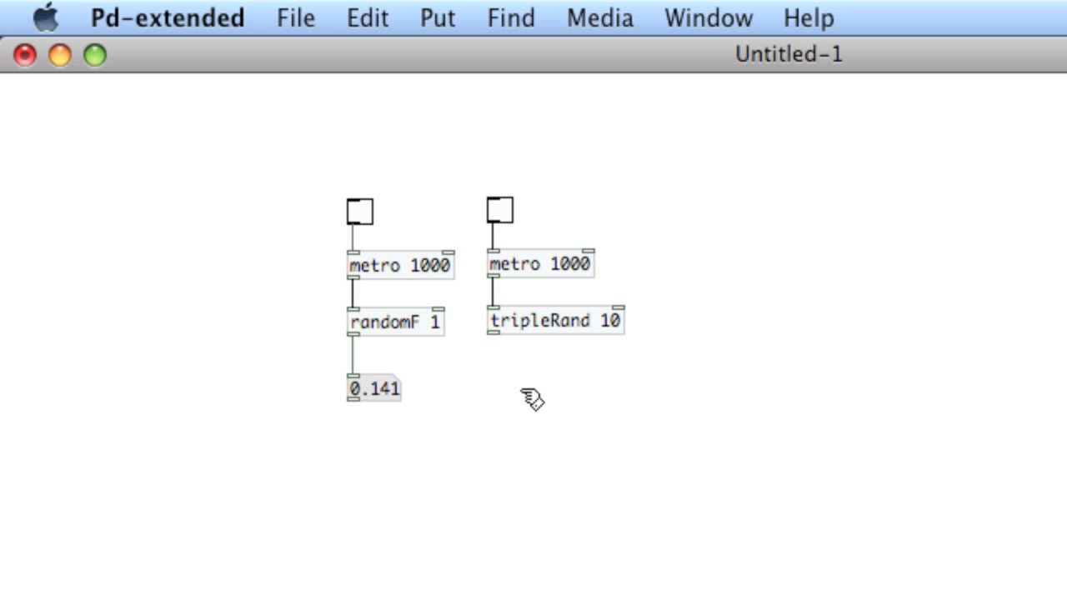
# Add an 'unpack f f f' below tripleRand 10 and wire its outlets to three number boxes
pyautogui.click(515, 383)
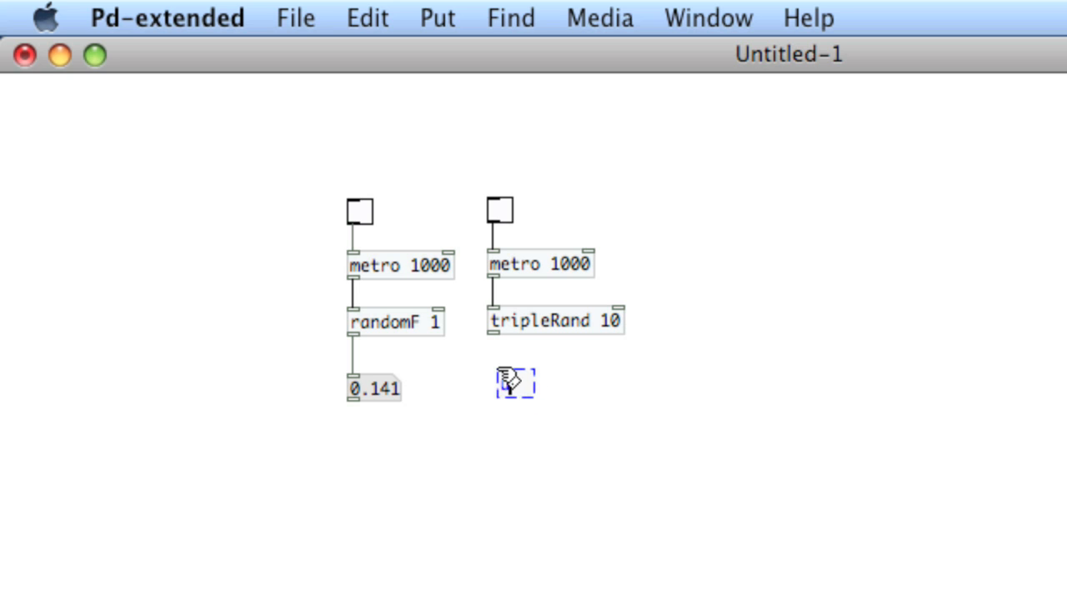
pyautogui.write('pack')
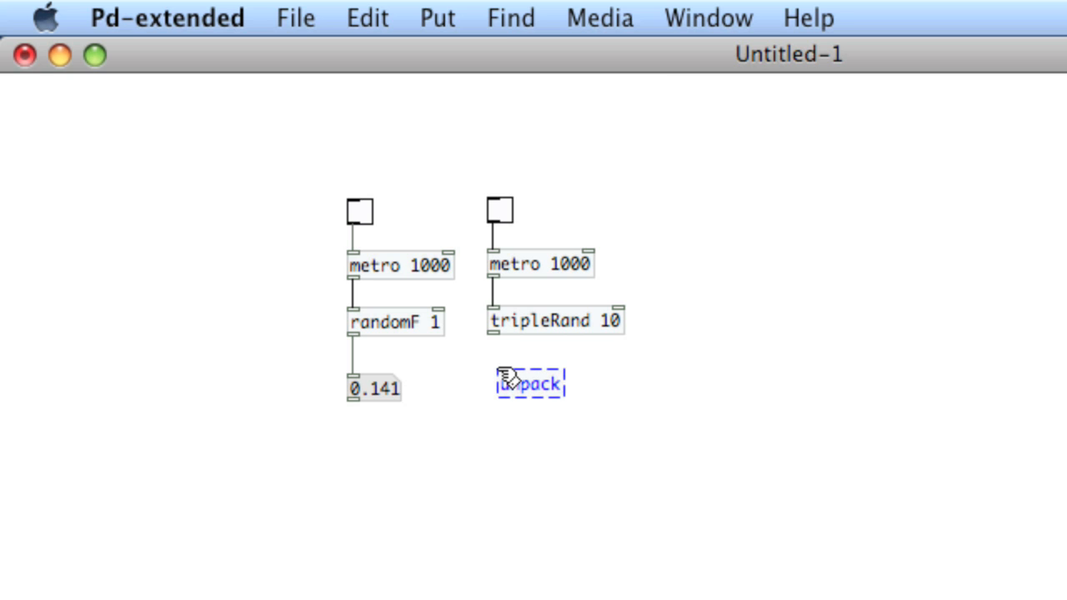
pyautogui.write('f f f')
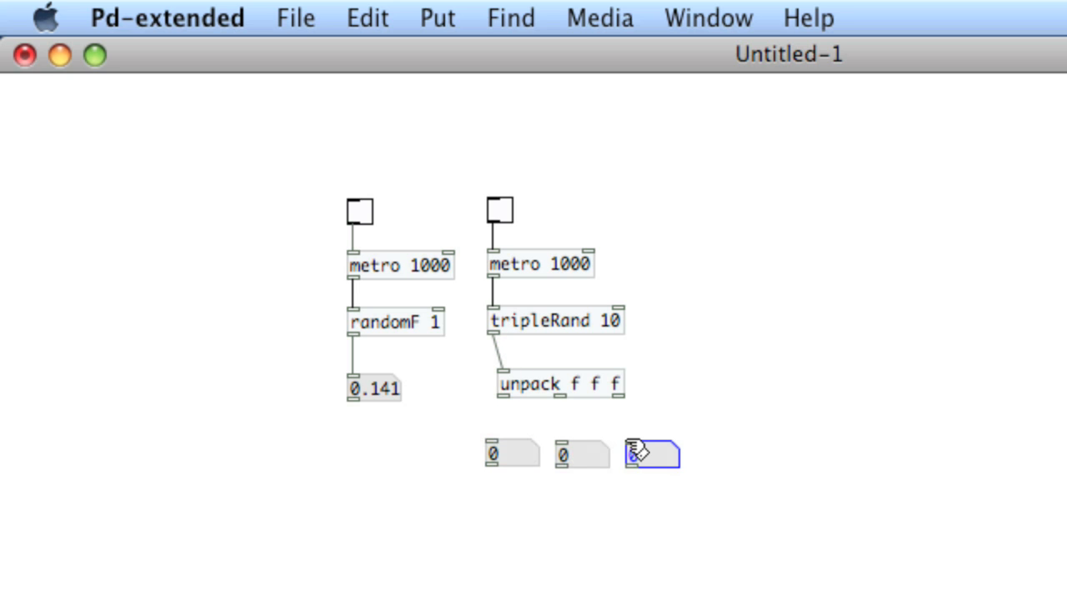
pyautogui.moveTo(500, 399); pyautogui.dragTo(490, 446)
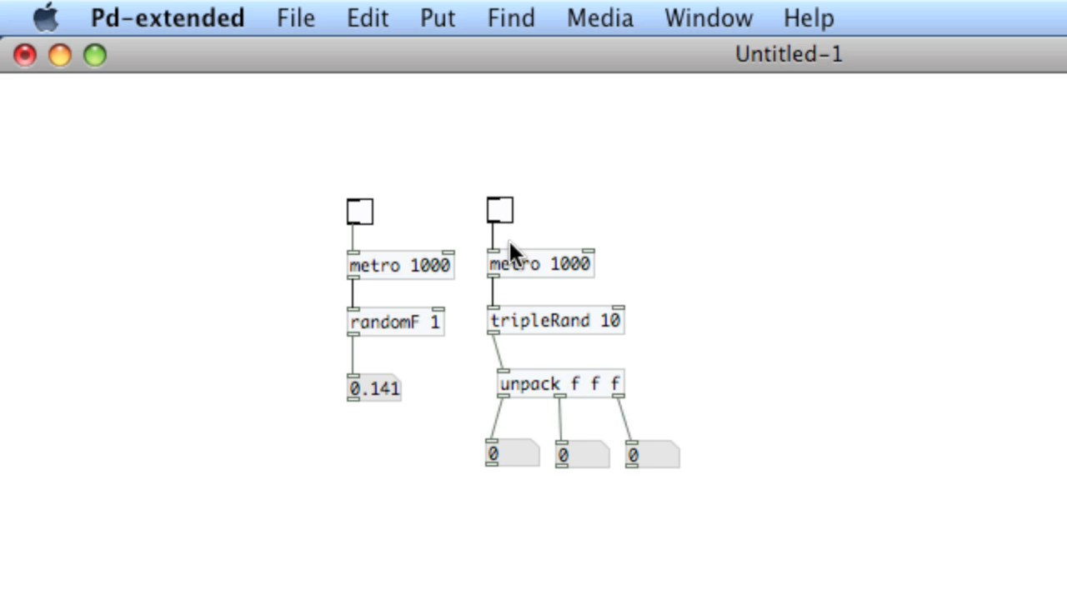
# Run the tripleRand chain, filling the three boxes with 3.303, 2.289 and 8.933, then stop it
pyautogui.click(499, 209)
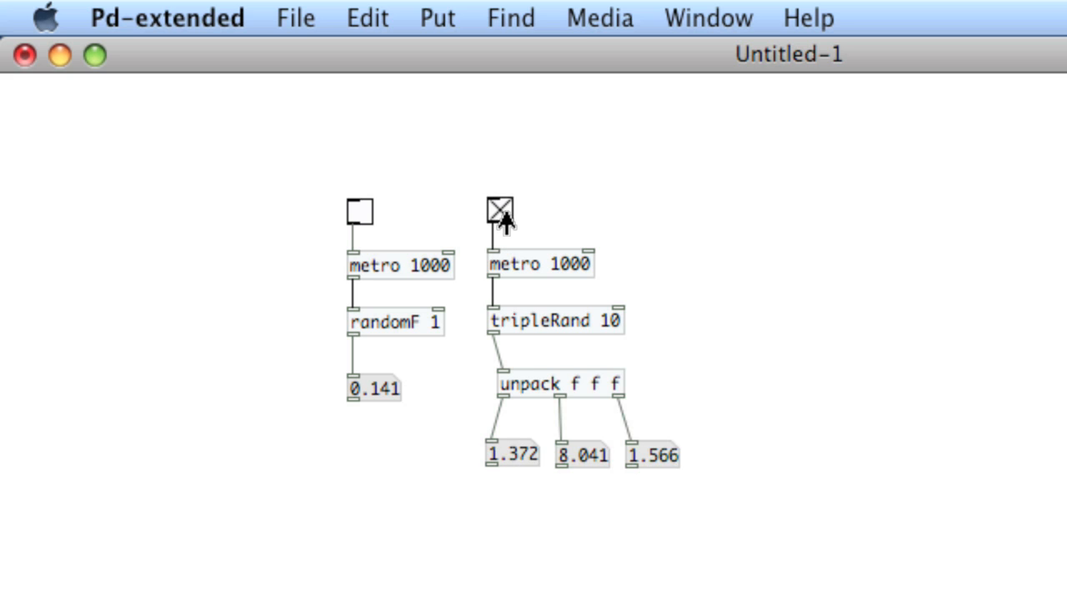
pyautogui.click(500, 210)
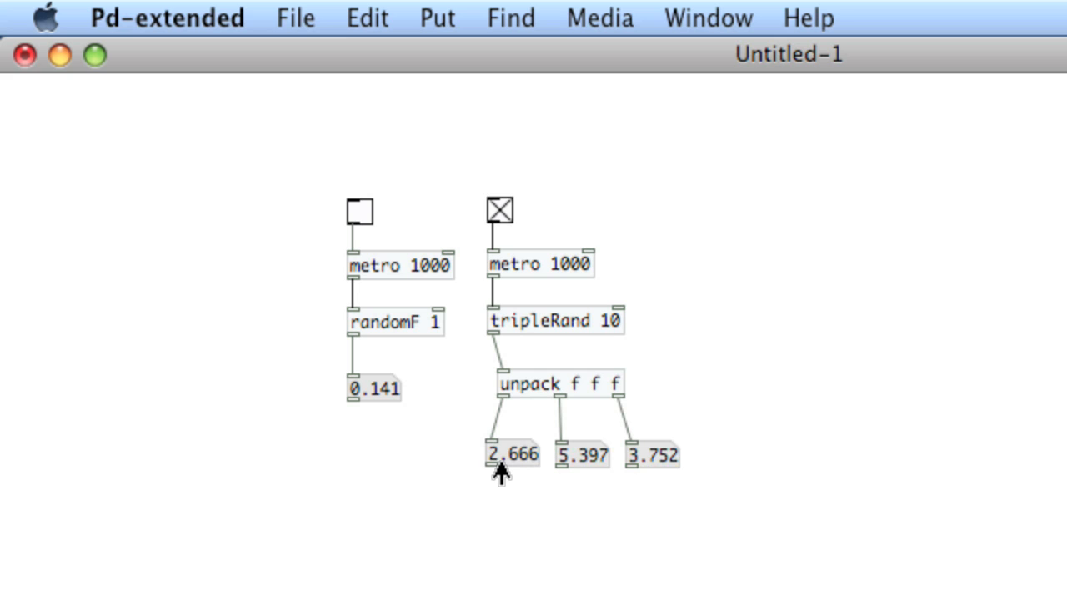
pyautogui.click(500, 211)
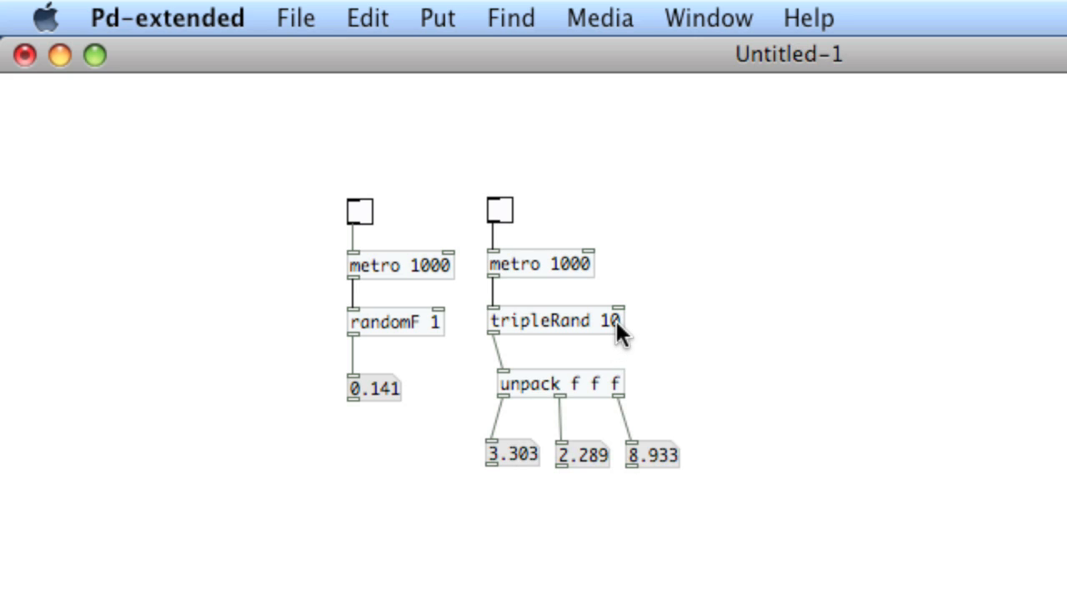
pyautogui.moveTo(496, 425)
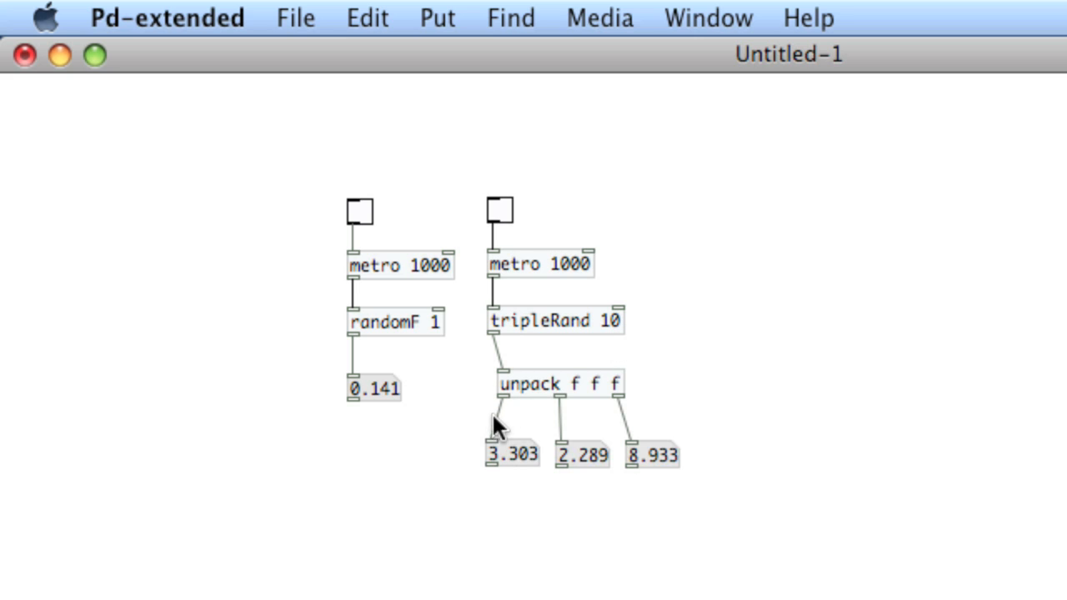
pyautogui.moveTo(583, 396)
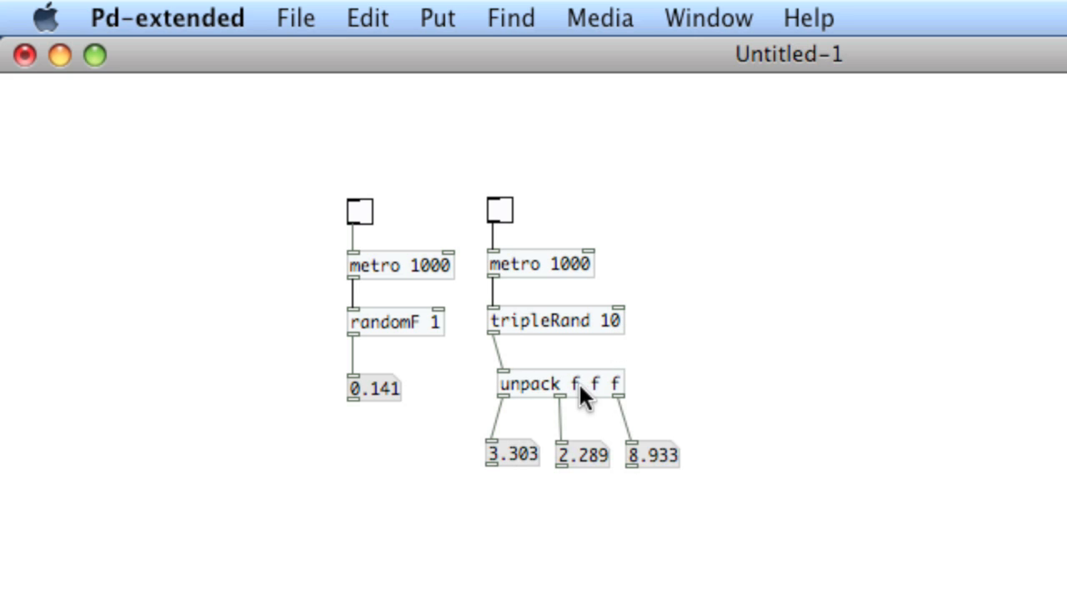
pyautogui.moveTo(571, 394)
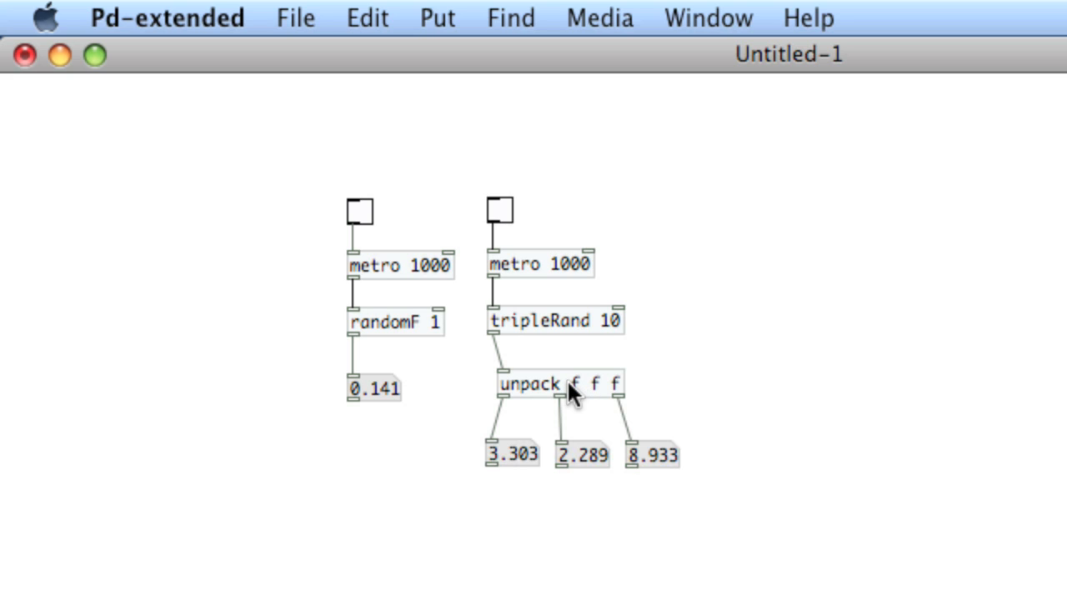
pyautogui.moveTo(605, 351)
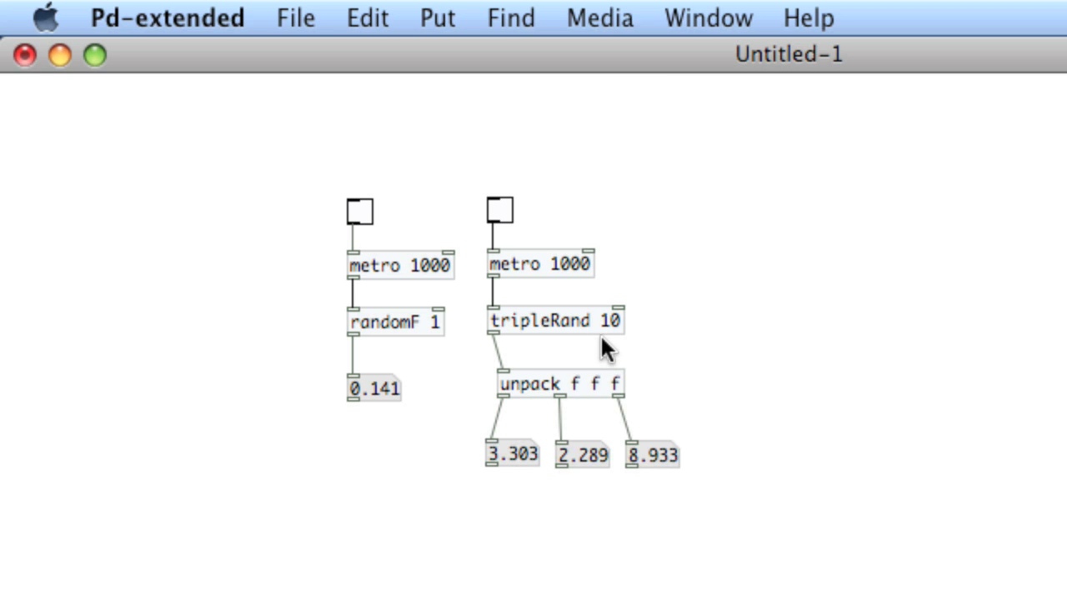
# Change the object's arguments to tripleRand 5 10 20
pyautogui.doubleClick(555, 321)
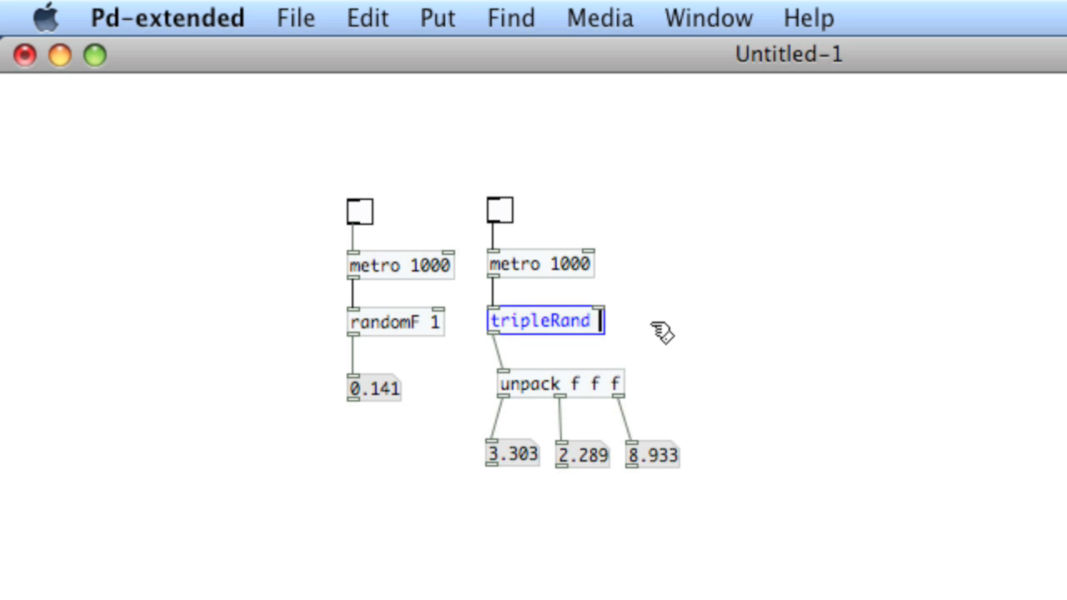
pyautogui.write('5')
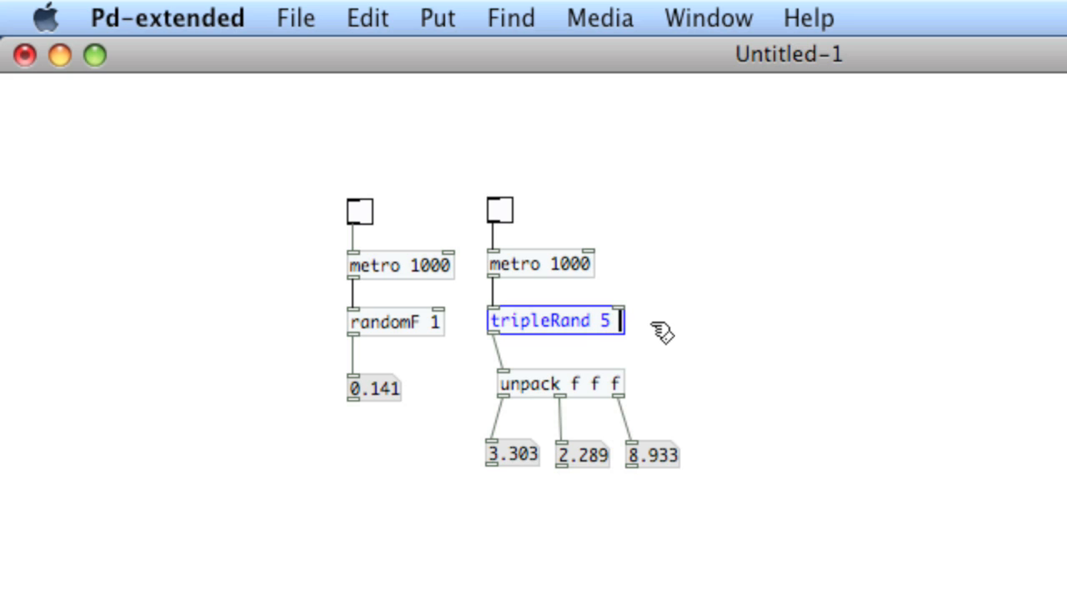
pyautogui.write('10')
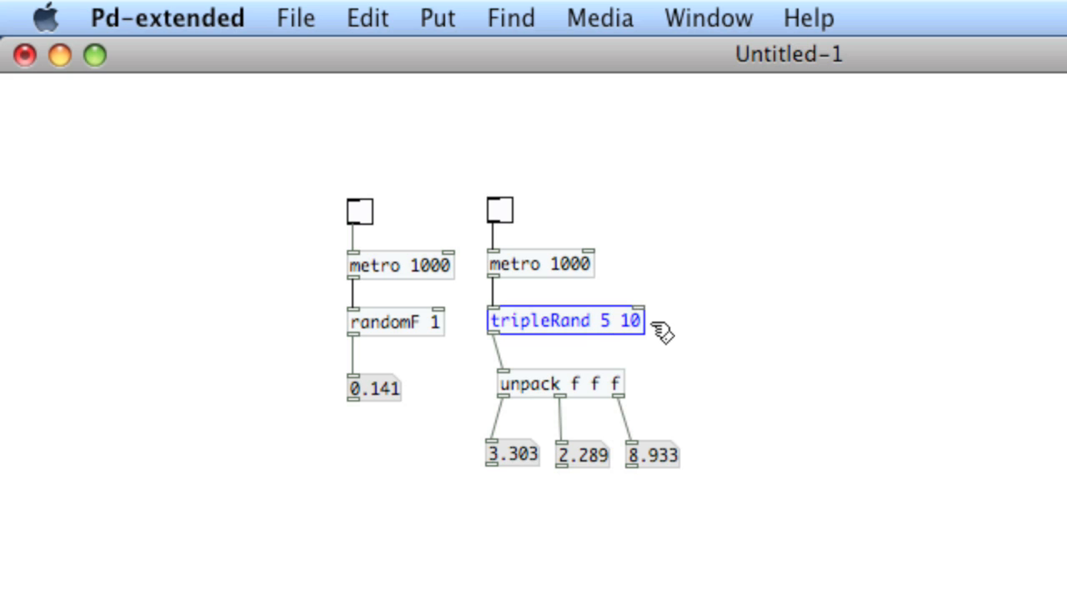
pyautogui.write('20')
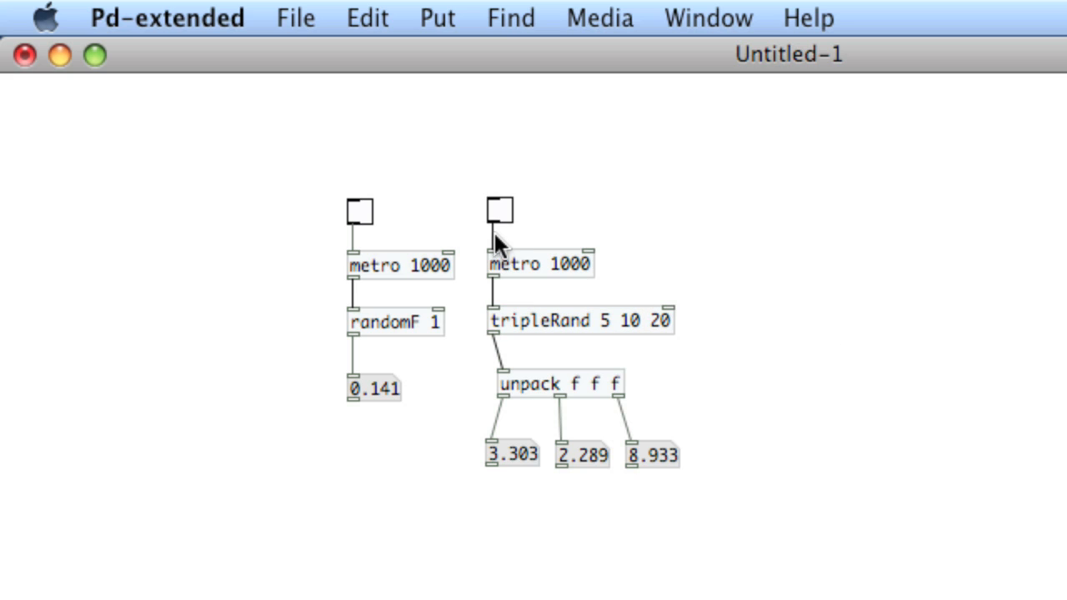
# Rerun the metro, leaving the boxes at 1.222, 1.523 and 14.64
pyautogui.click(498, 209)
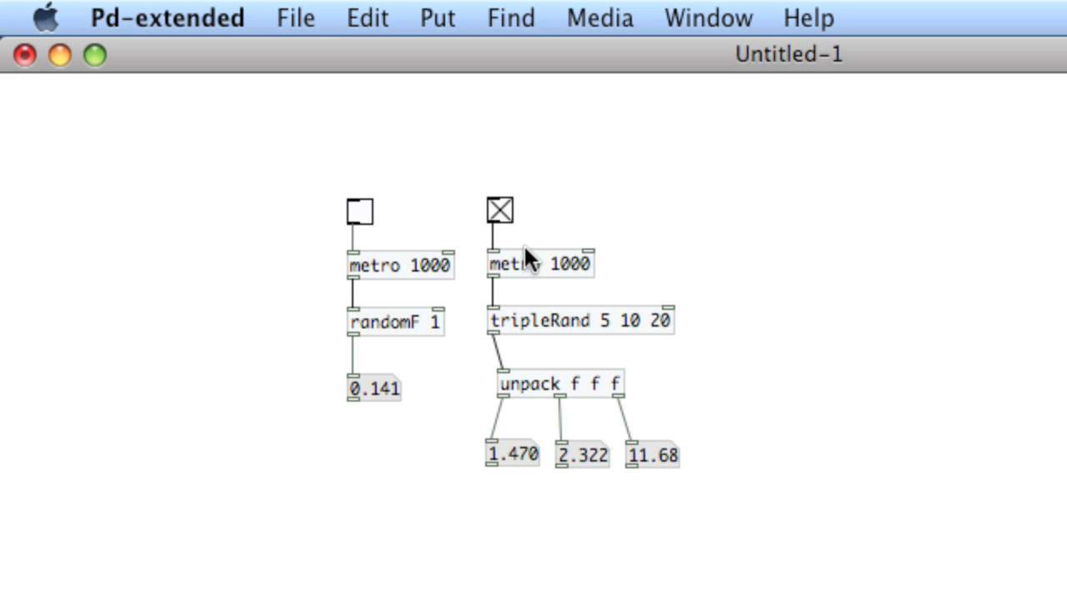
pyautogui.click(500, 210)
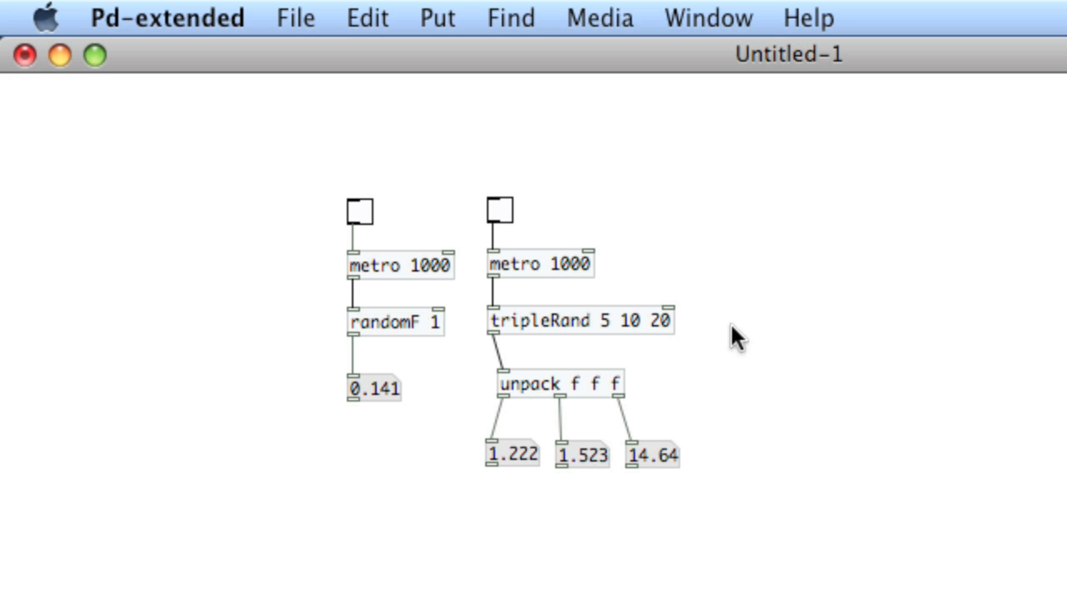
pyautogui.moveTo(697, 233)
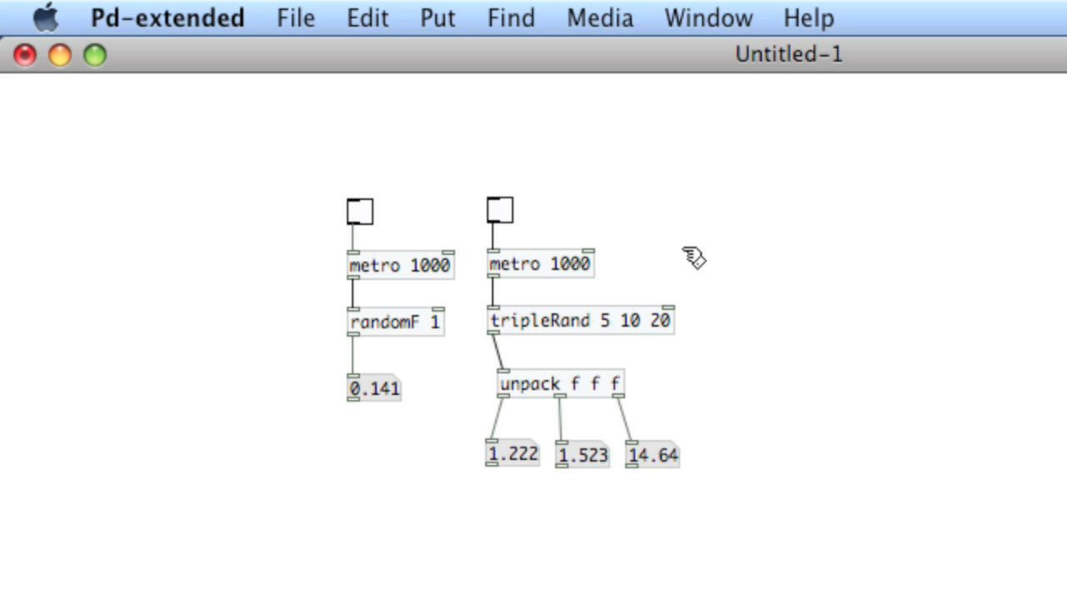
# Add a 30 10 2 message box right of metro 1000 feeding tripleRand's right inlet
pyautogui.click(676, 254)
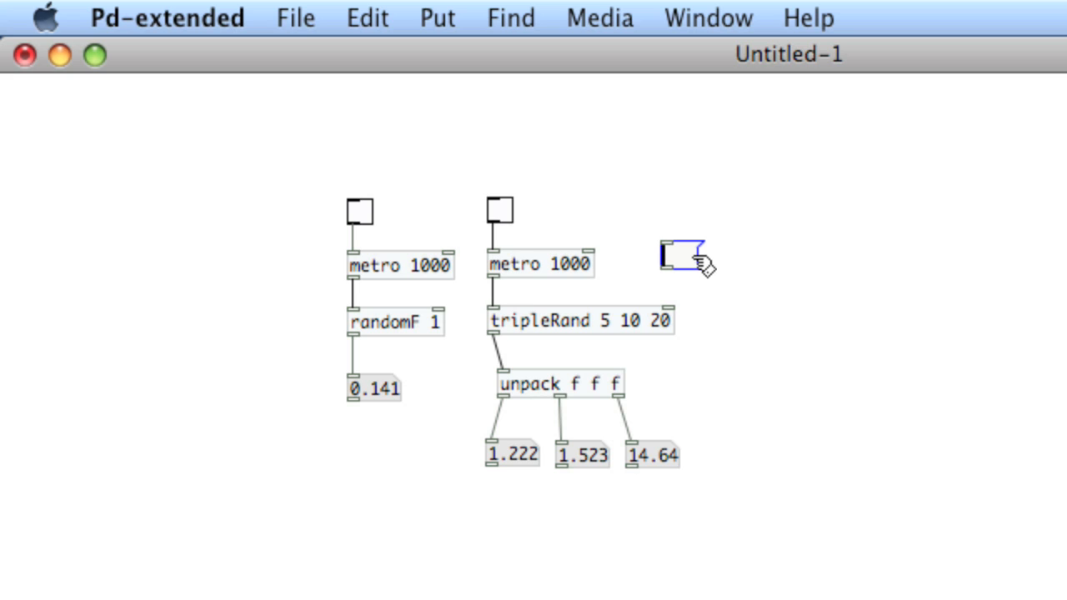
pyautogui.write('30')
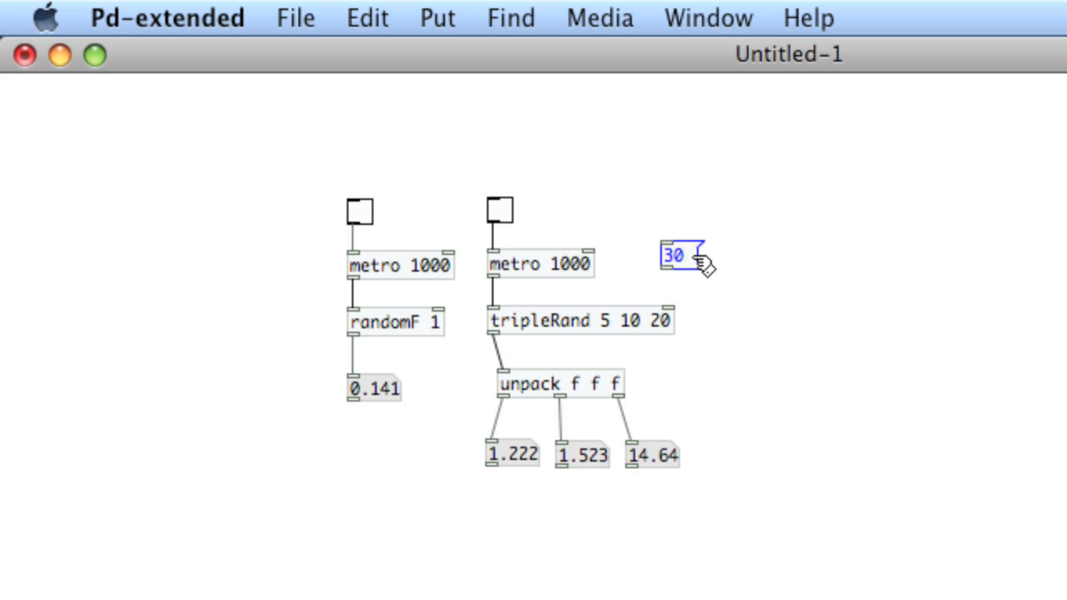
pyautogui.write('10 2')
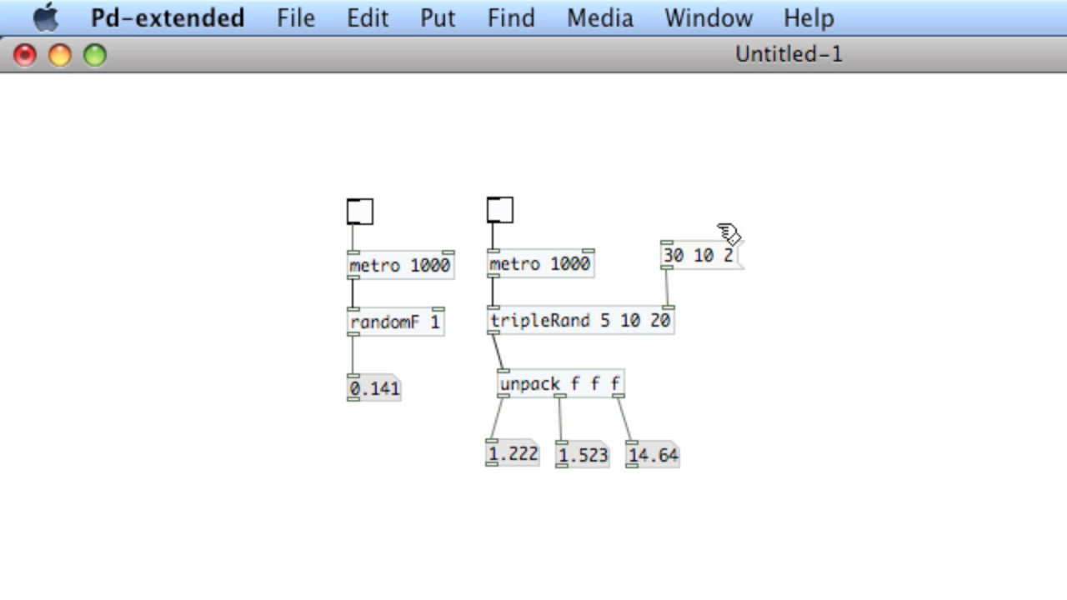
pyautogui.moveTo(709, 265)
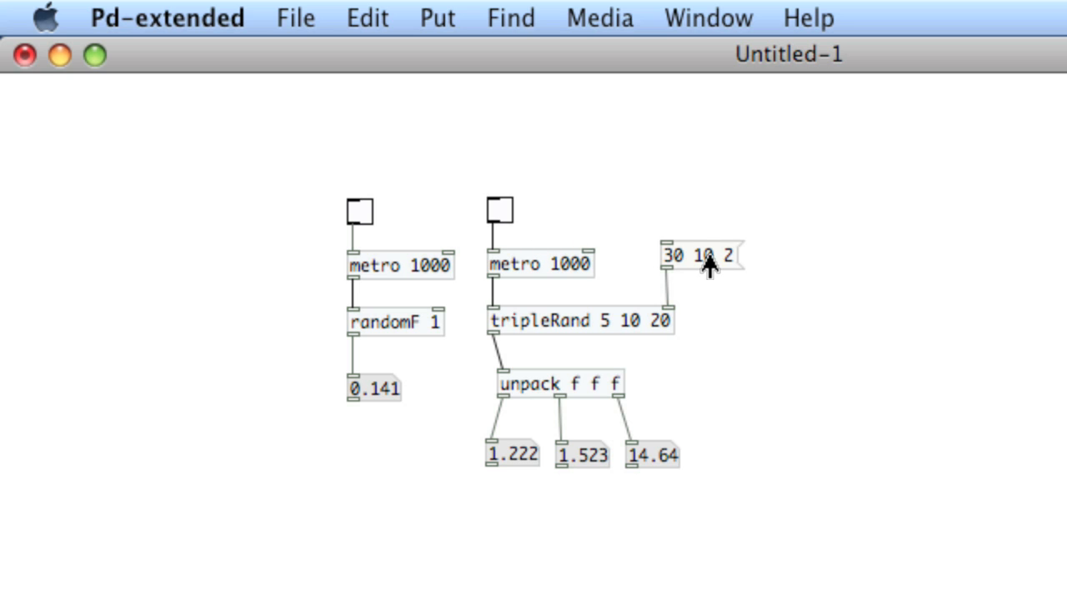
# Run tripleRand with the 30 10 2 settings, watch the outputs, then stop it
pyautogui.click(500, 210)
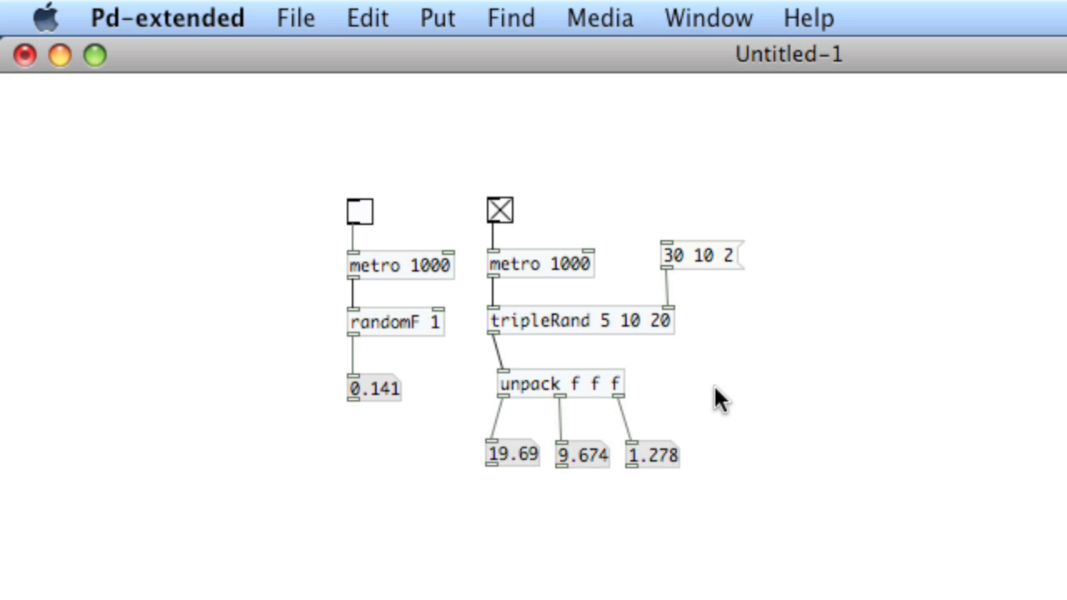
pyautogui.click(499, 210)
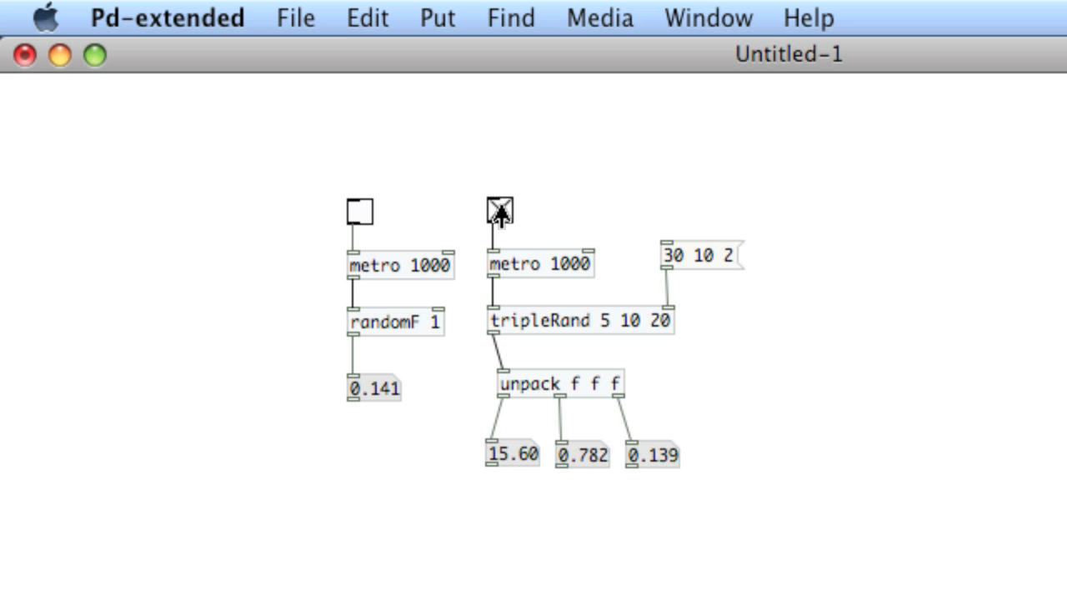
pyautogui.click(498, 210)
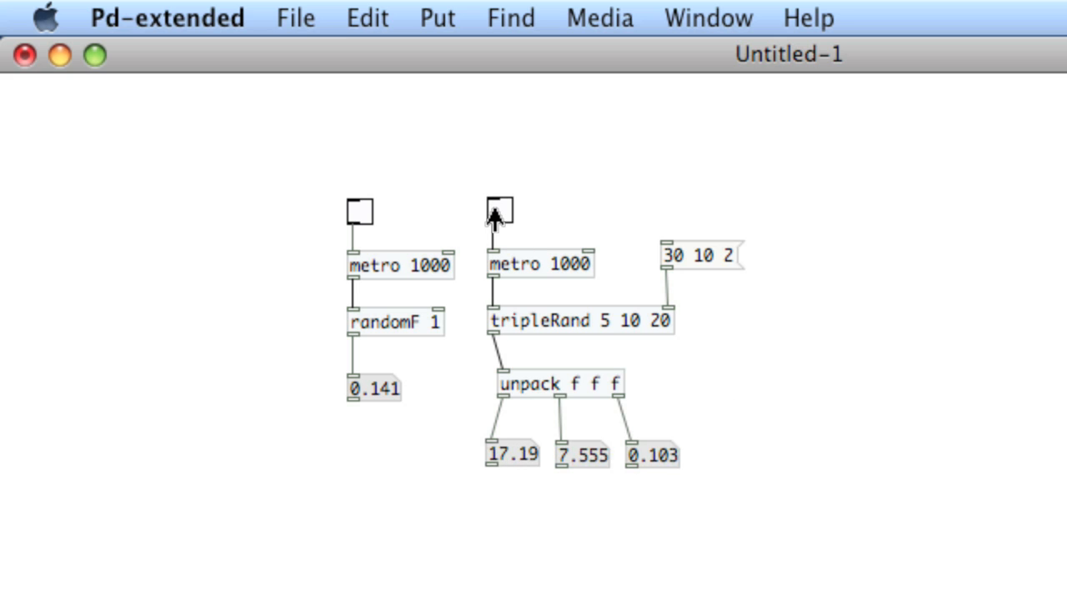
pyautogui.moveTo(629, 162)
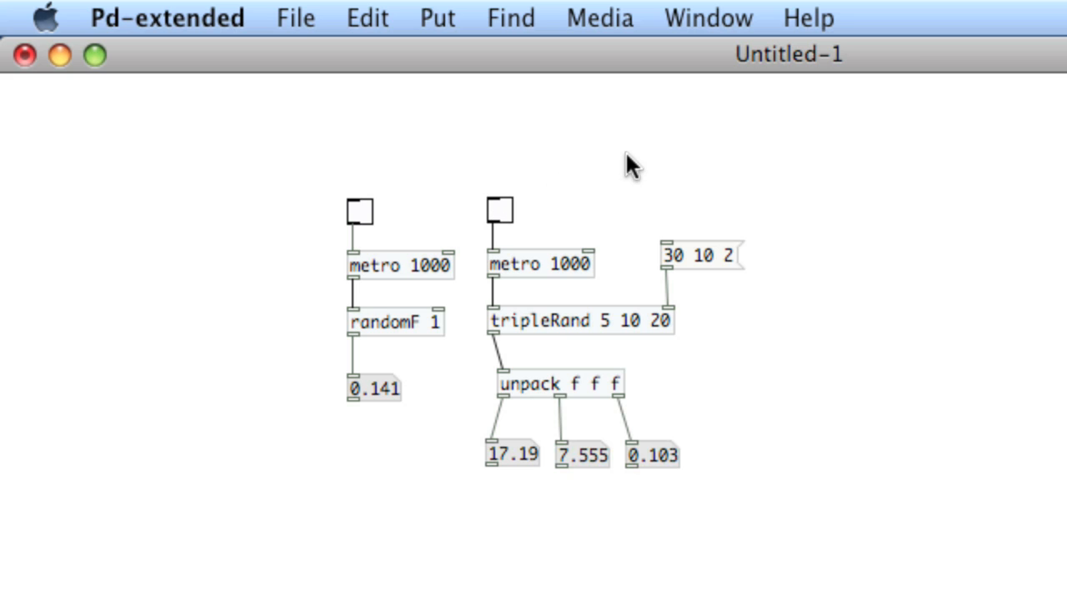
pyautogui.moveTo(830, 285)
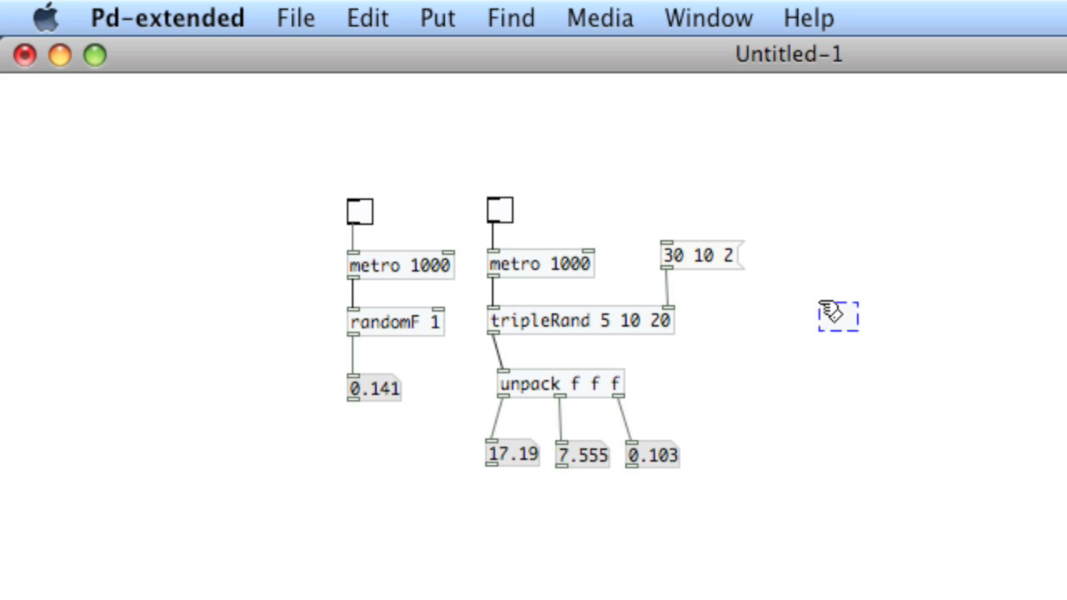
# Place drunk 10 and copy a toggle and metro above it as a third chain
pyautogui.write('unk 10')
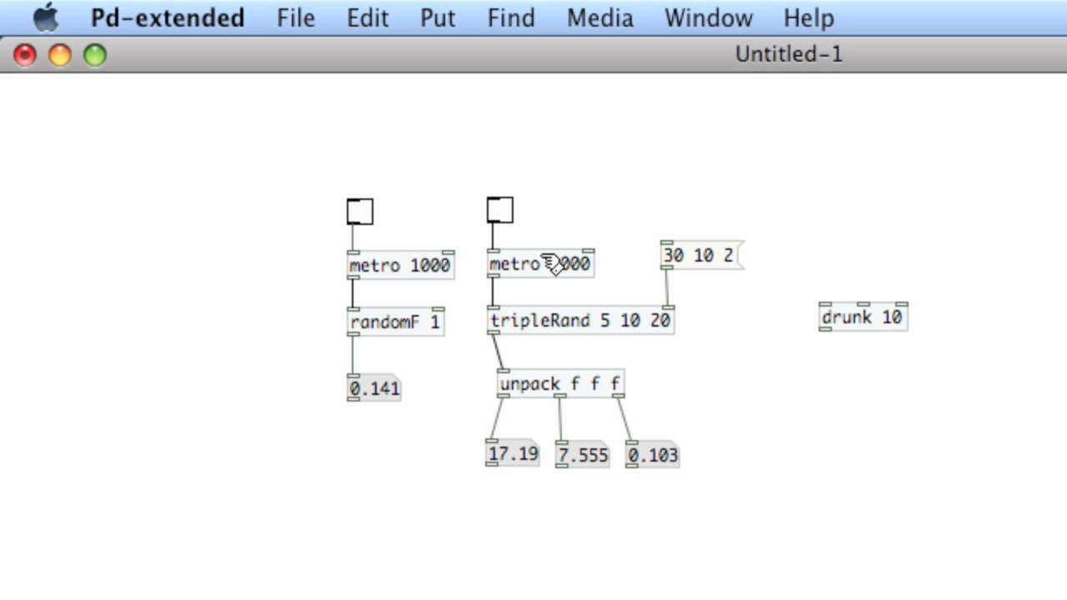
pyautogui.click(540, 264)
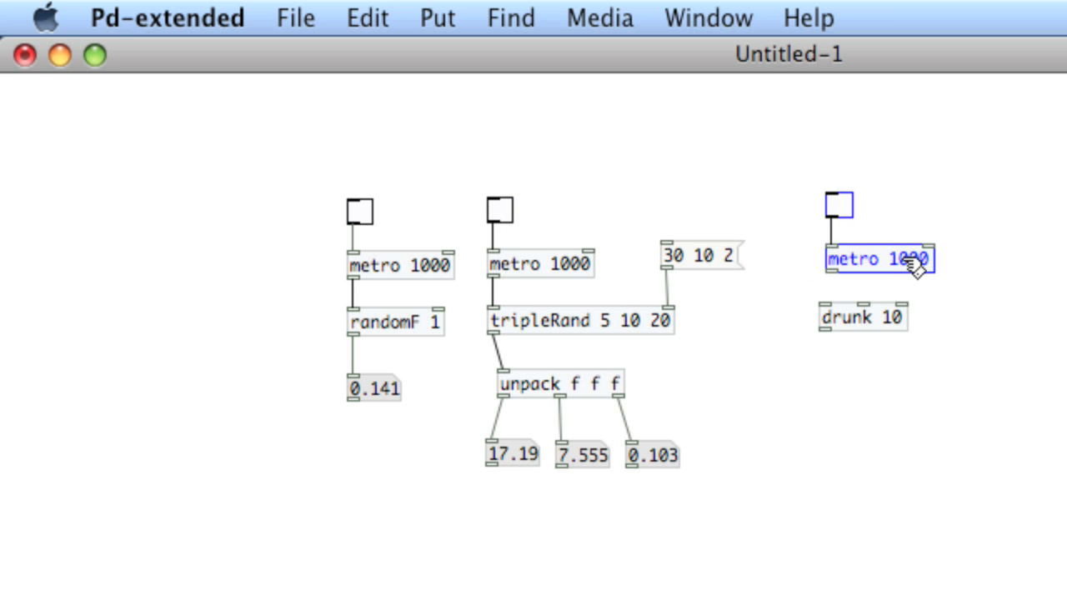
pyautogui.moveTo(828, 275); pyautogui.dragTo(828, 319)
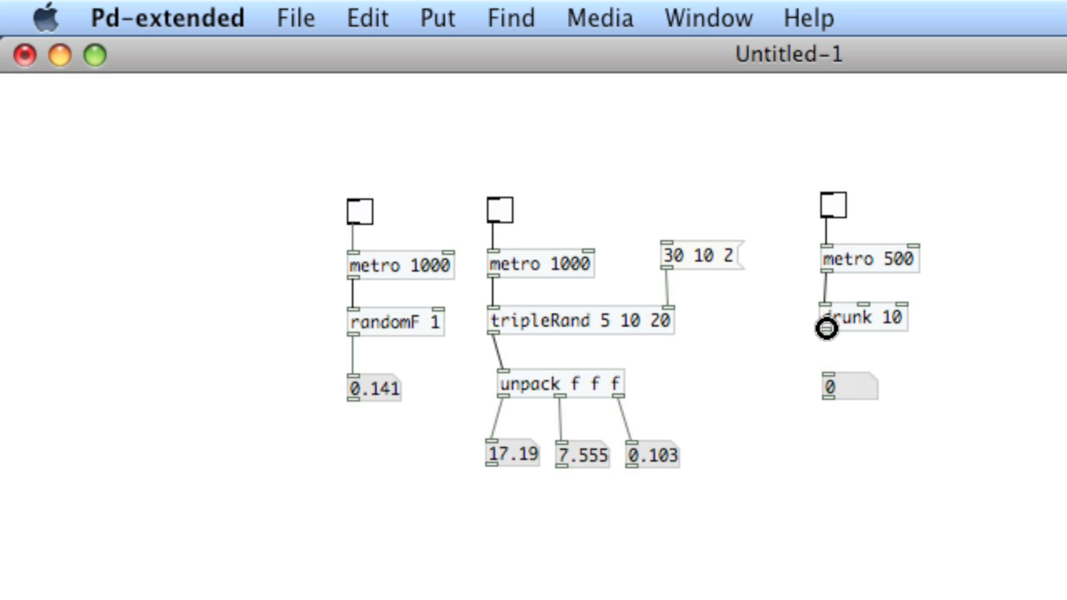
pyautogui.moveTo(838, 219)
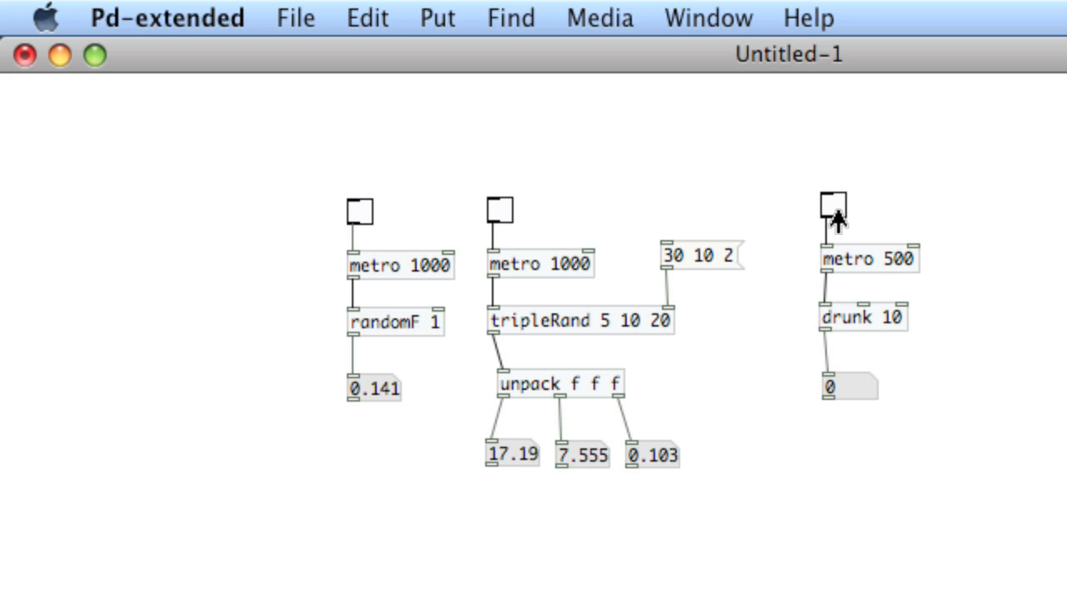
# Run metro 500 into drunk 10, watch the wandering values, then stop it
pyautogui.click(832, 206)
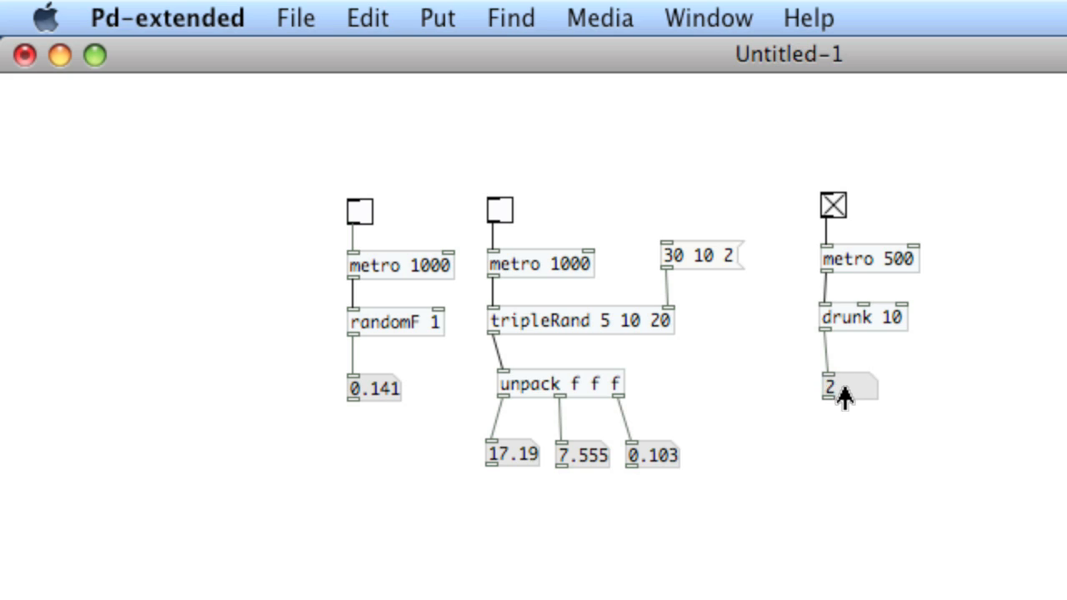
pyautogui.moveTo(857, 406)
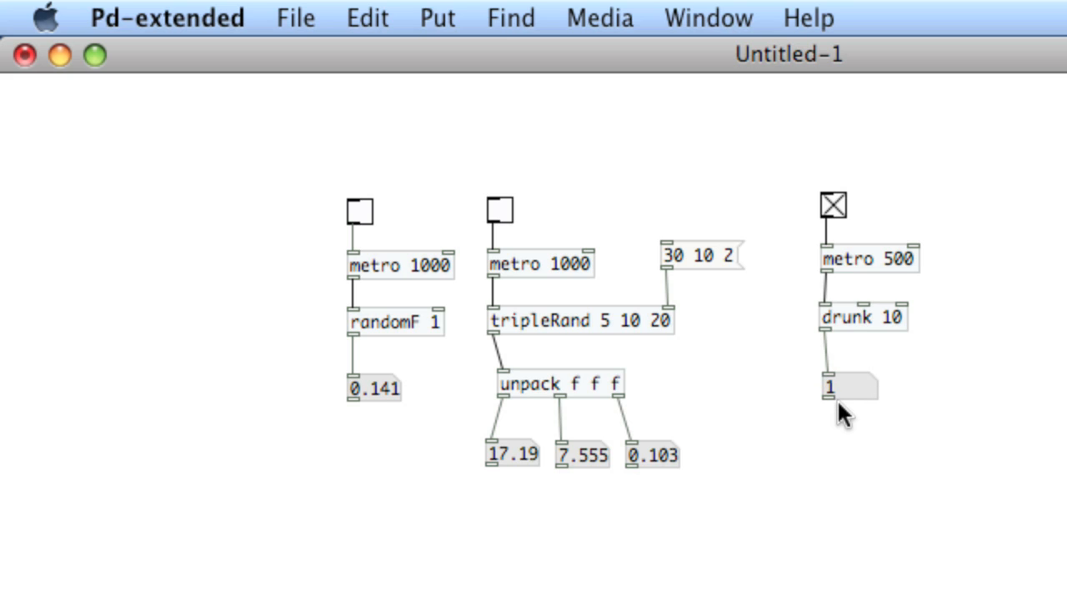
pyautogui.moveTo(863, 367)
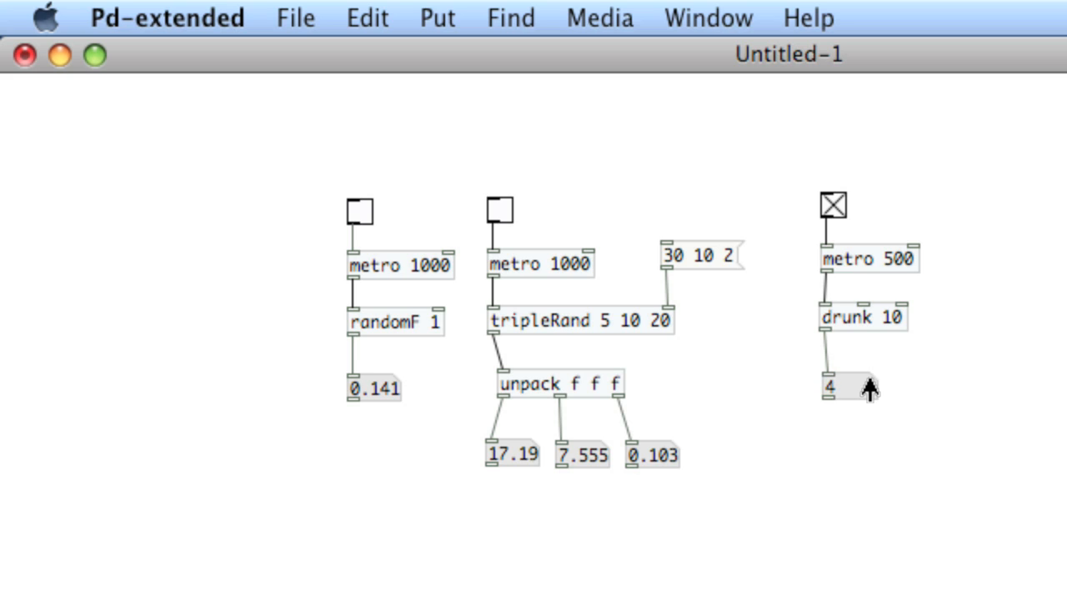
pyautogui.click(832, 206)
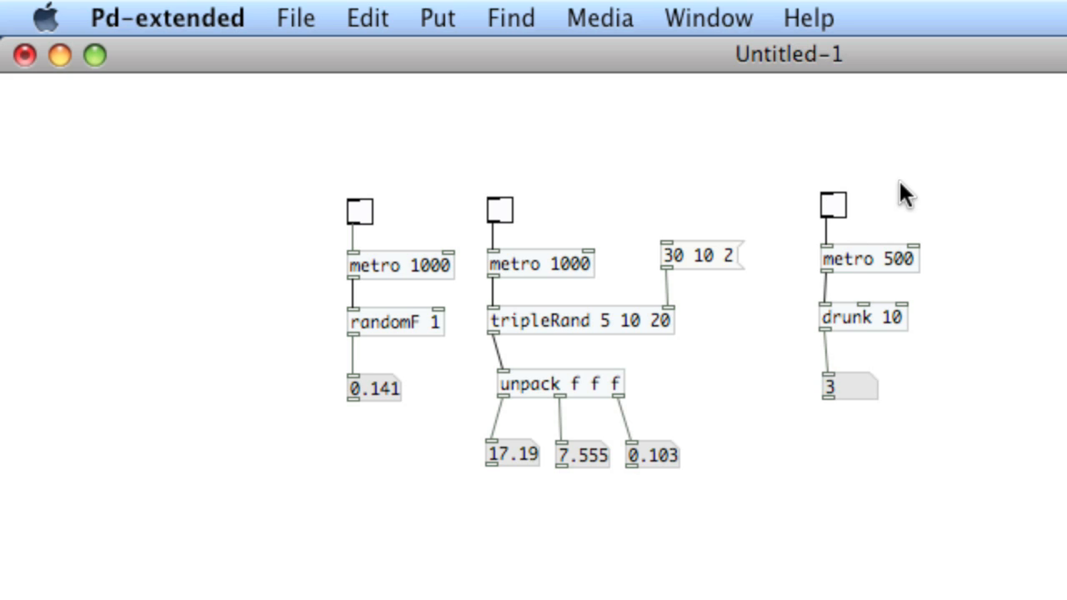
pyautogui.moveTo(888, 315)
pyautogui.write('20')
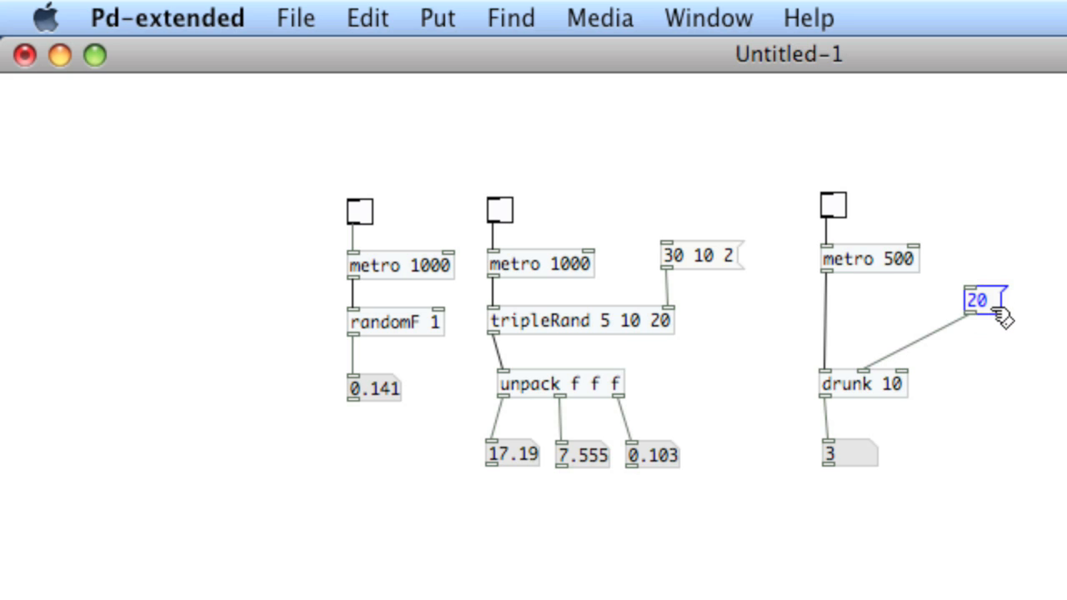
pyautogui.moveTo(917, 392)
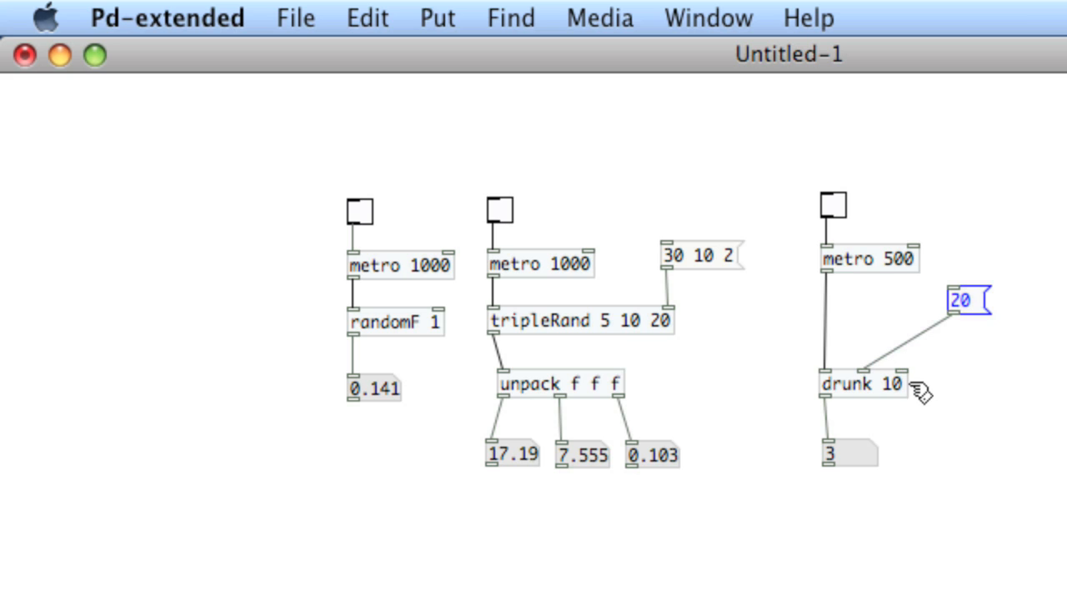
pyautogui.moveTo(909, 390)
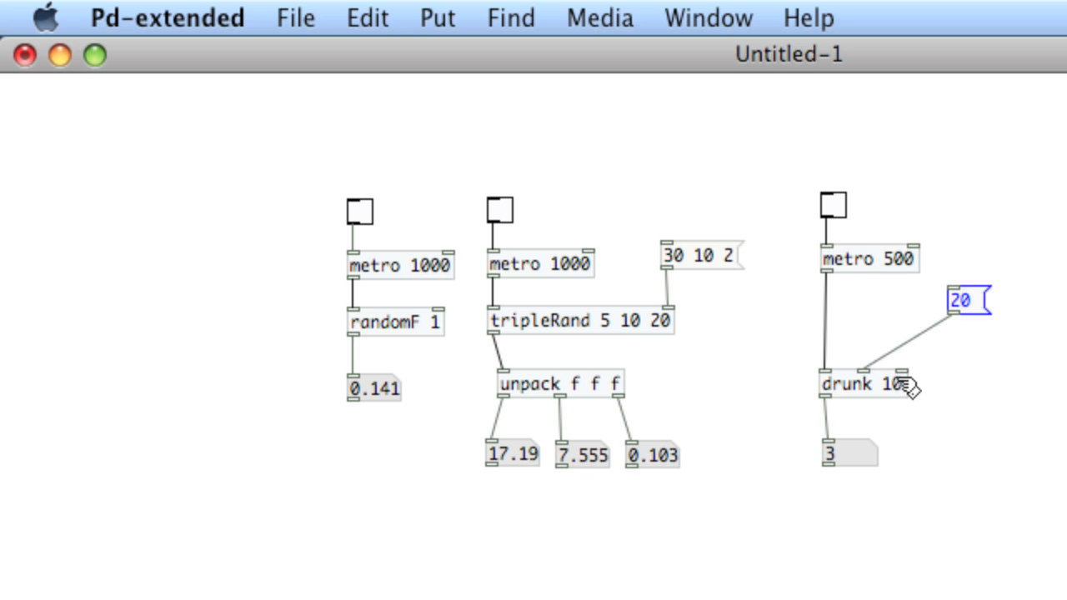
pyautogui.moveTo(1038, 334)
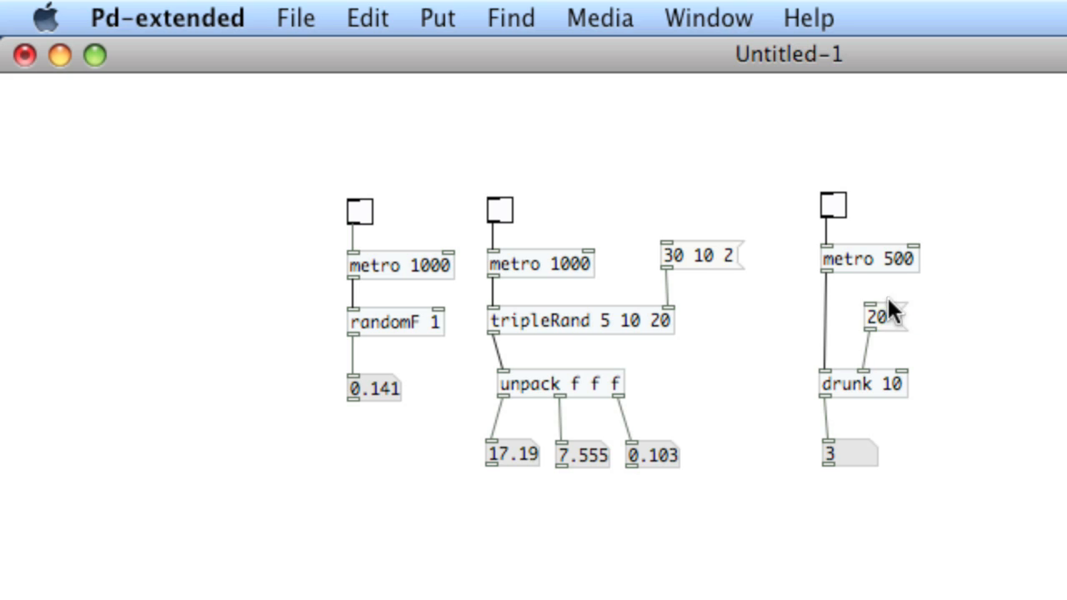
# Send 20 into drunk 10's step-size inlet from the new message box
pyautogui.click(832, 207)
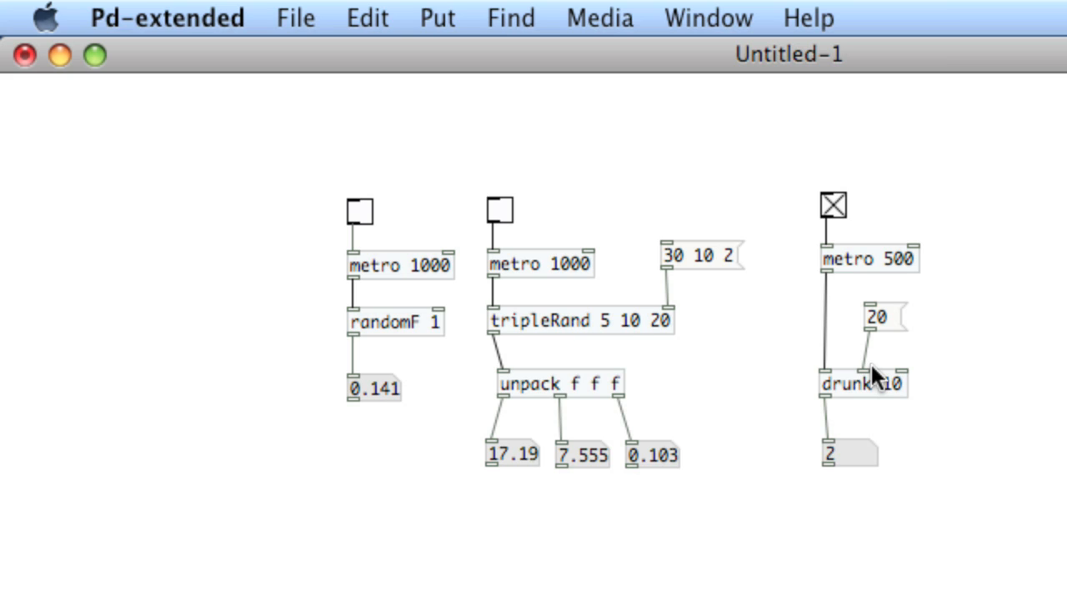
pyautogui.moveTo(888, 373)
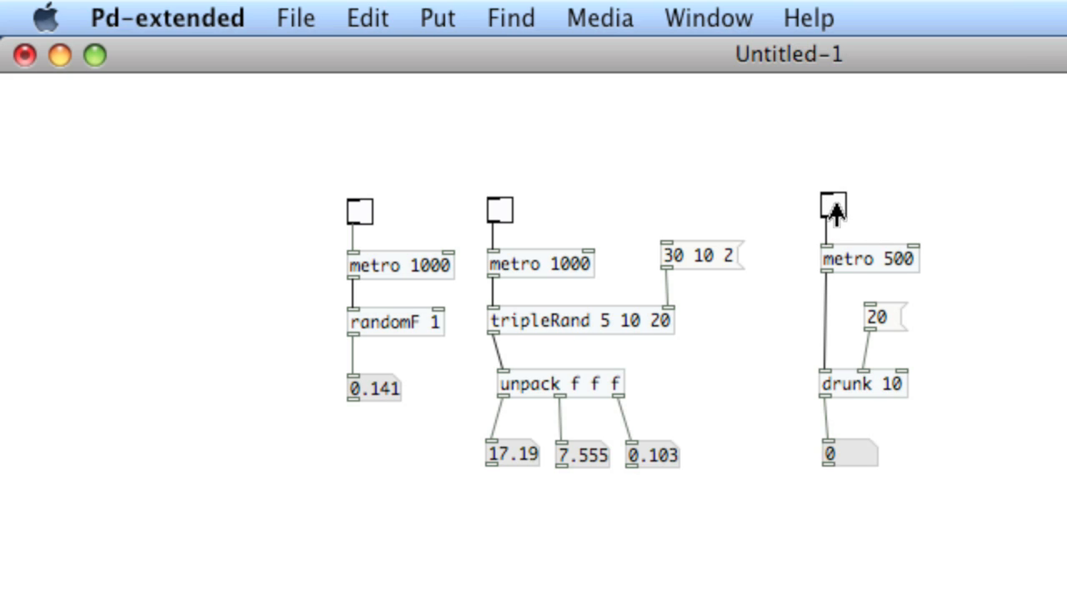
pyautogui.moveTo(917, 362)
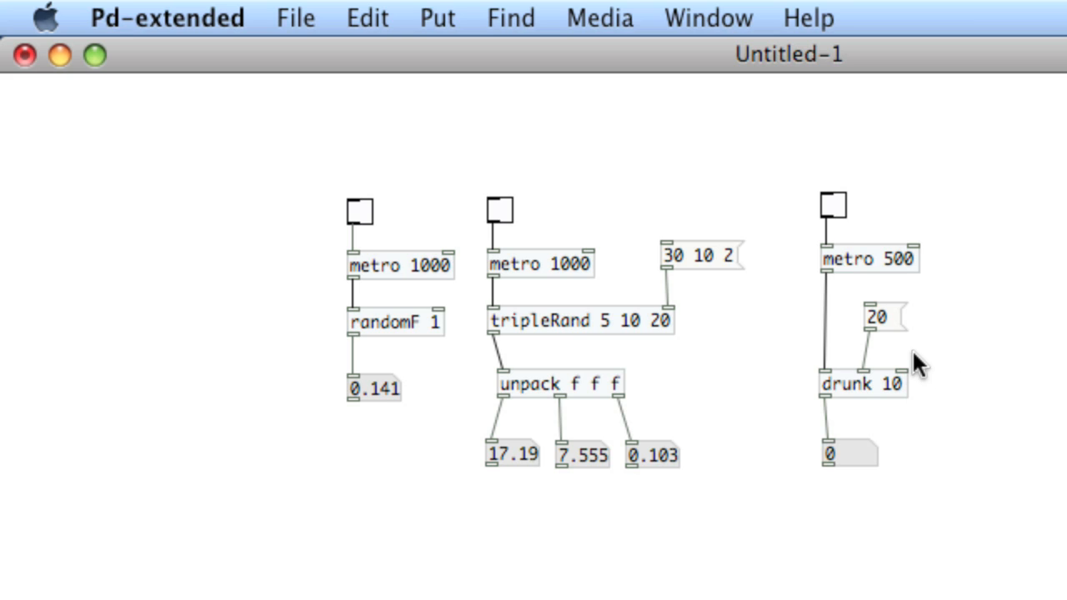
pyautogui.moveTo(826, 467)
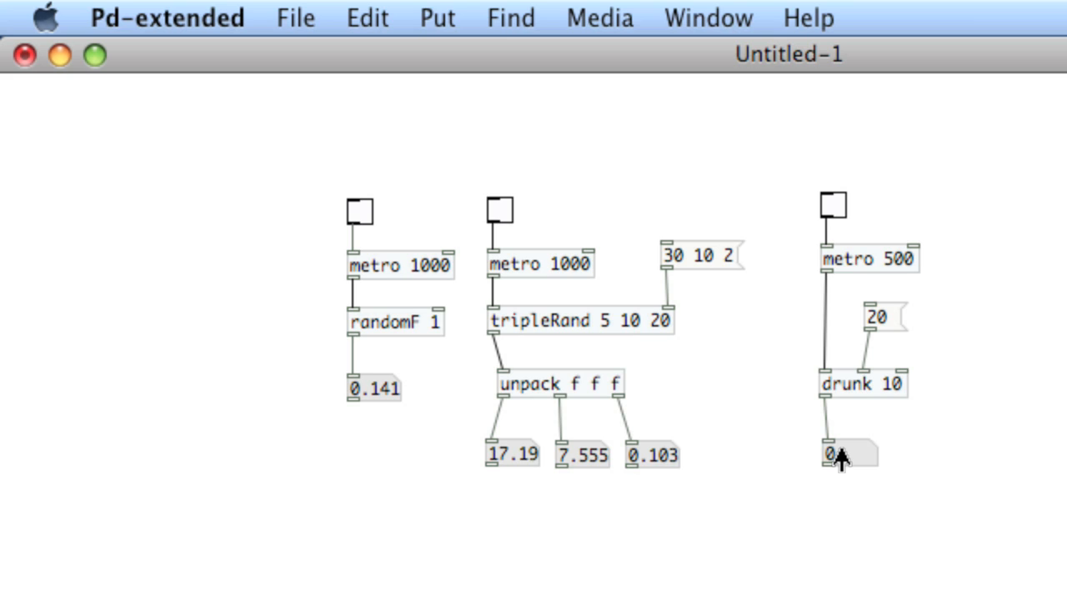
pyautogui.moveTo(917, 350)
pyautogui.write('5')
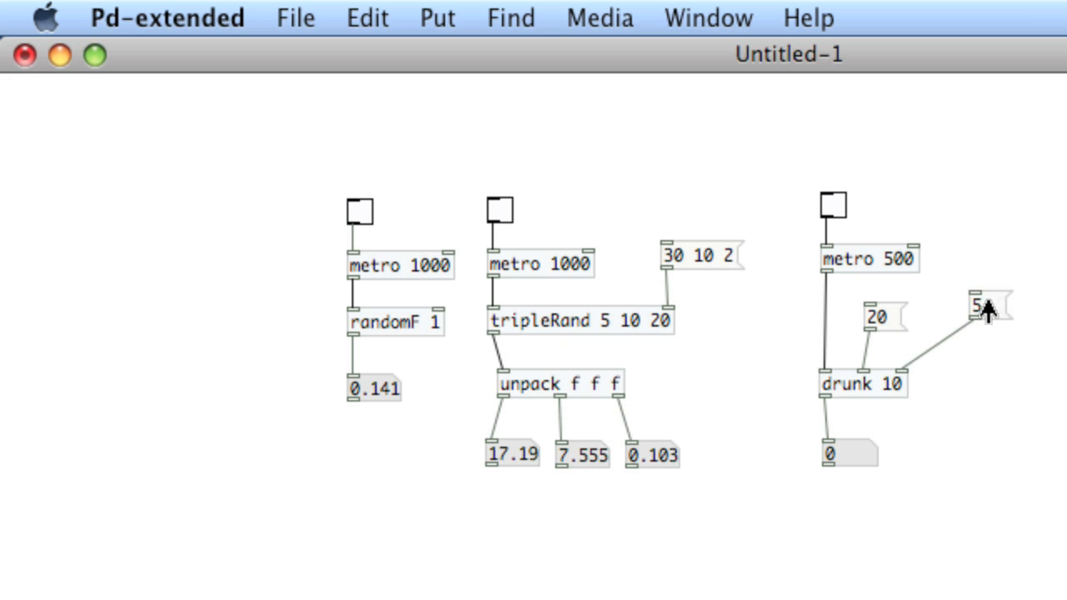
# Send the second message box's value into drunk 10's rightmost inlet
pyautogui.click(834, 205)
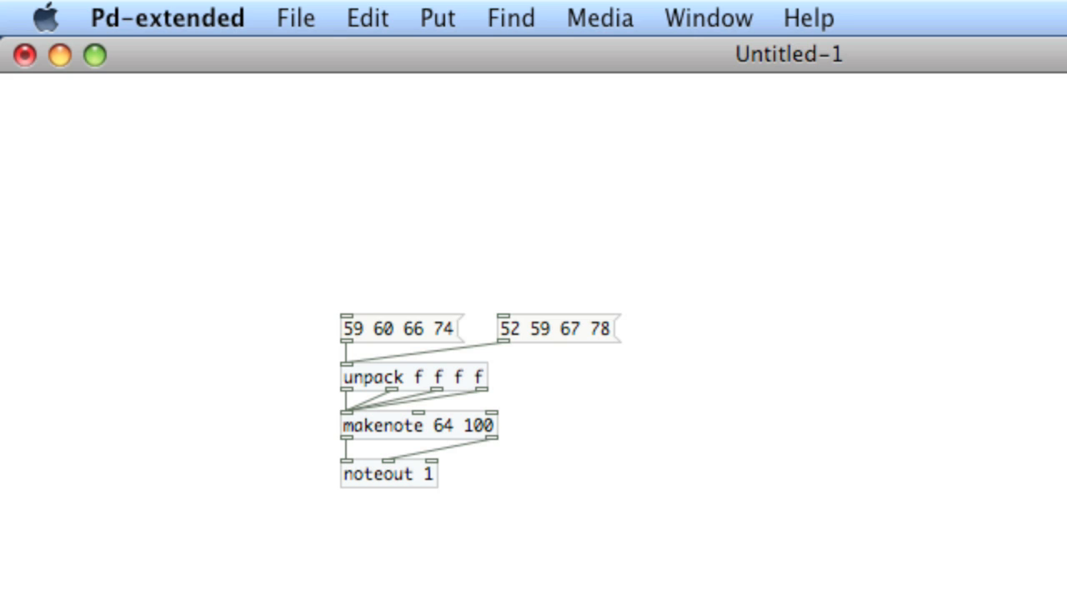
pyautogui.moveTo(987, 265)
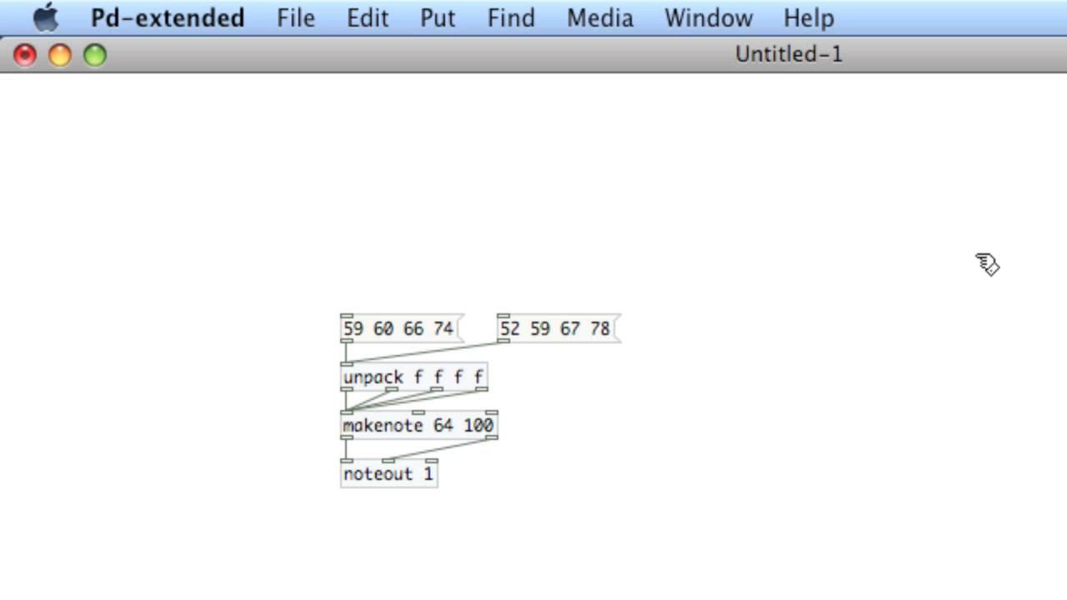
pyautogui.moveTo(969, 264)
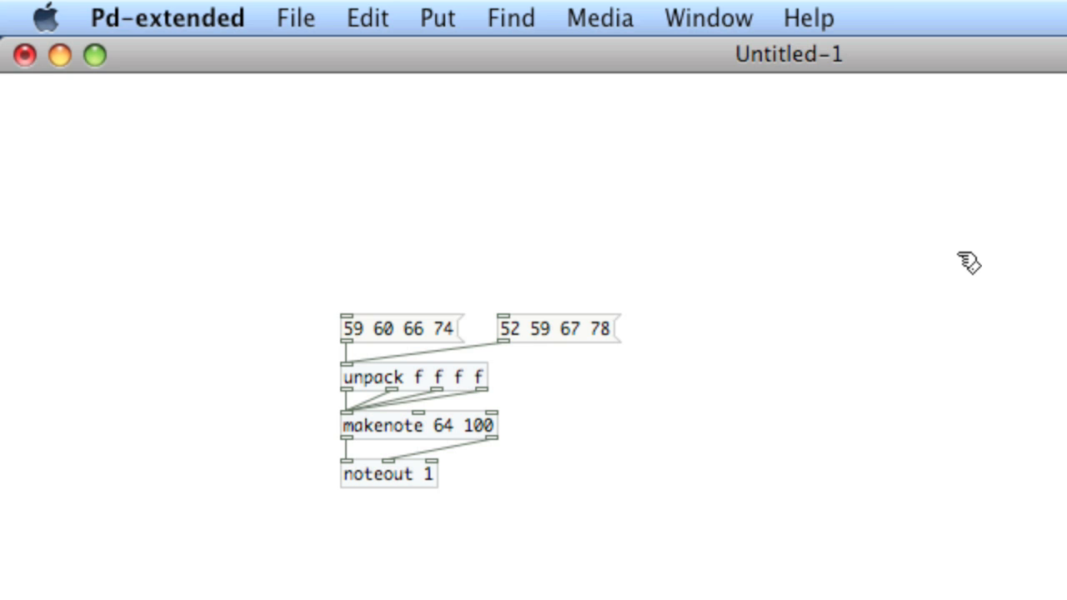
pyautogui.moveTo(392, 334)
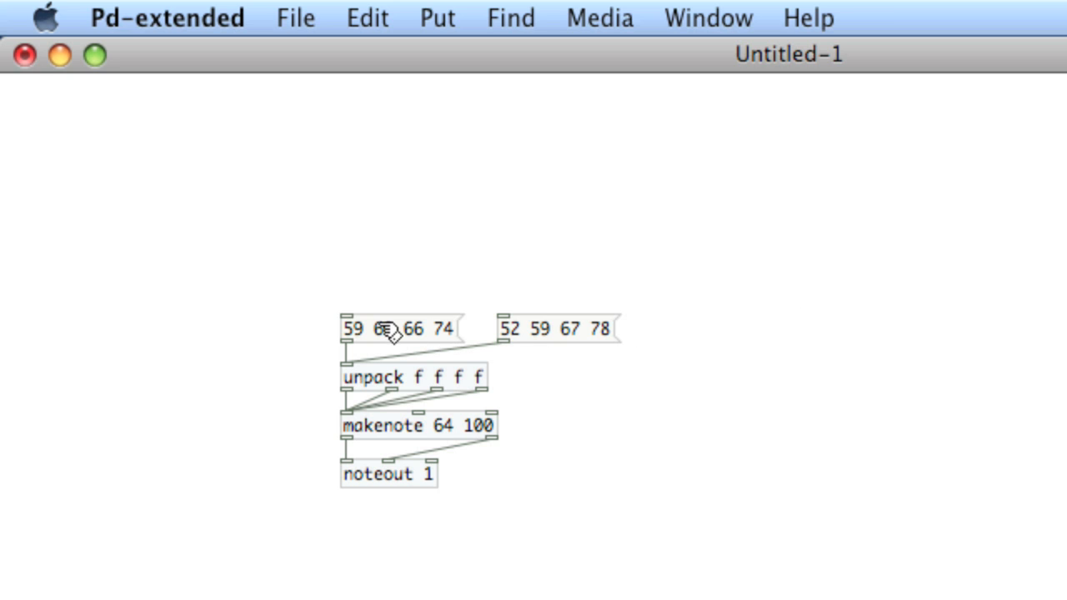
pyautogui.moveTo(522, 325)
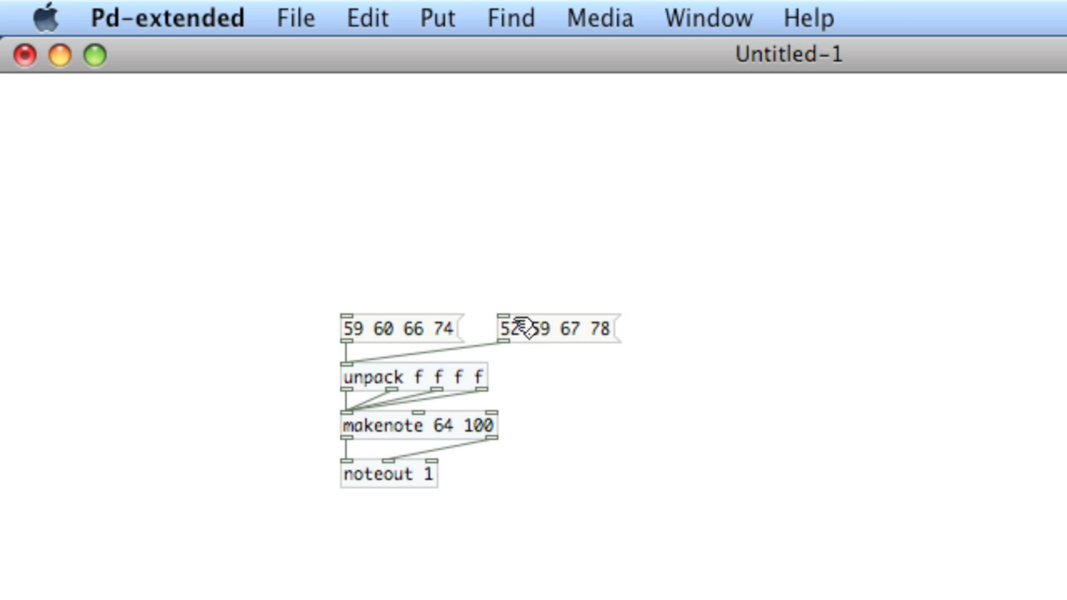
pyautogui.moveTo(421, 346)
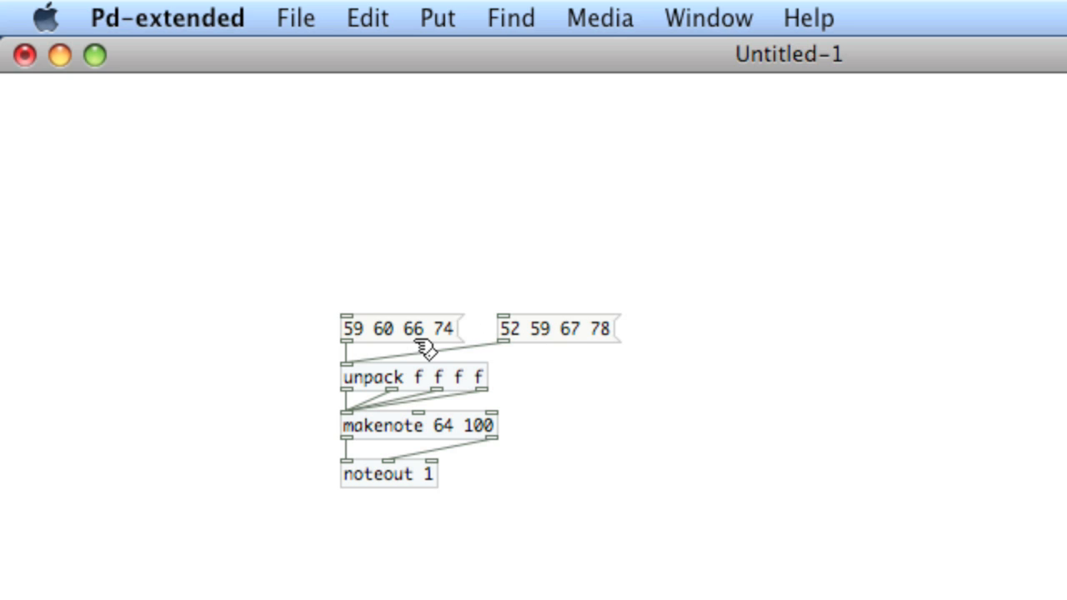
pyautogui.moveTo(421, 329)
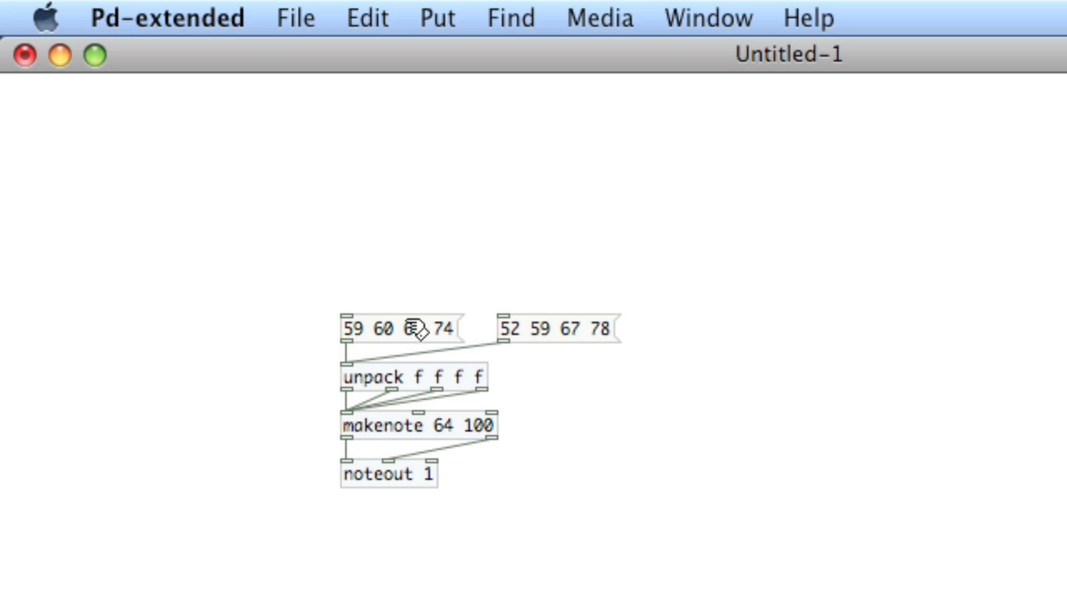
pyautogui.moveTo(513, 304)
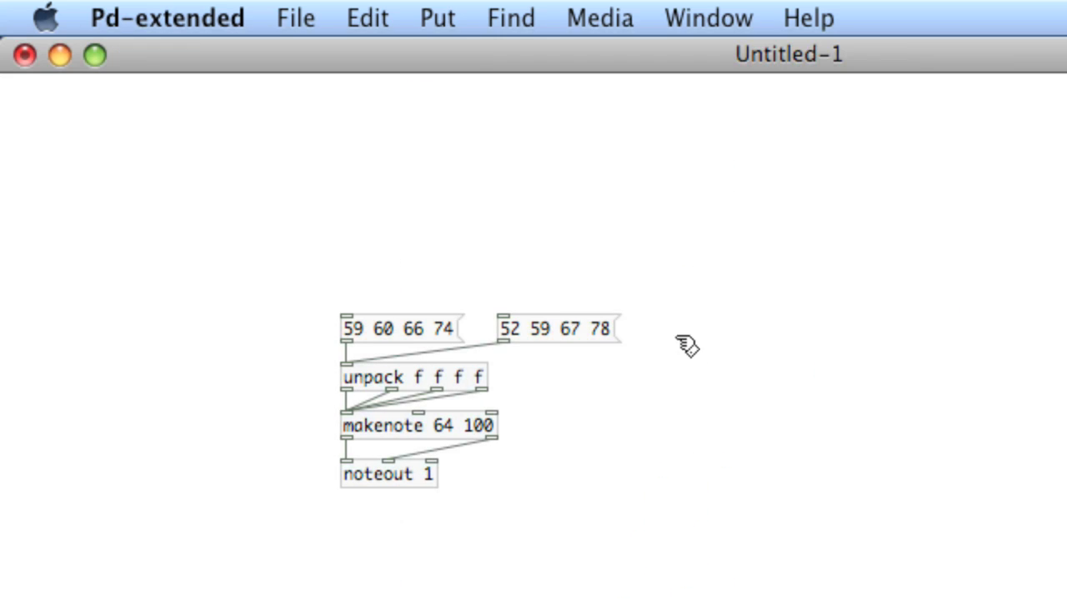
pyautogui.moveTo(395, 338)
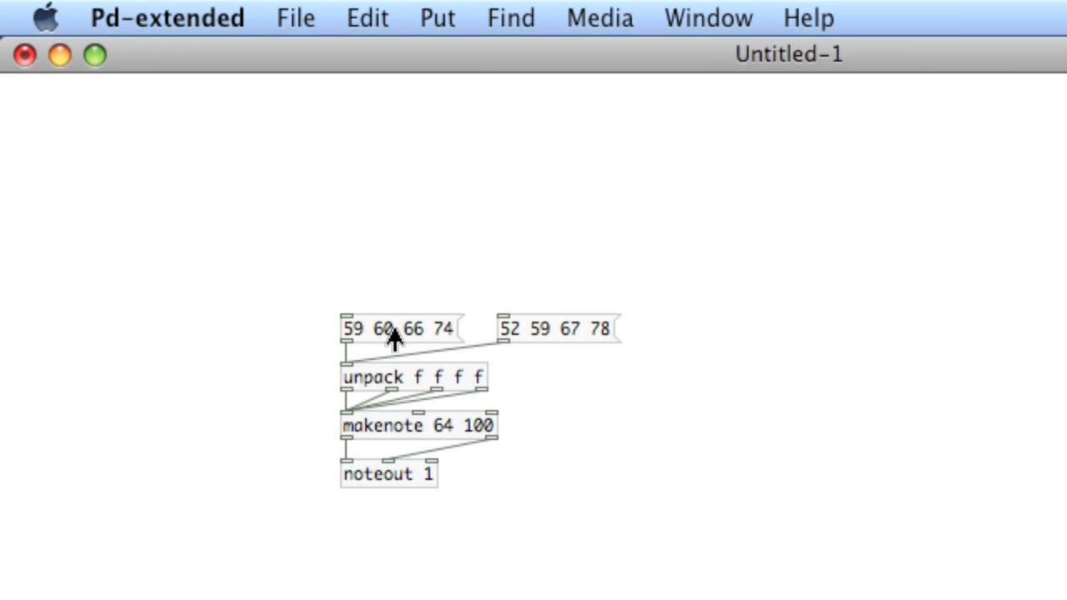
pyautogui.moveTo(546, 327)
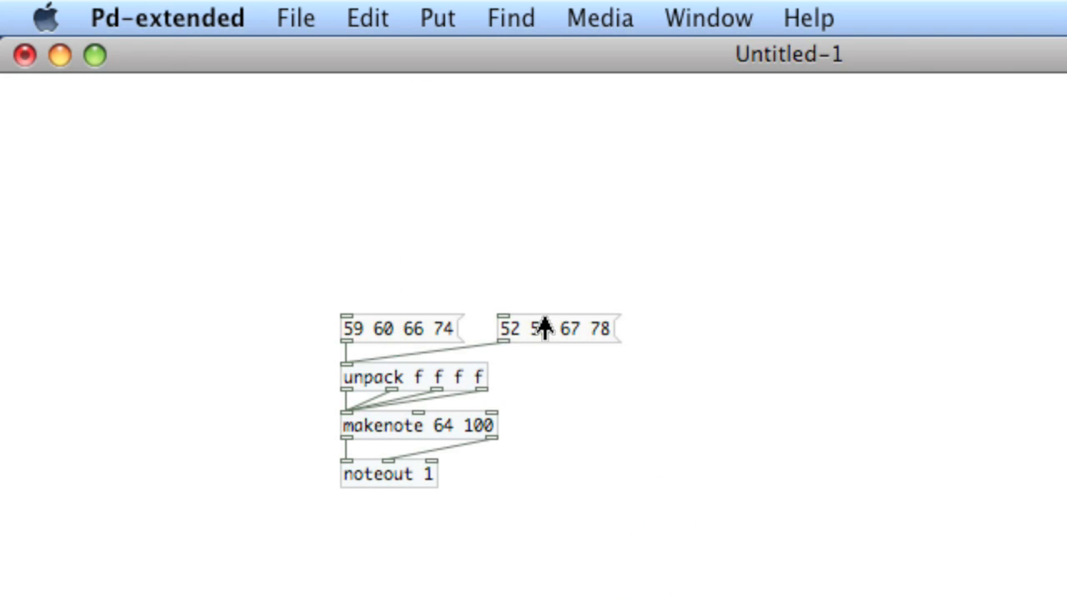
pyautogui.moveTo(544, 325)
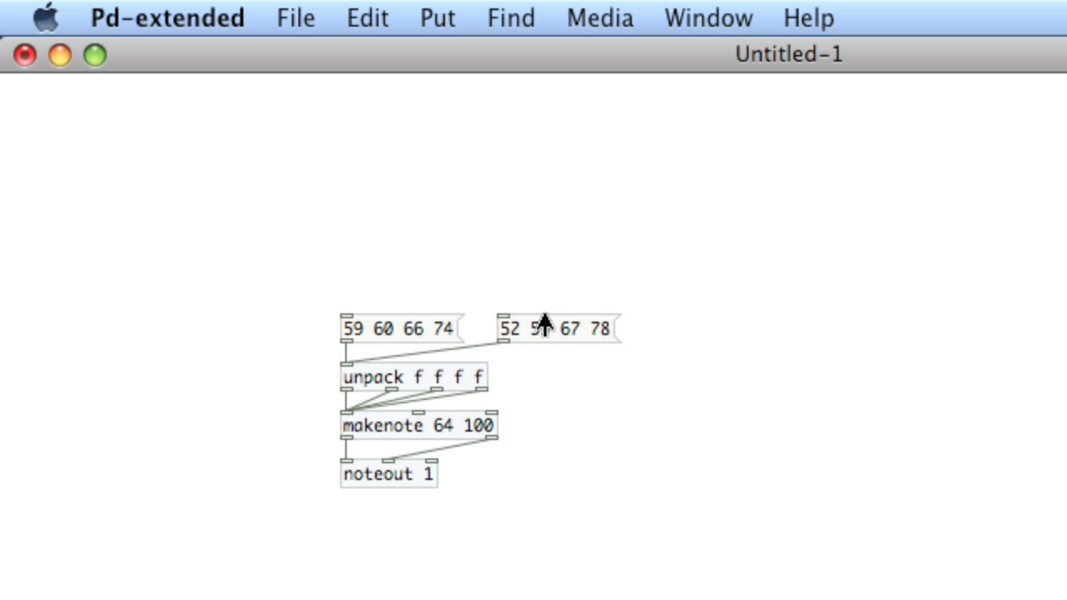
pyautogui.moveTo(428, 334)
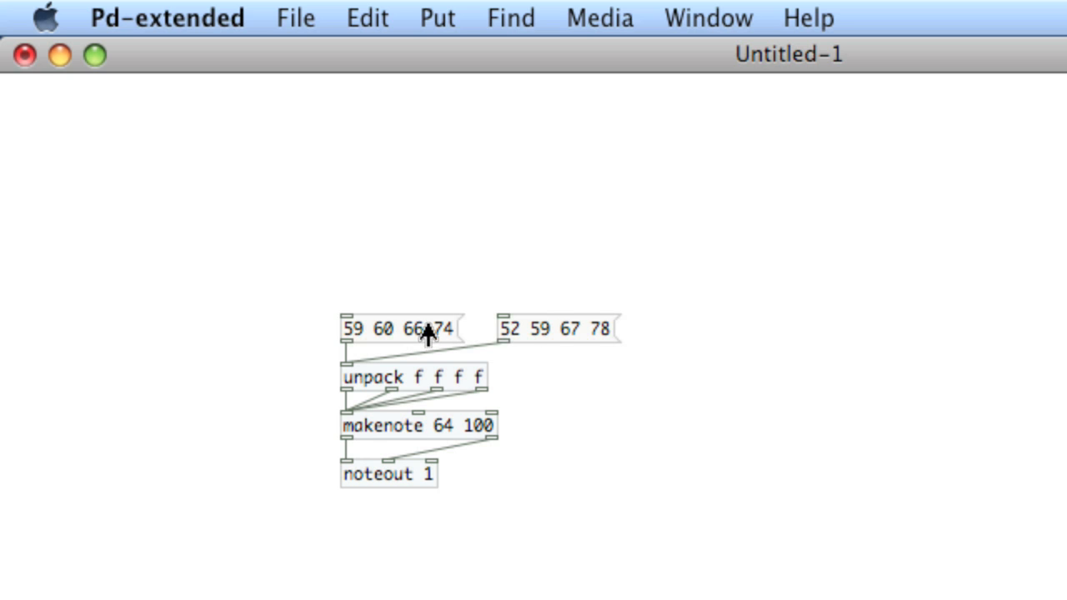
# Place random 100 and a metro 125 object above the chord patch
pyautogui.click(387, 204)
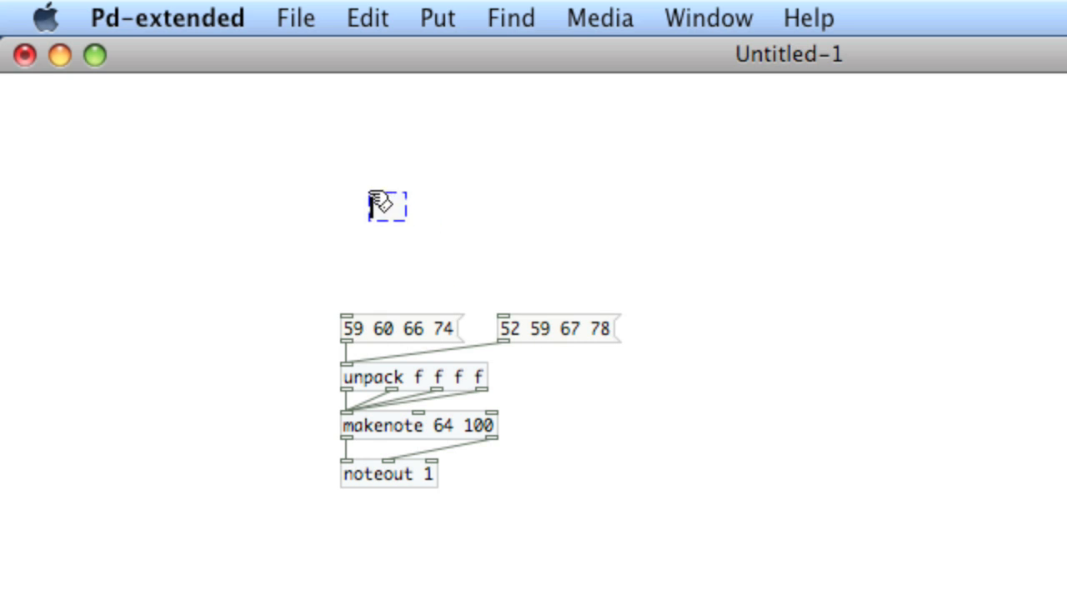
pyautogui.write('random 100')
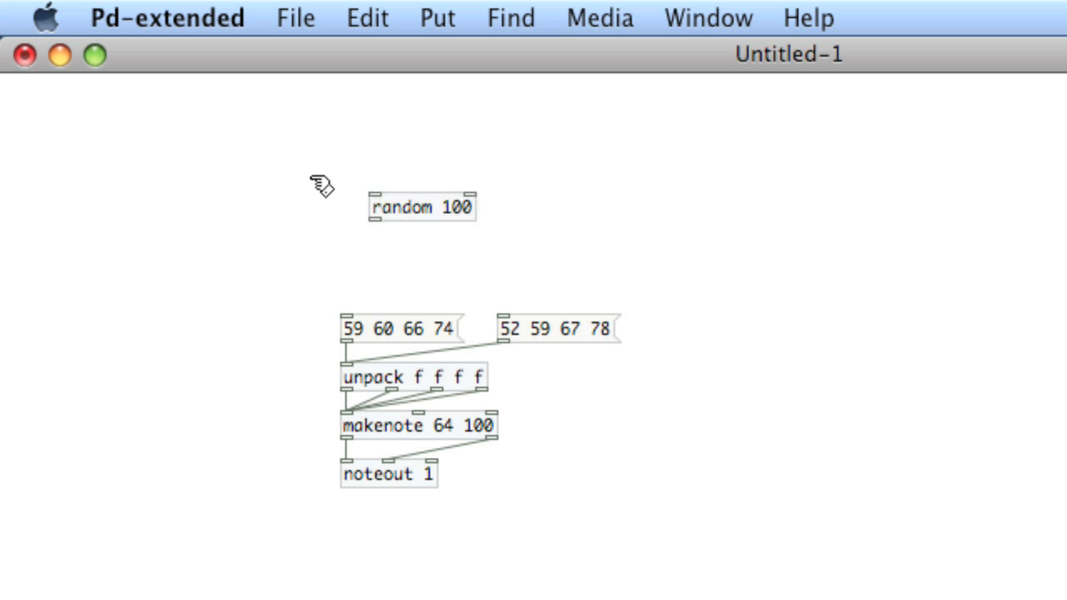
pyautogui.moveTo(334, 182)
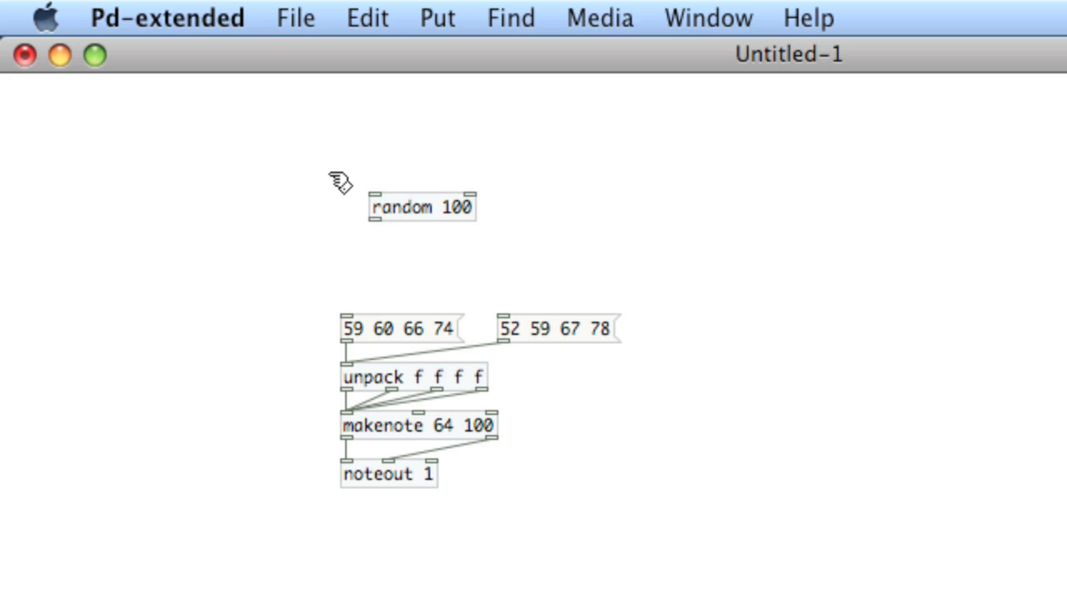
pyautogui.moveTo(375, 158)
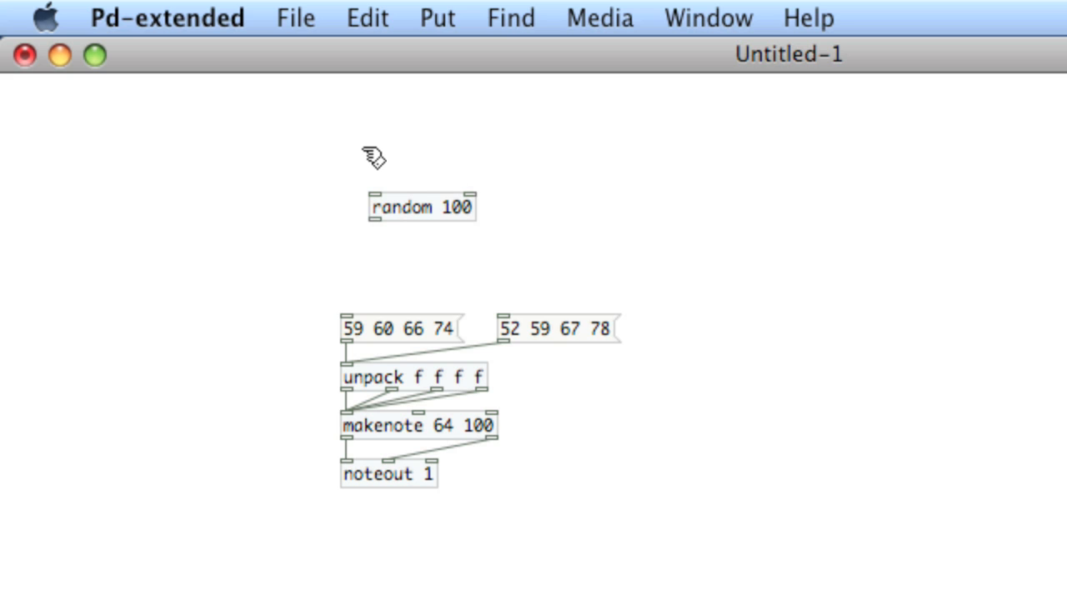
pyautogui.click(386, 157)
pyautogui.write('metro 125')
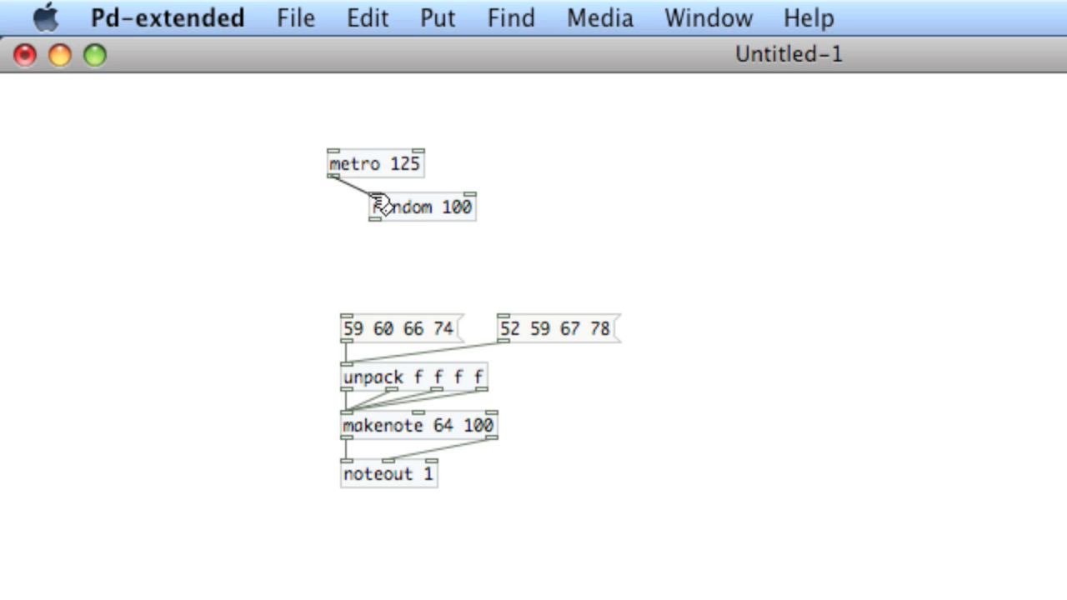
pyautogui.click(380, 163)
pyautogui.write('125')
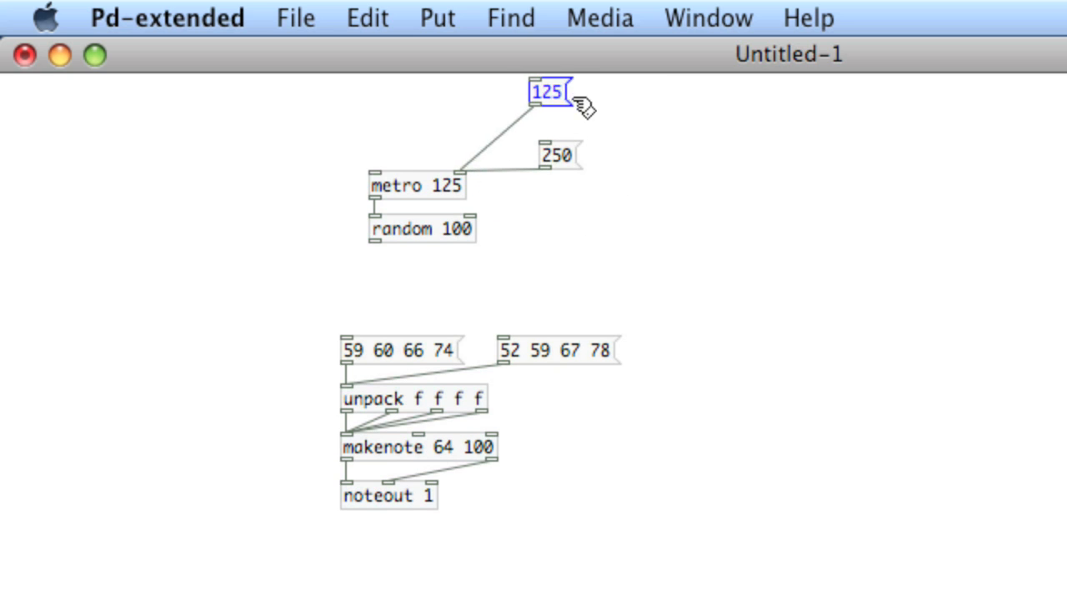
# Move the 125 message above 250 and shift the metro-random chain left
pyautogui.moveTo(549, 92); pyautogui.dragTo(557, 116)
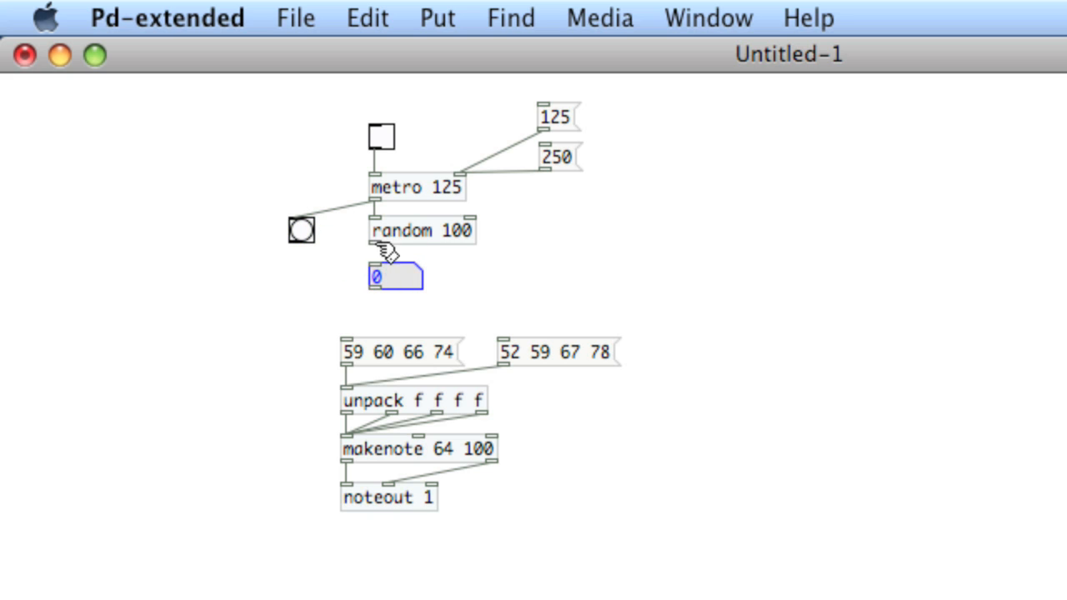
pyautogui.moveTo(460, 272)
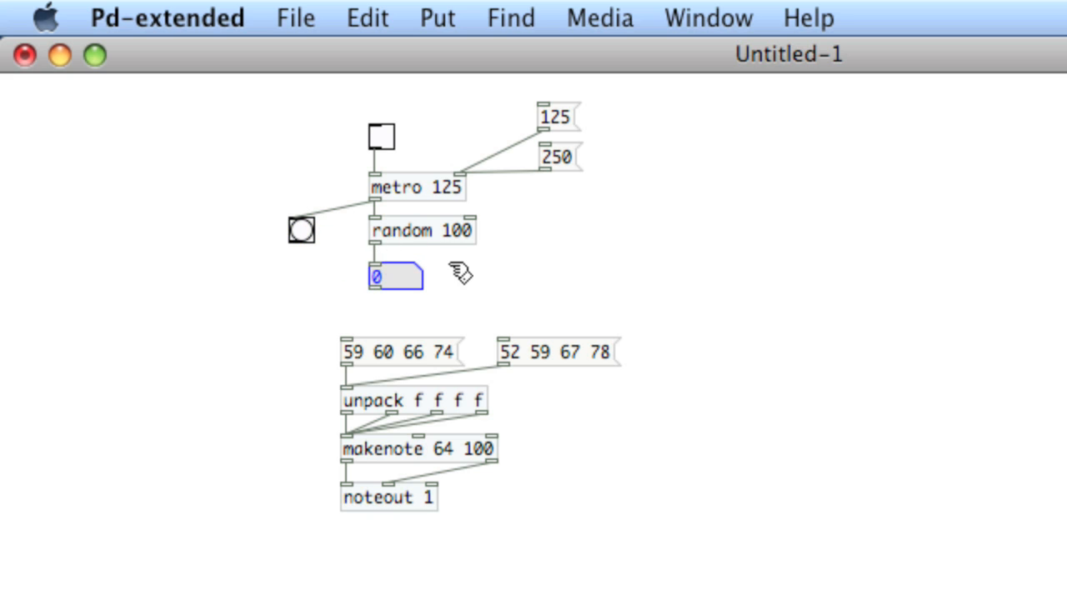
pyautogui.moveTo(300, 333); pyautogui.dragTo(647, 479)
pyautogui.write('moses')
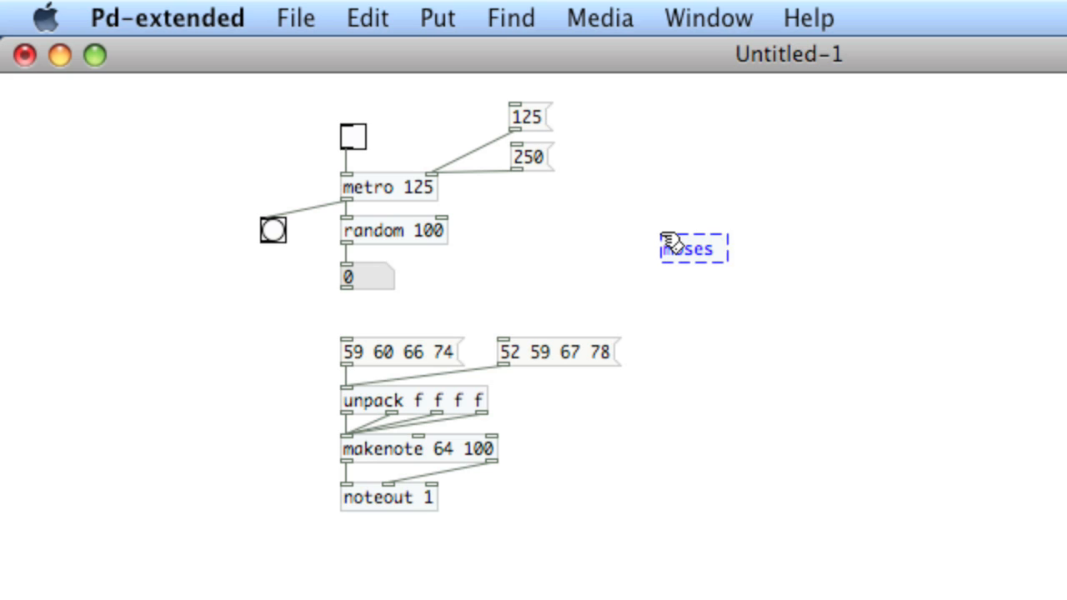
# Give moses a threshold argument, trying 90 and 10 before settling on 50
pyautogui.write('50')
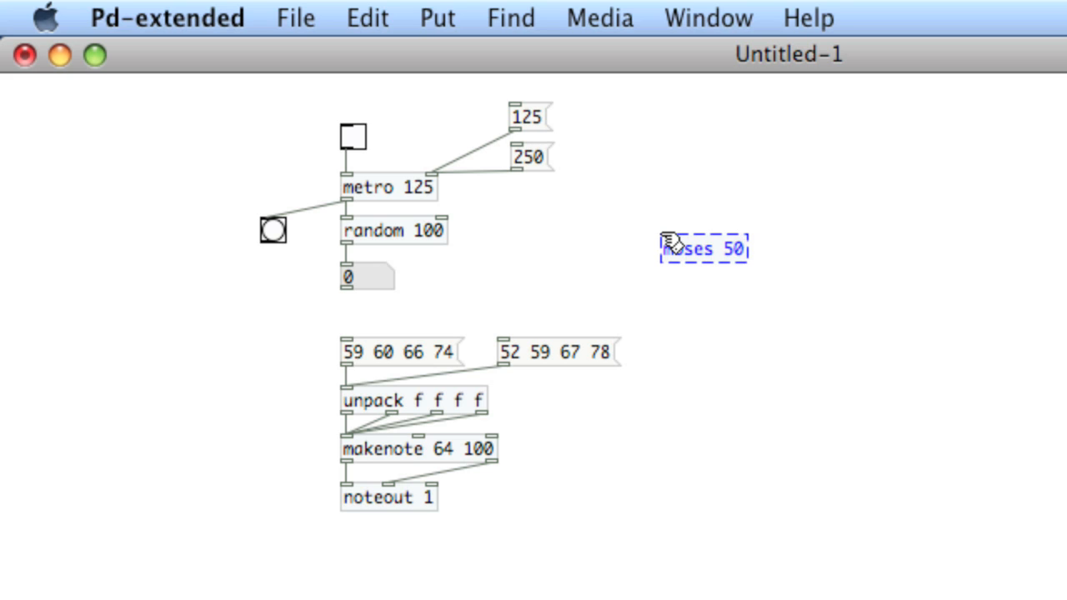
pyautogui.press('backspace')
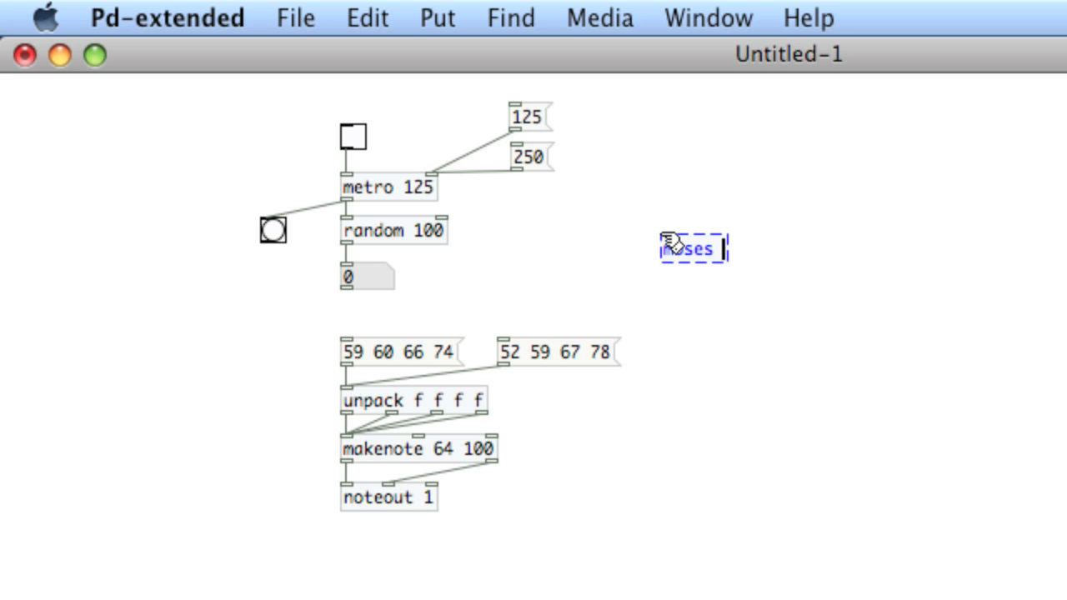
pyautogui.write('90')
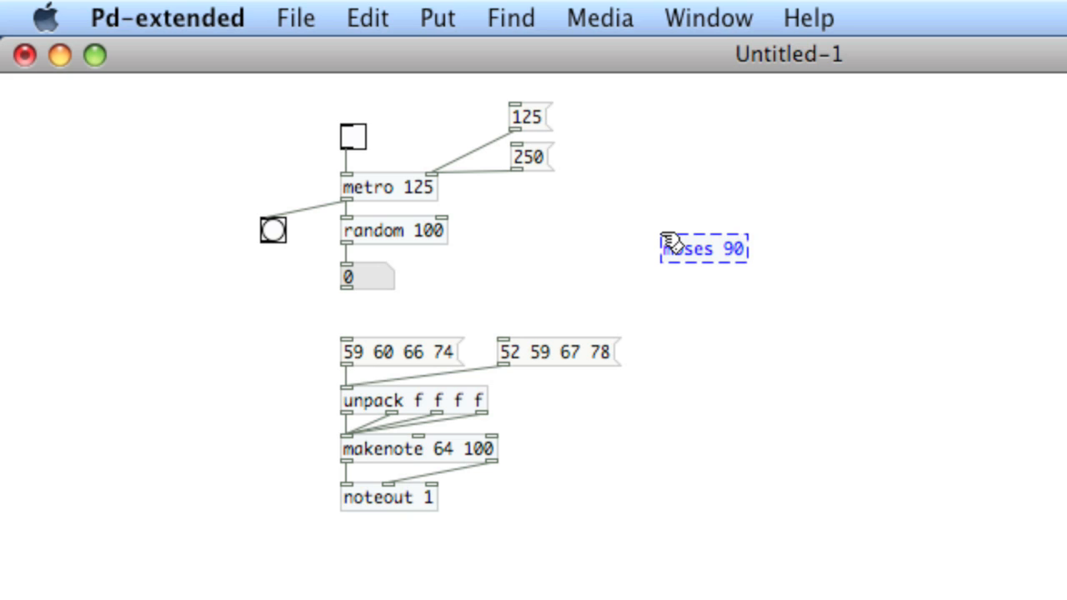
pyautogui.write('1')
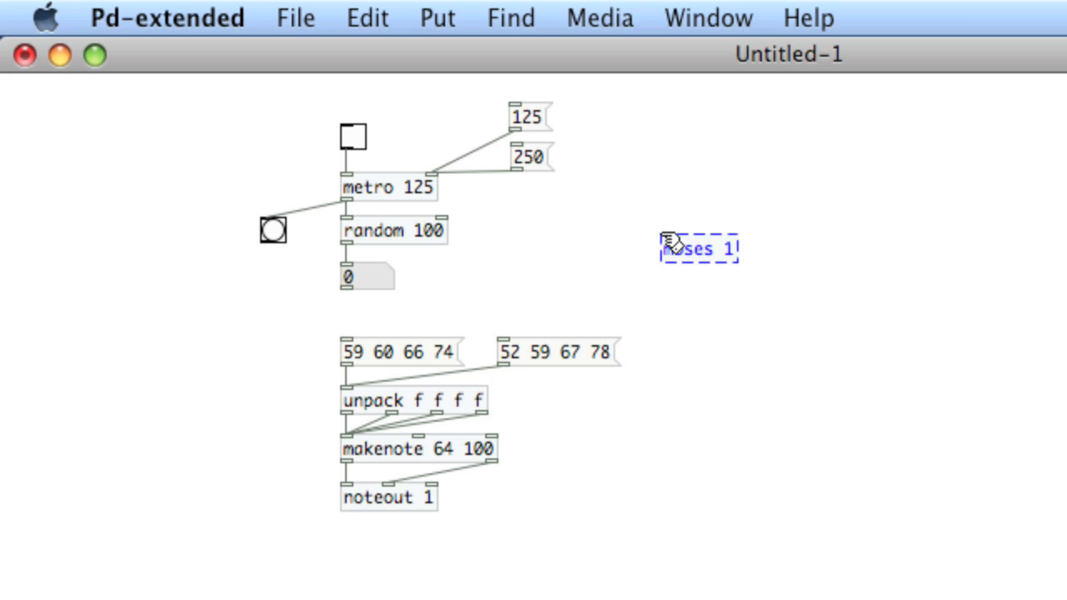
pyautogui.write('0')
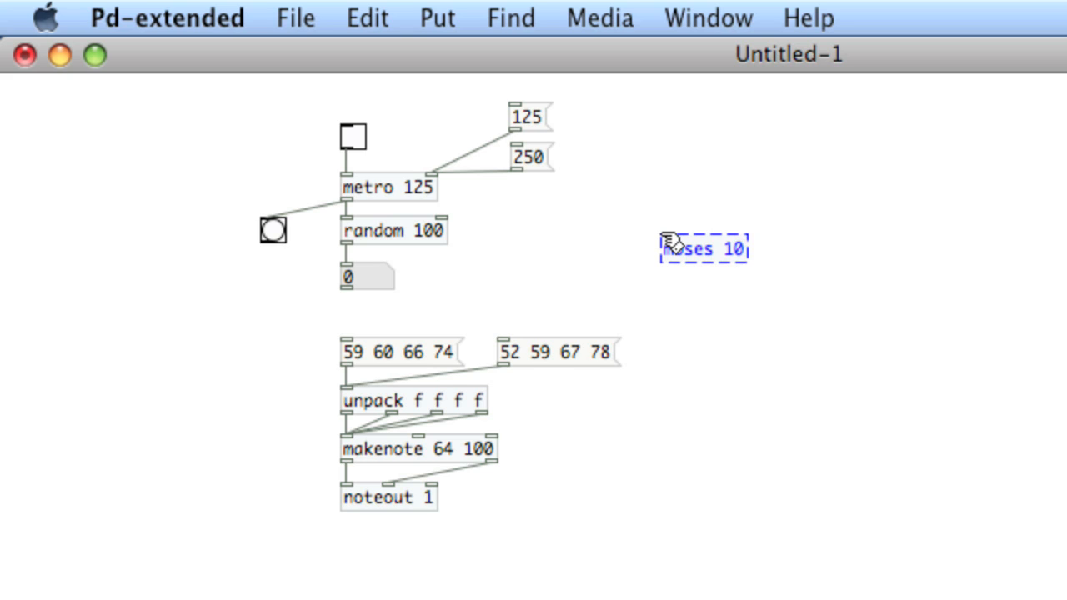
pyautogui.write('5')
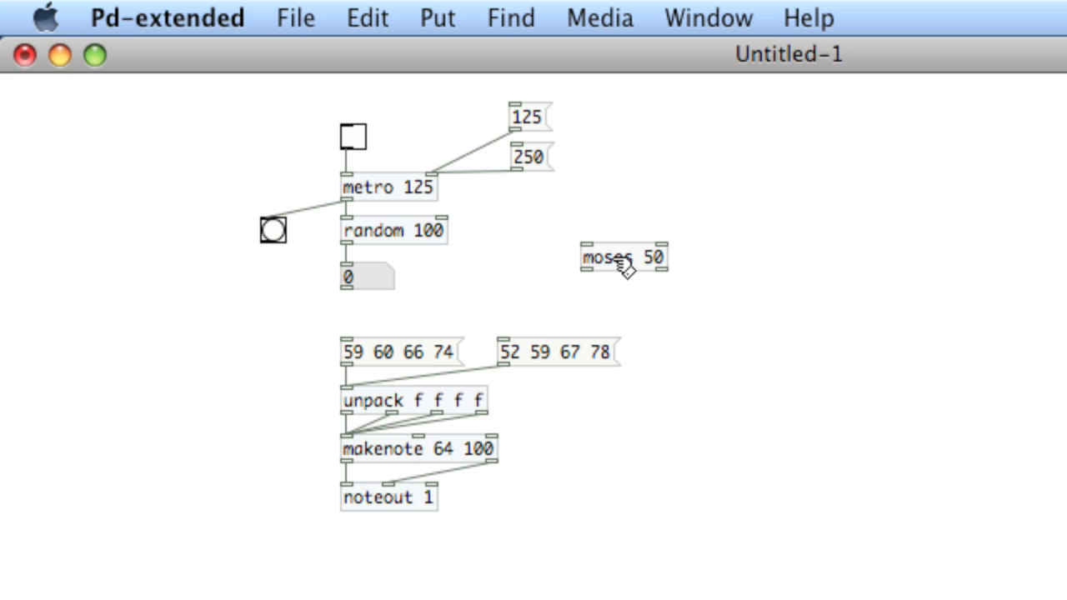
pyautogui.moveTo(658, 275)
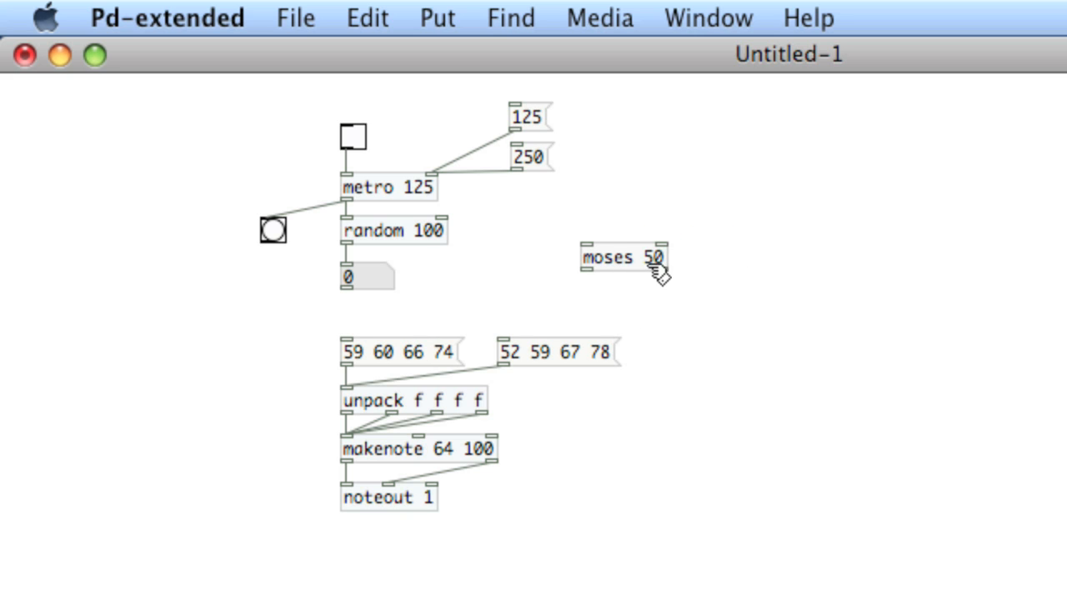
# Move moses 50 below the number box, close to the random chain
pyautogui.moveTo(621, 257); pyautogui.dragTo(449, 305)
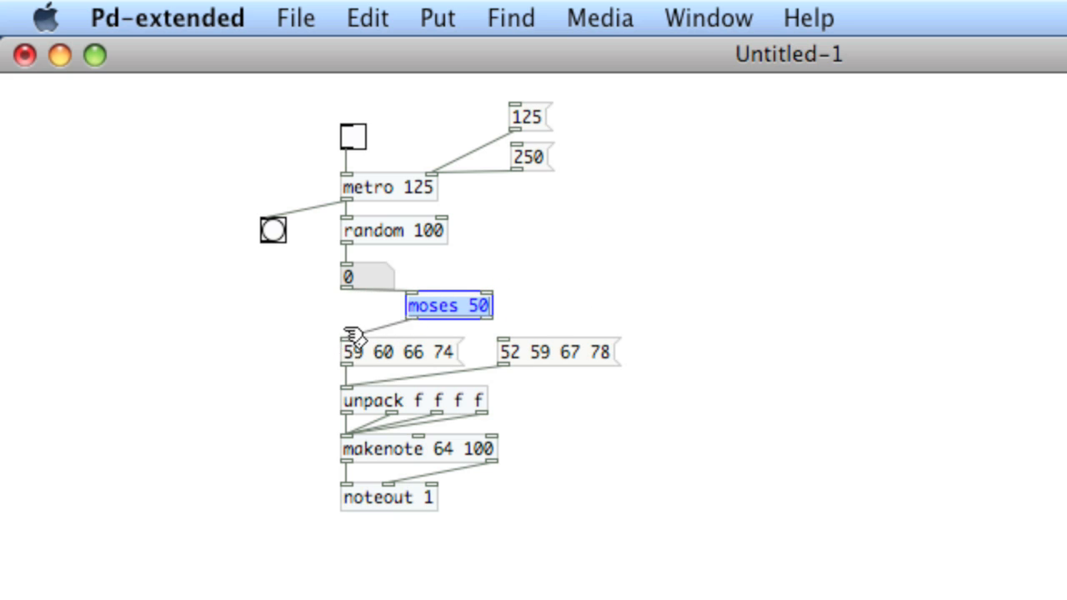
pyautogui.moveTo(541, 321)
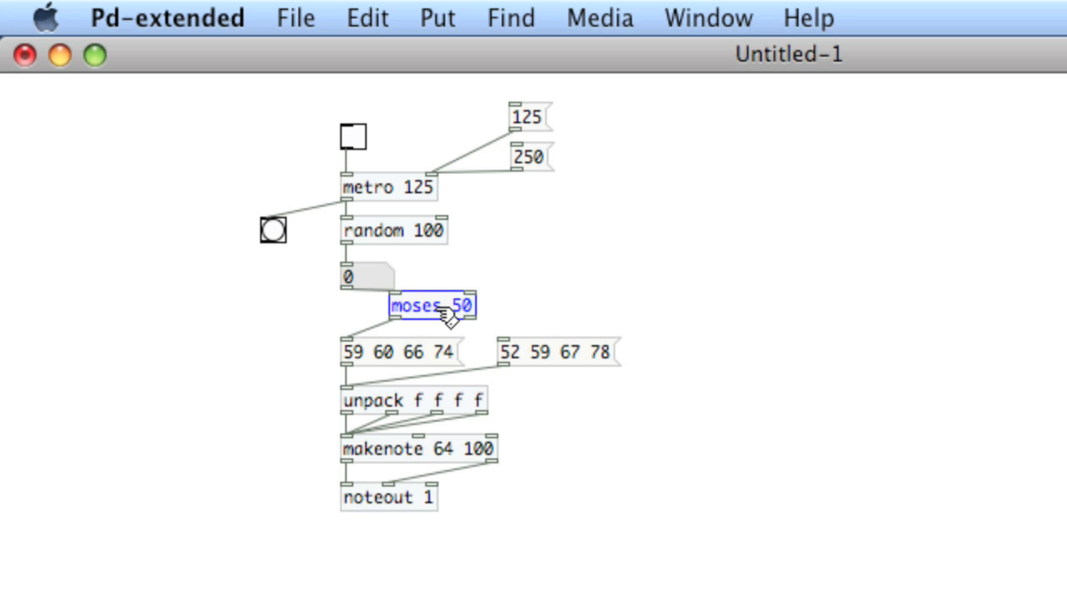
pyautogui.moveTo(433, 306); pyautogui.dragTo(383, 312)
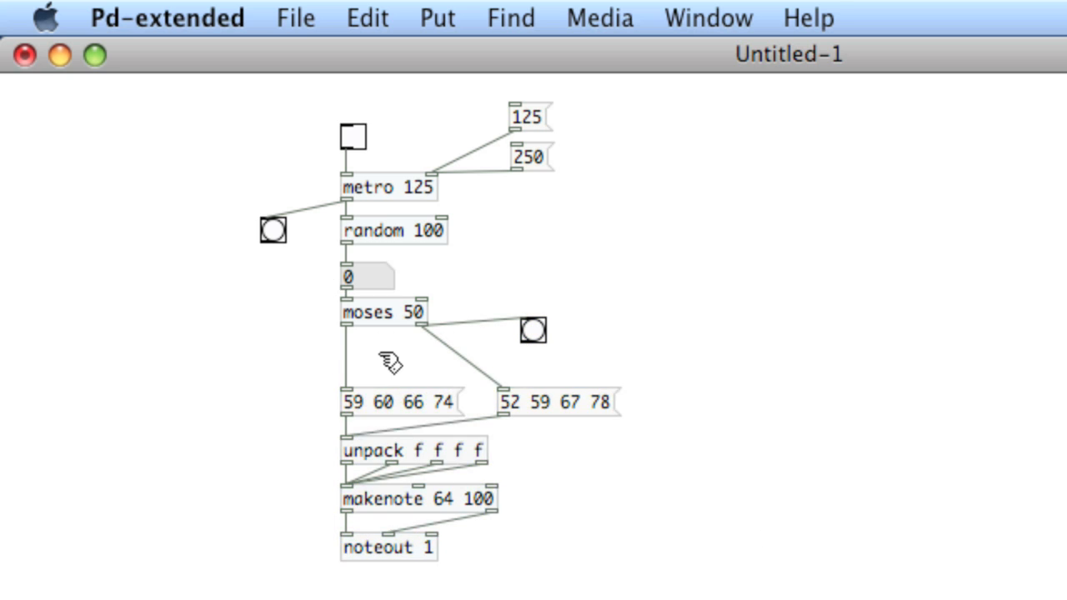
pyautogui.moveTo(280, 330)
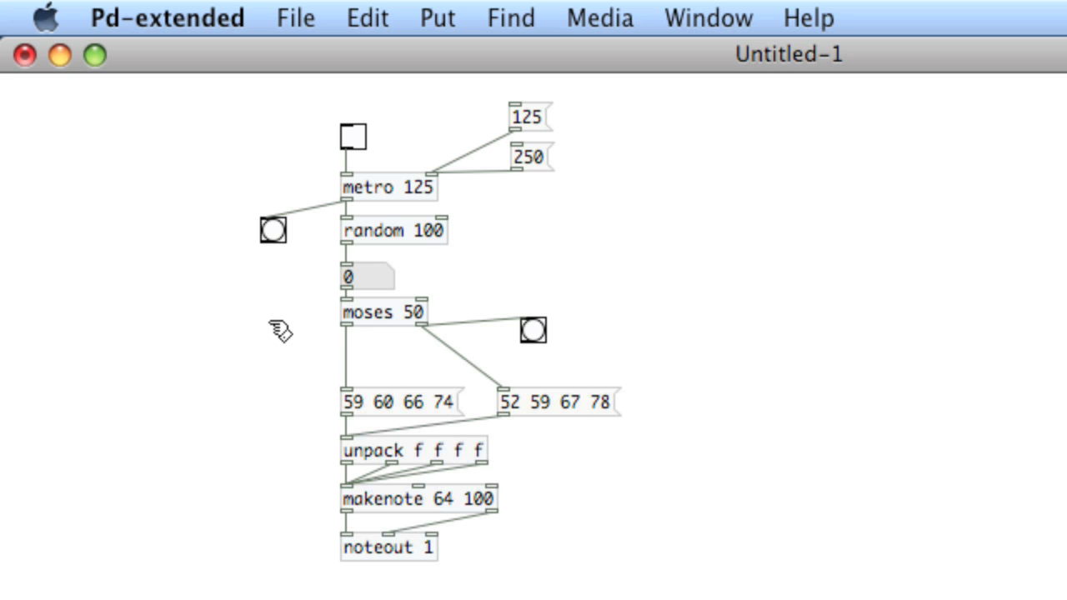
pyautogui.moveTo(388, 352)
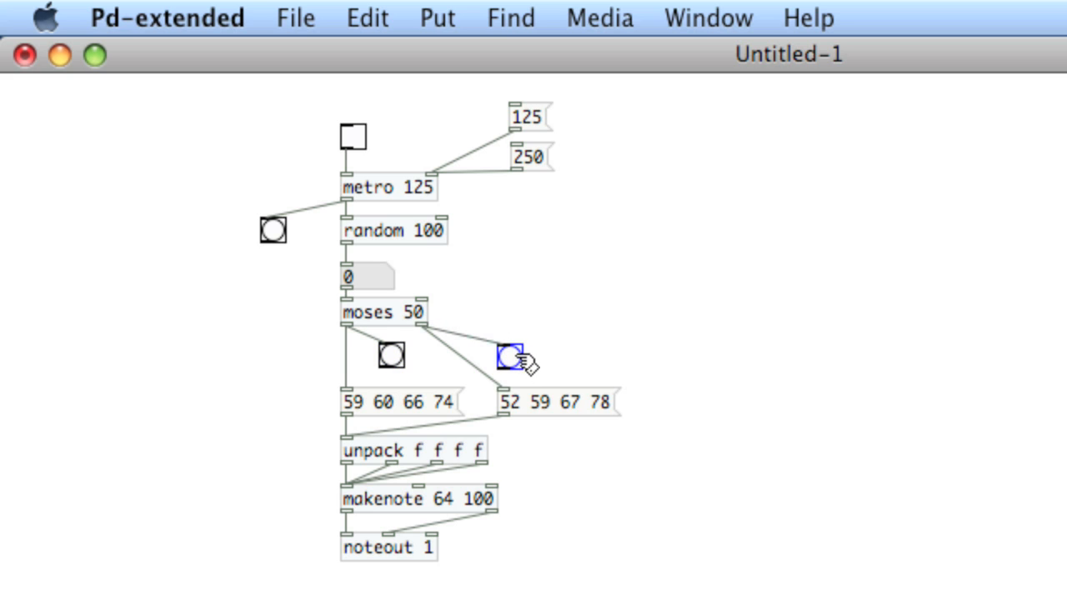
# Start the metro from the toggle and slow it to 250 ms ticks
pyautogui.click(353, 136)
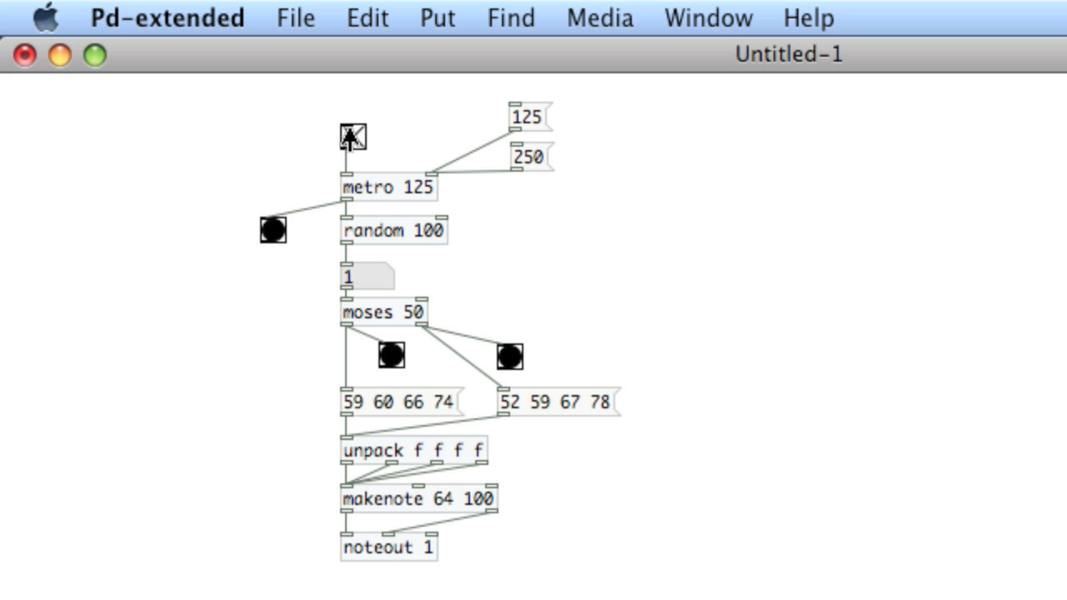
pyautogui.click(353, 135)
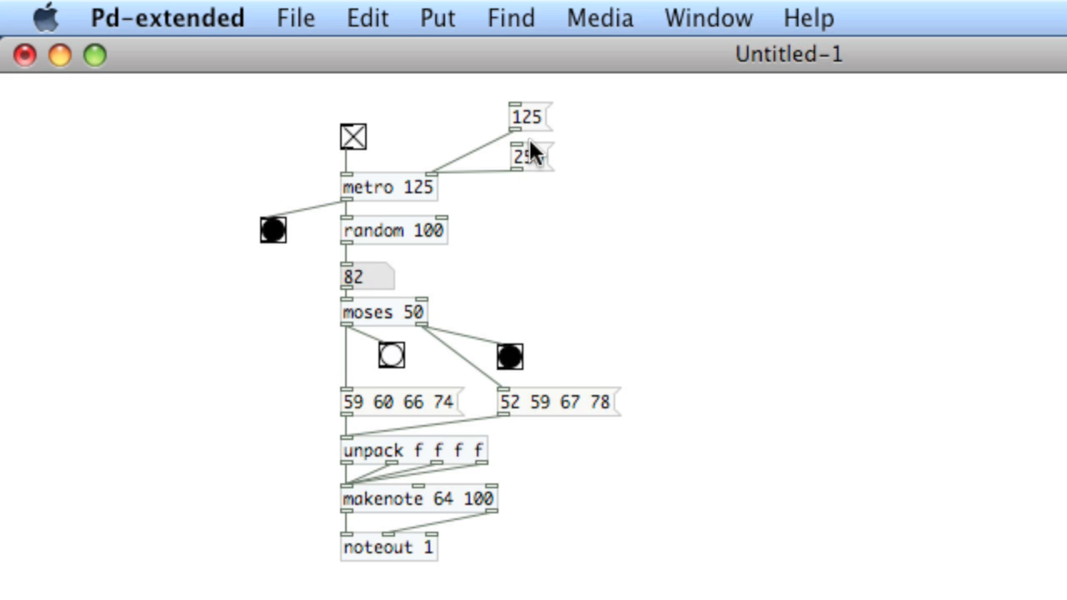
pyautogui.click(354, 136)
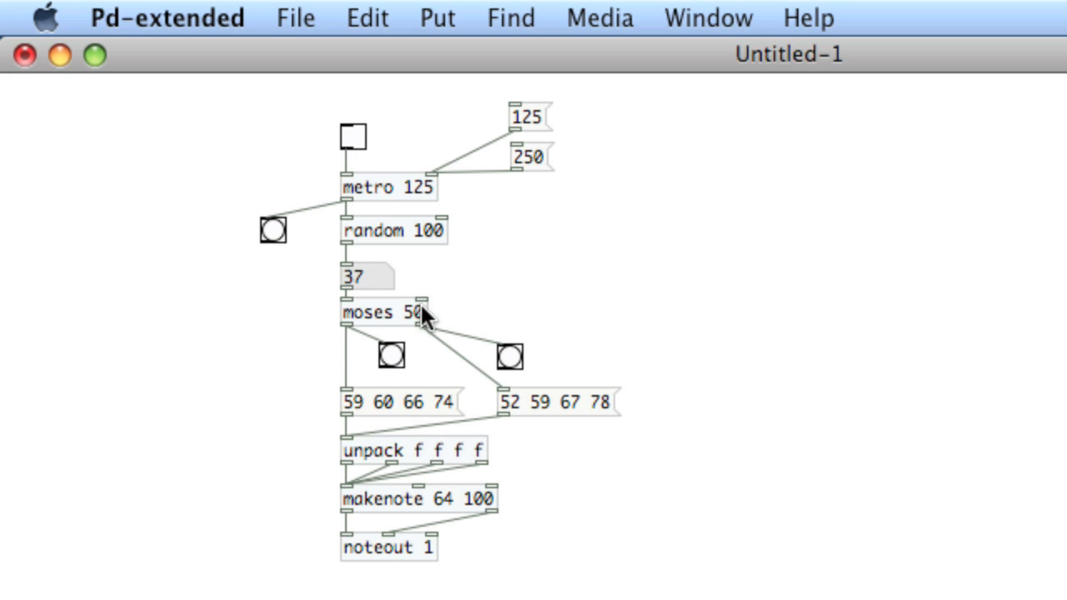
pyautogui.doubleClick(380, 313)
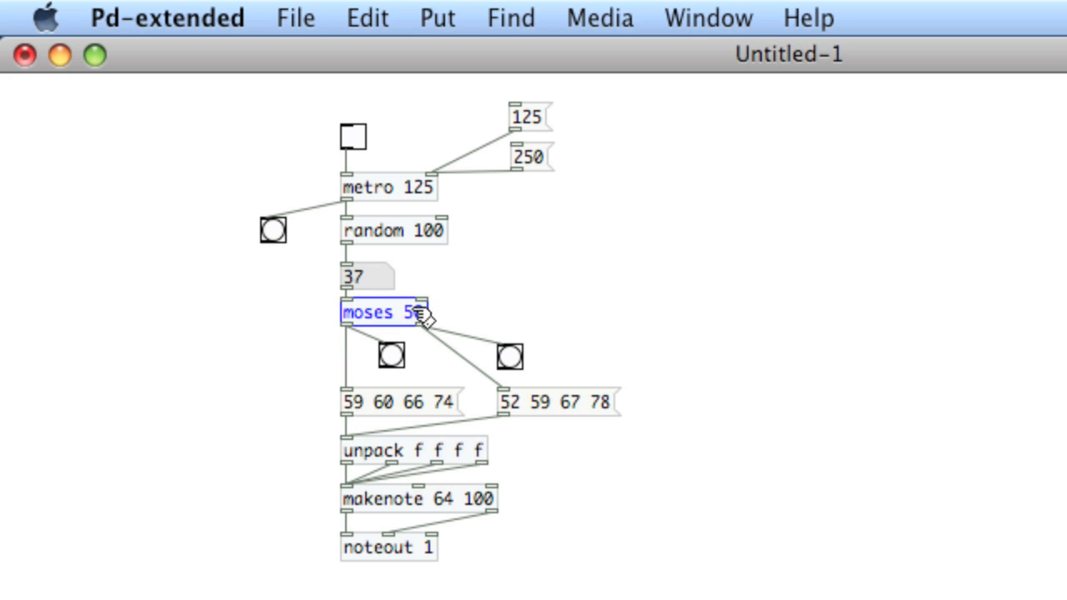
pyautogui.write('9')
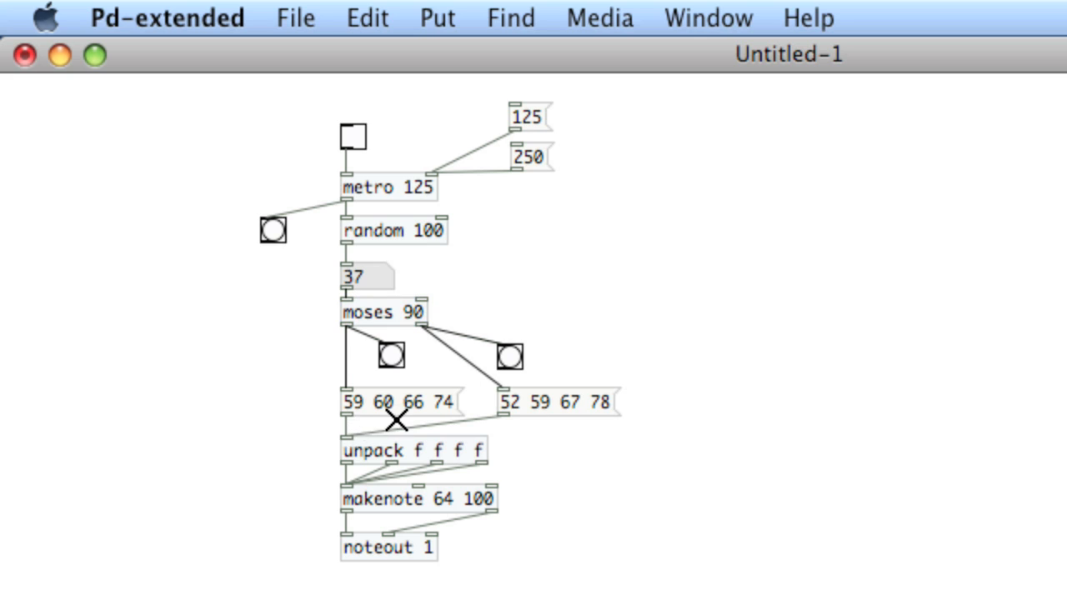
pyautogui.moveTo(381, 417)
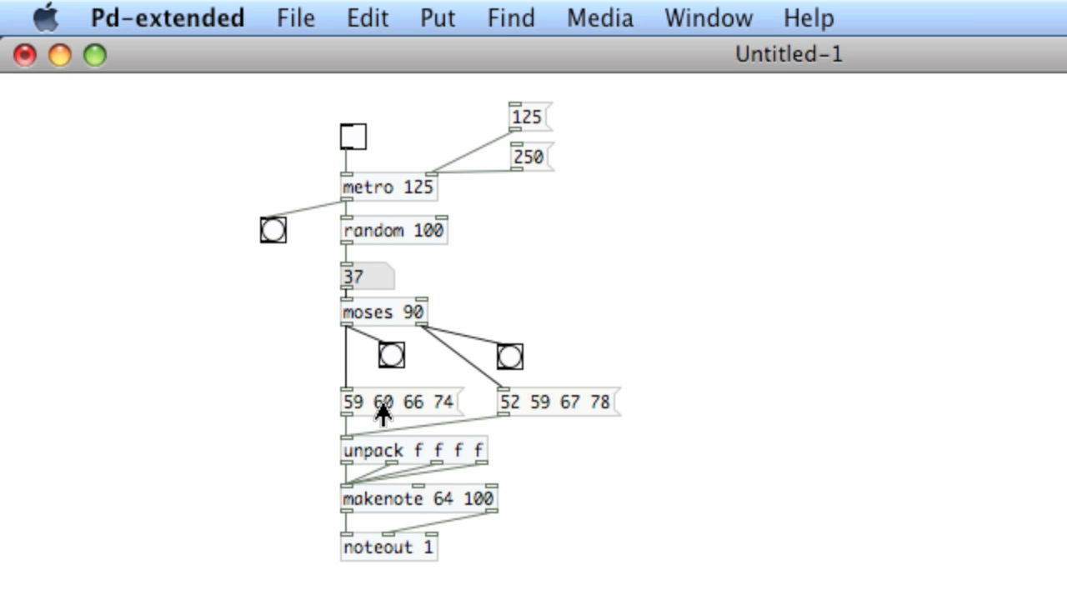
pyautogui.click(353, 136)
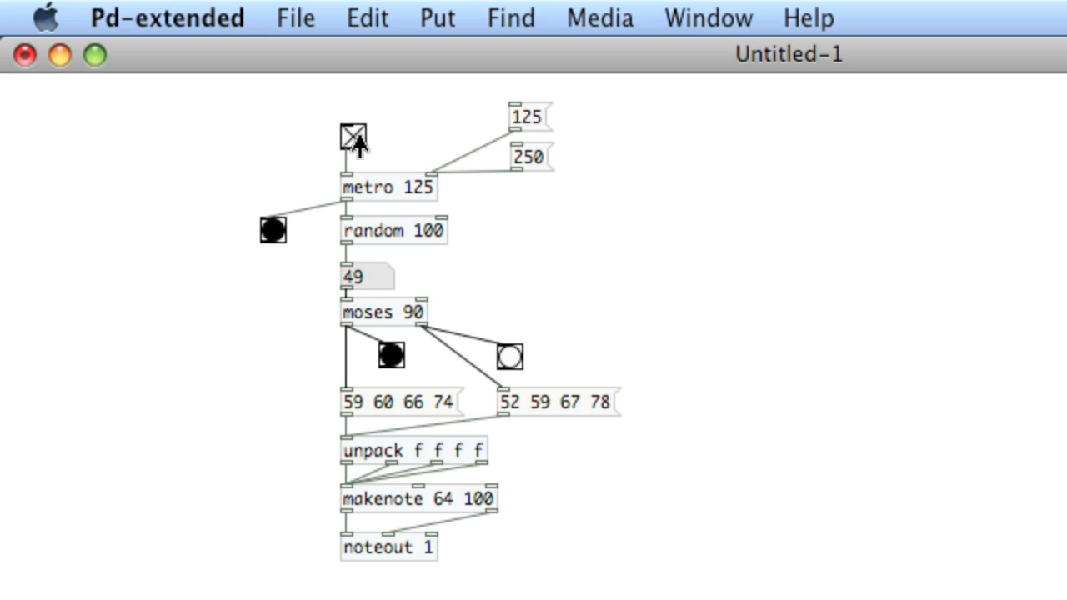
pyautogui.click(353, 136)
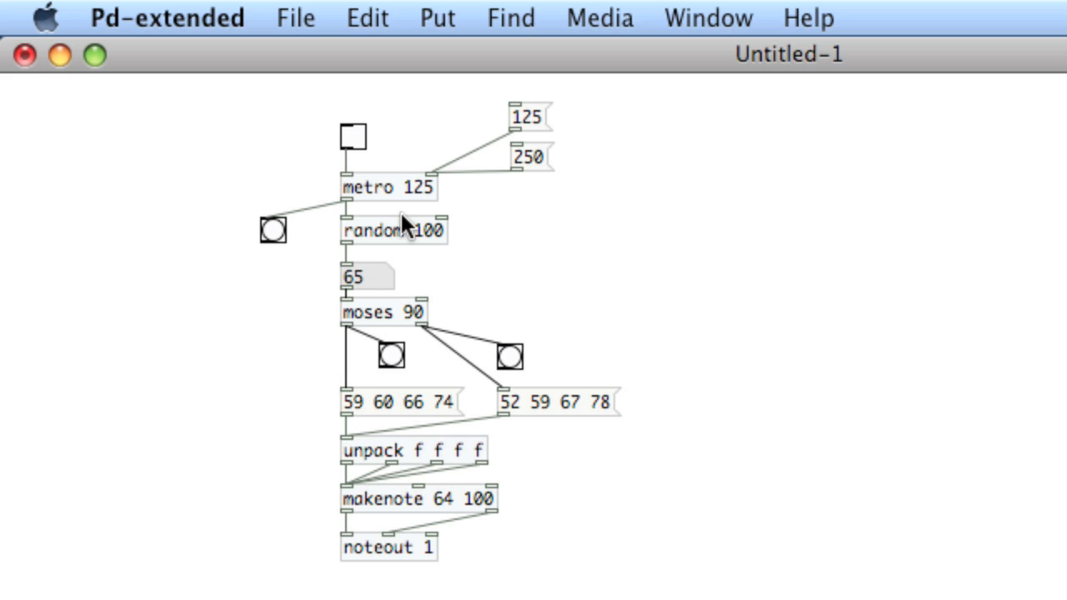
pyautogui.moveTo(392, 393)
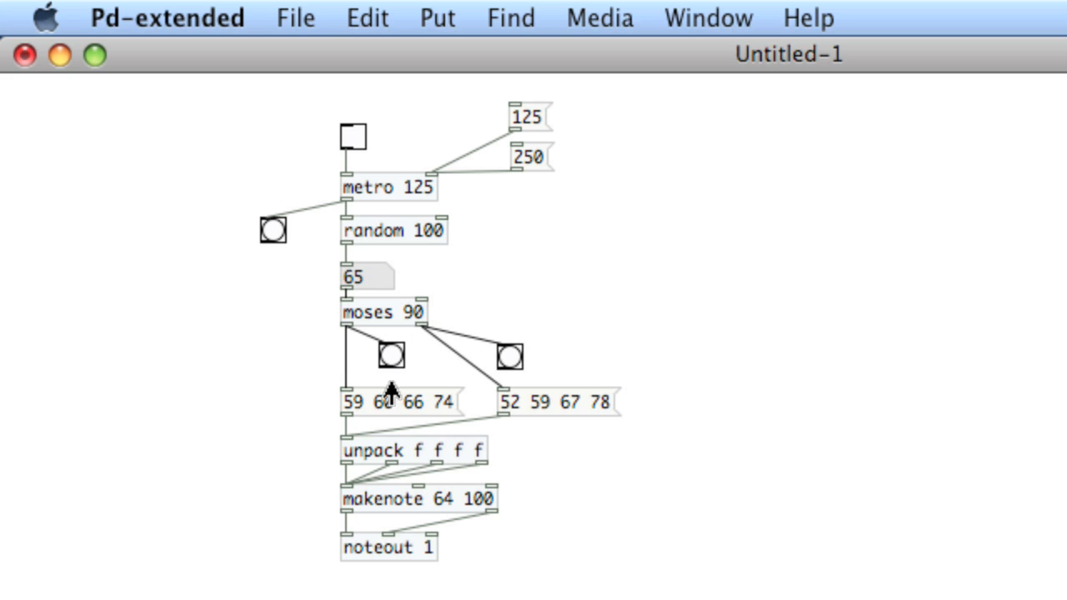
pyautogui.moveTo(417, 325)
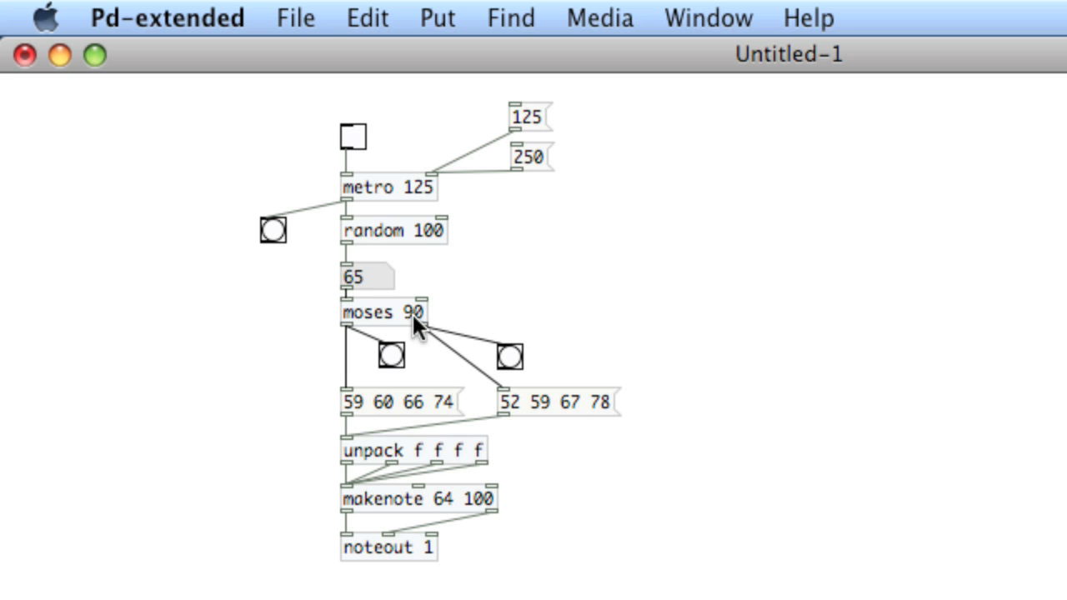
pyautogui.moveTo(359, 334)
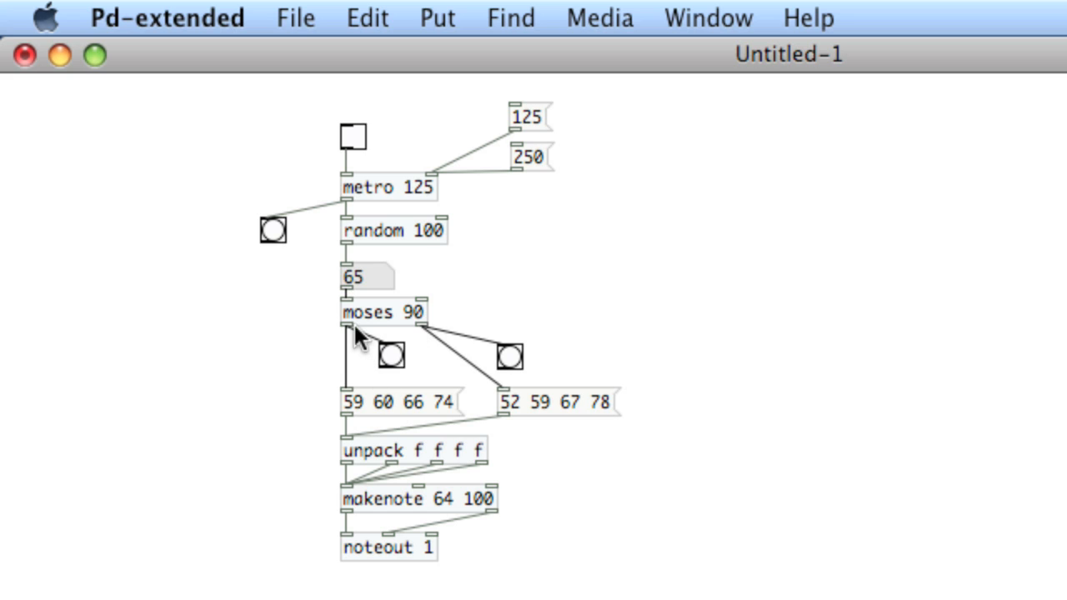
pyautogui.moveTo(417, 361)
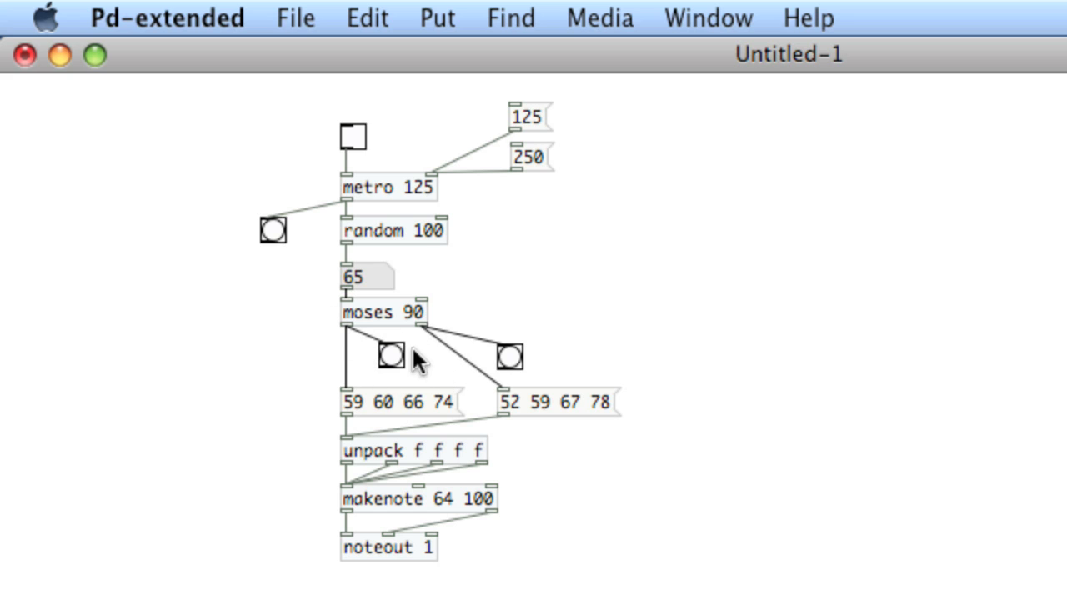
# Change the moses threshold from 90 to 10 and instantiate it on the canvas
pyautogui.doubleClick(384, 312)
pyautogui.write('1')
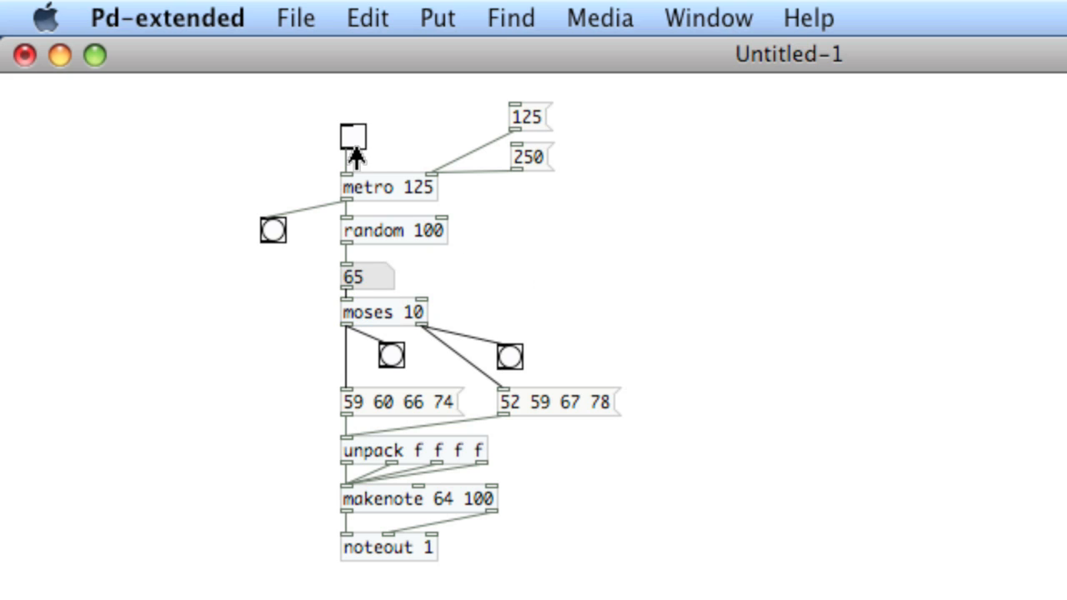
pyautogui.click(352, 135)
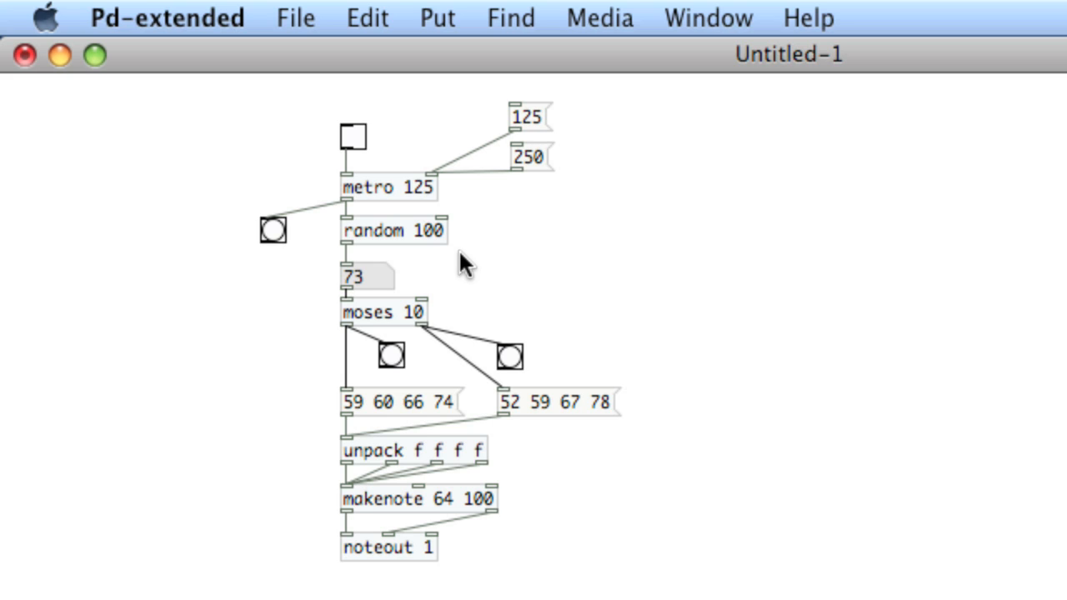
pyautogui.moveTo(446, 302)
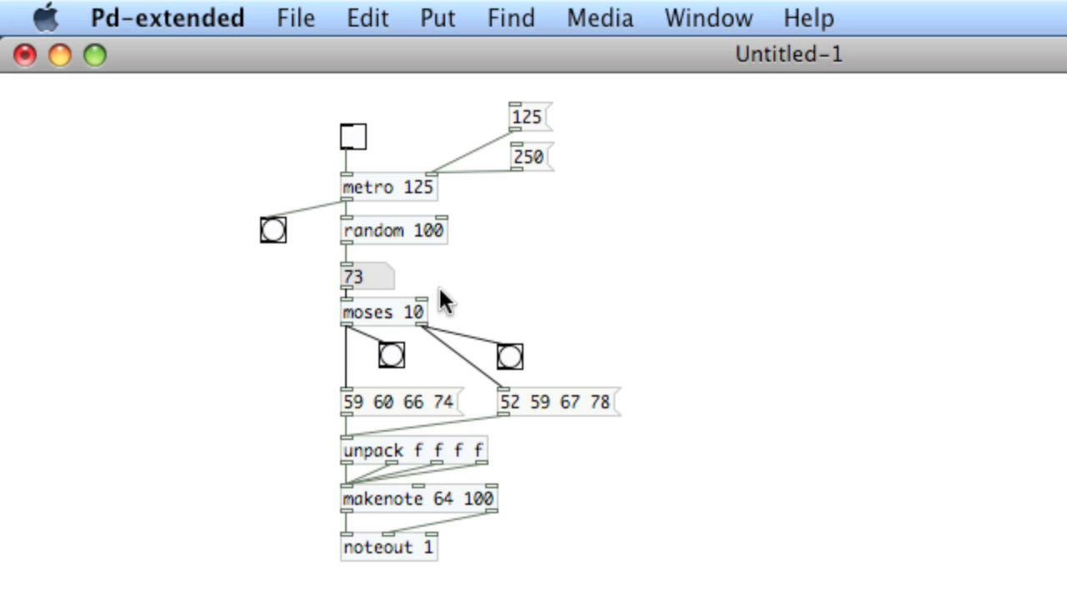
pyautogui.moveTo(510, 290)
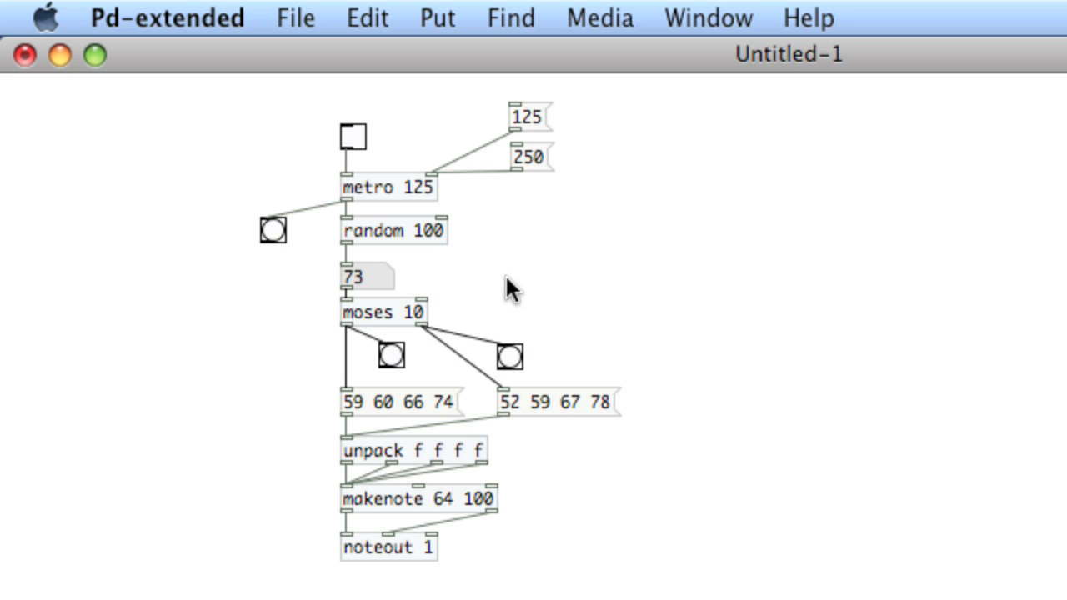
# Stack the 10, 50 and 90 message boxes beside moses, with 90 just below 50
pyautogui.click(525, 256)
pyautogui.write('50')
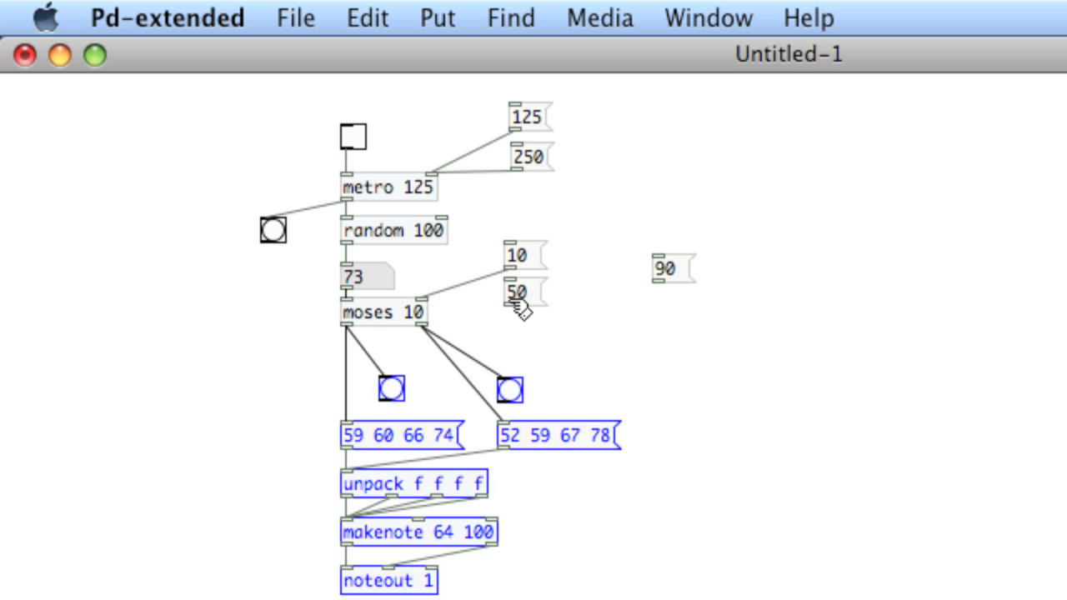
pyautogui.moveTo(425, 294)
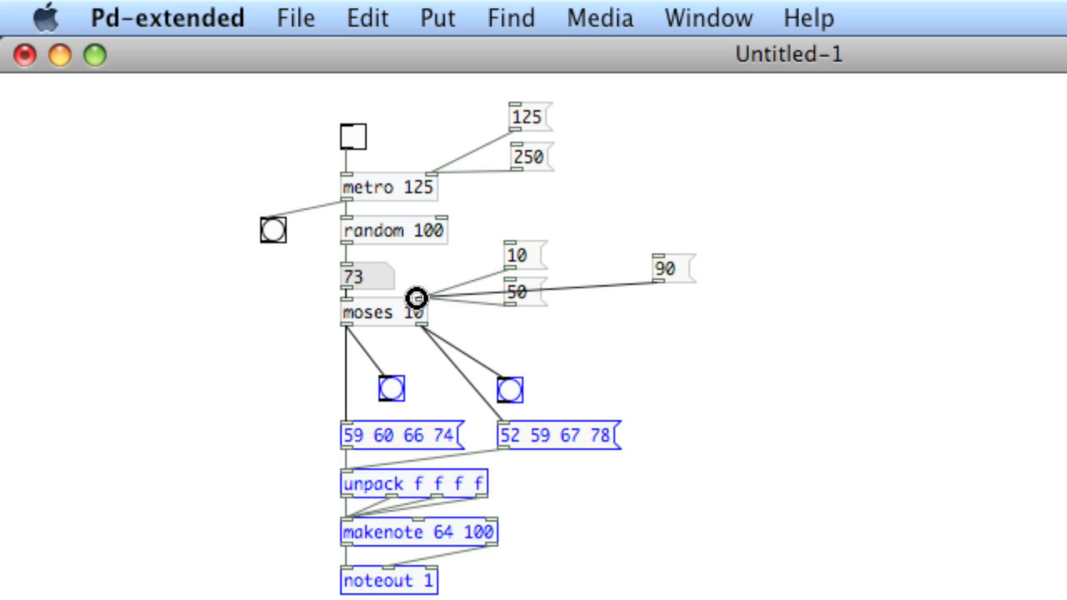
pyautogui.click(667, 269)
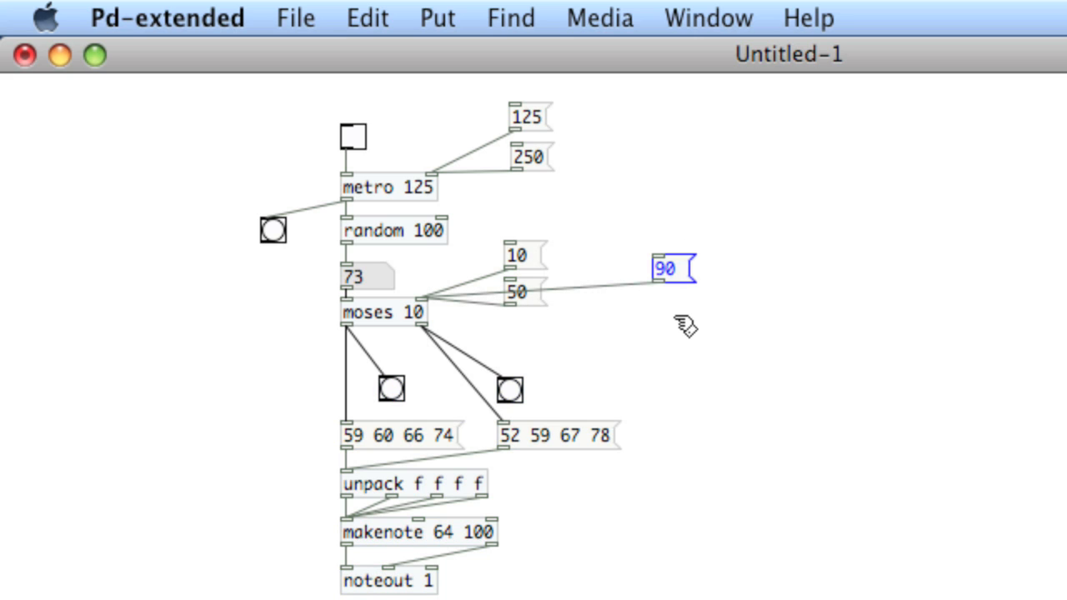
pyautogui.moveTo(667, 268); pyautogui.dragTo(533, 268)
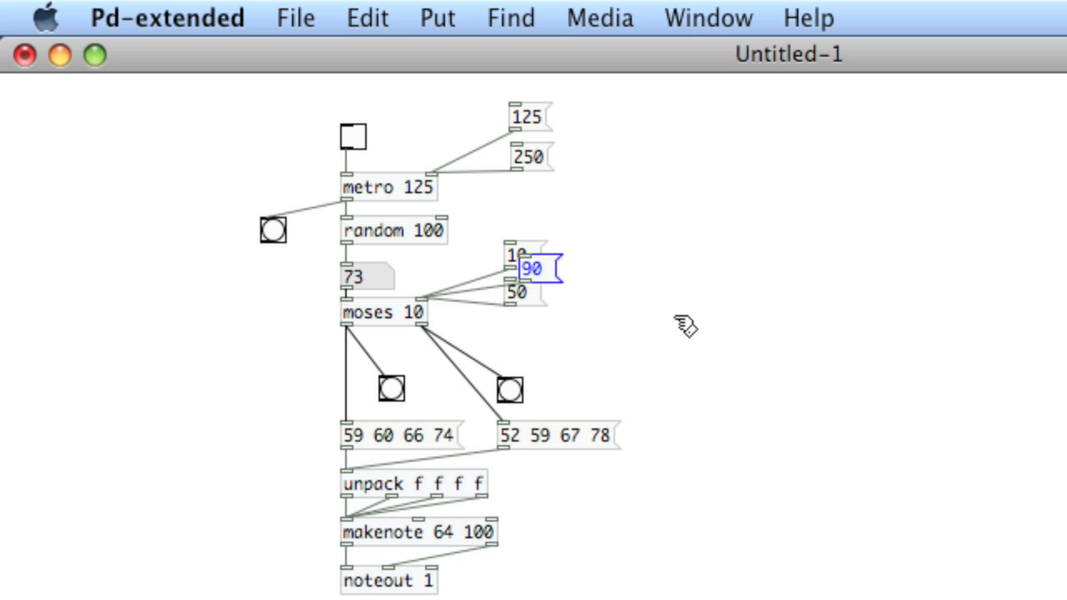
pyautogui.moveTo(532, 269); pyautogui.dragTo(516, 333)
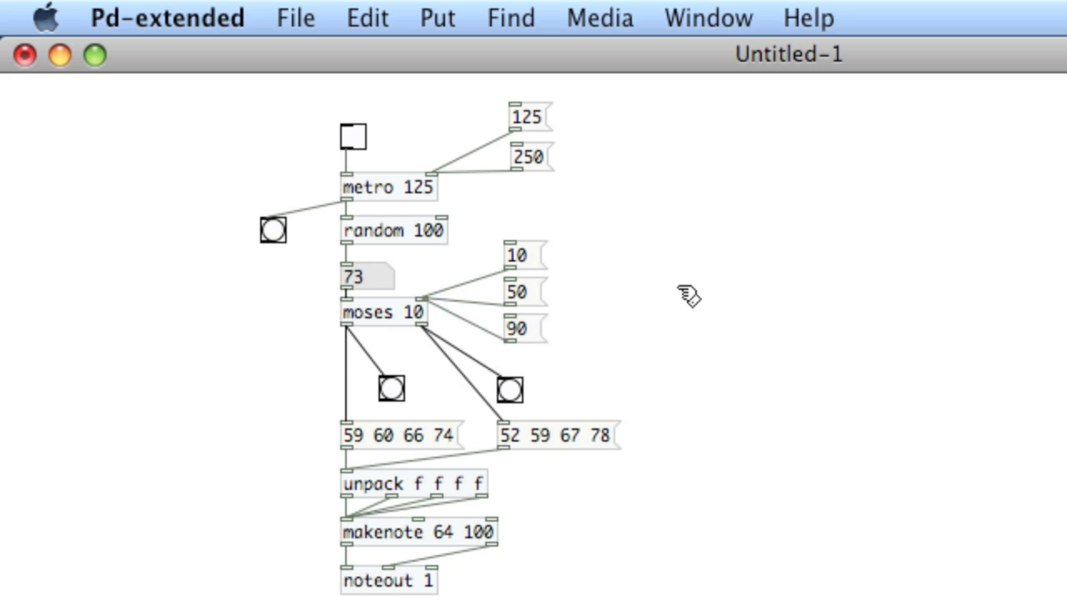
pyautogui.moveTo(679, 279)
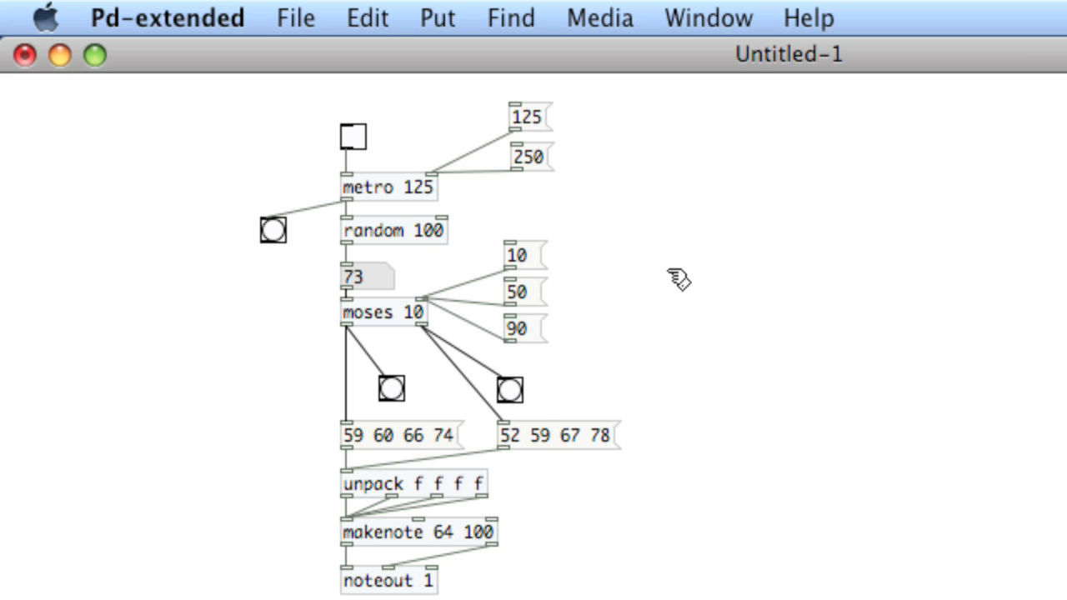
pyautogui.moveTo(396, 453)
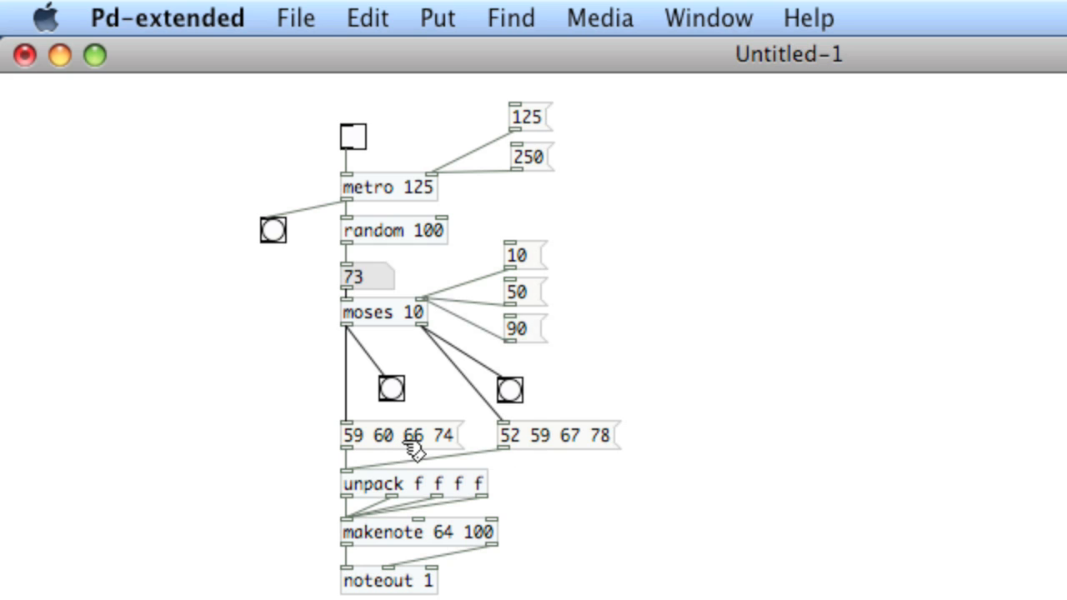
pyautogui.moveTo(406, 543)
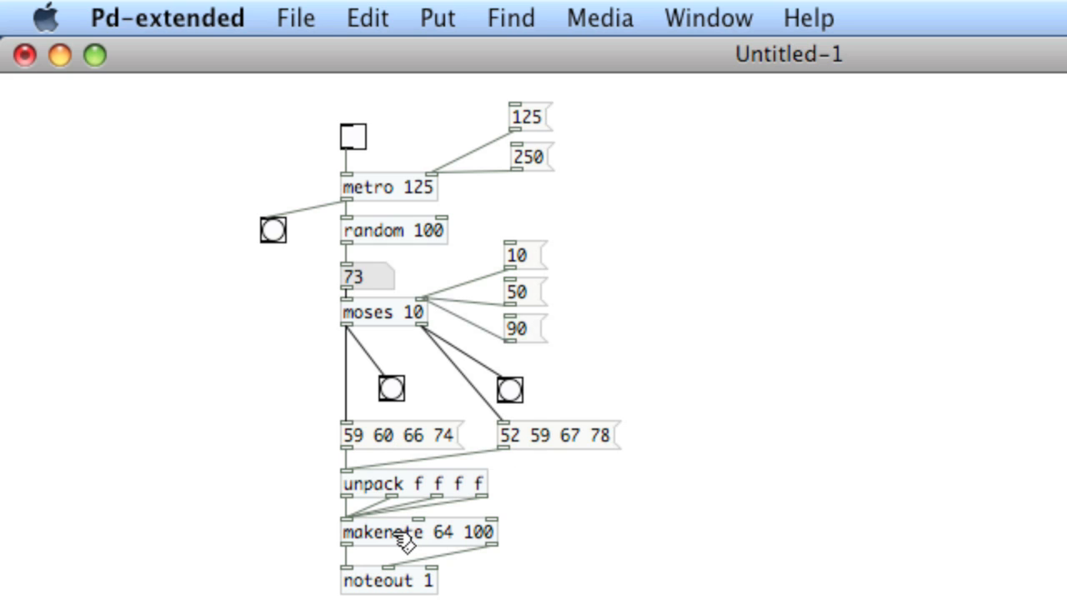
pyautogui.moveTo(602, 532)
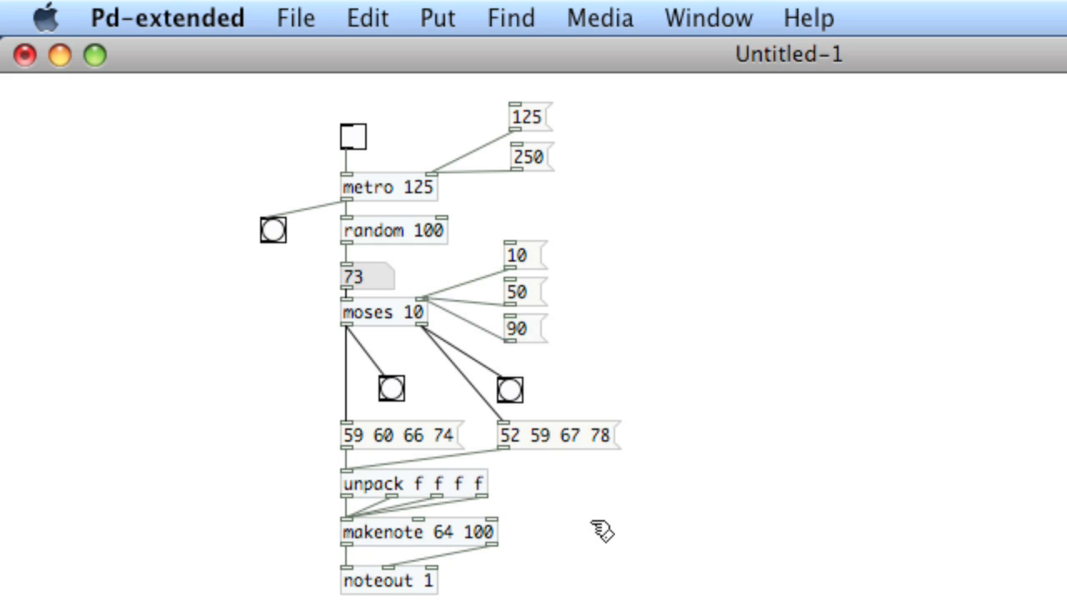
pyautogui.moveTo(517, 446)
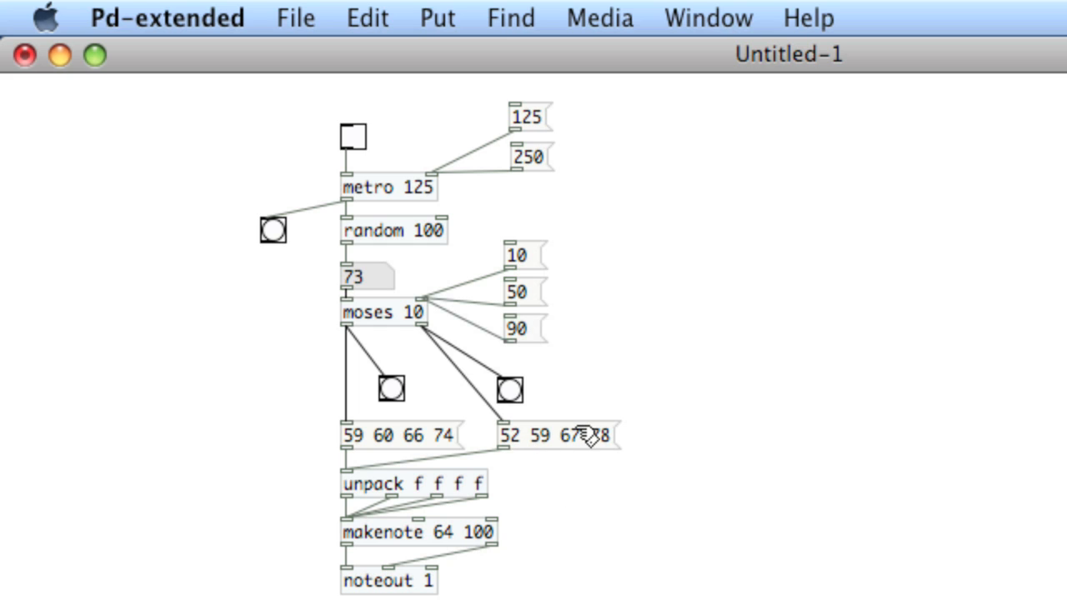
pyautogui.moveTo(492, 452)
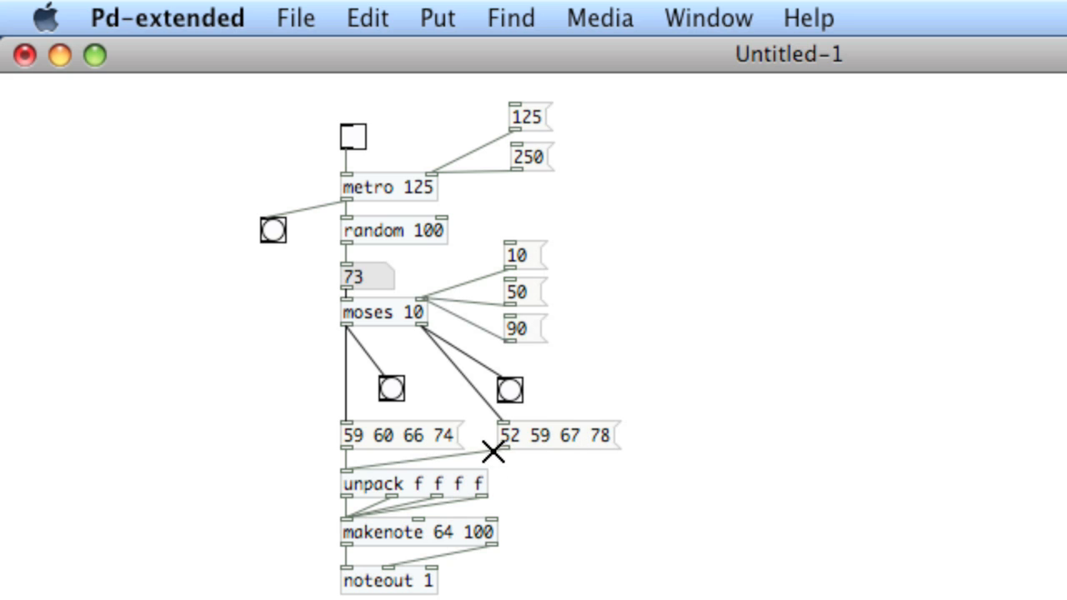
pyautogui.moveTo(472, 496)
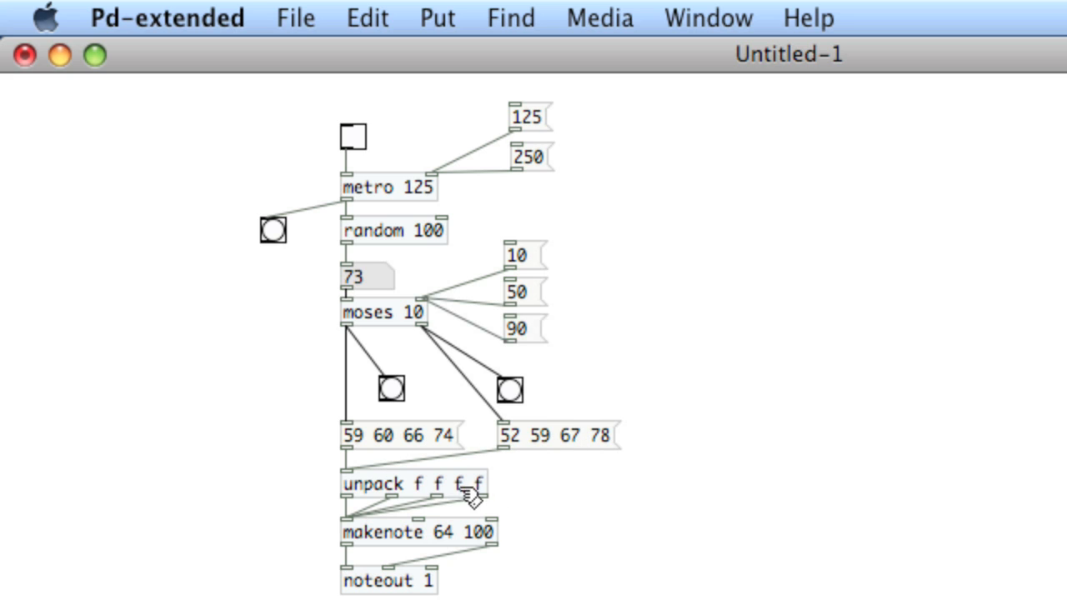
pyautogui.moveTo(426, 433)
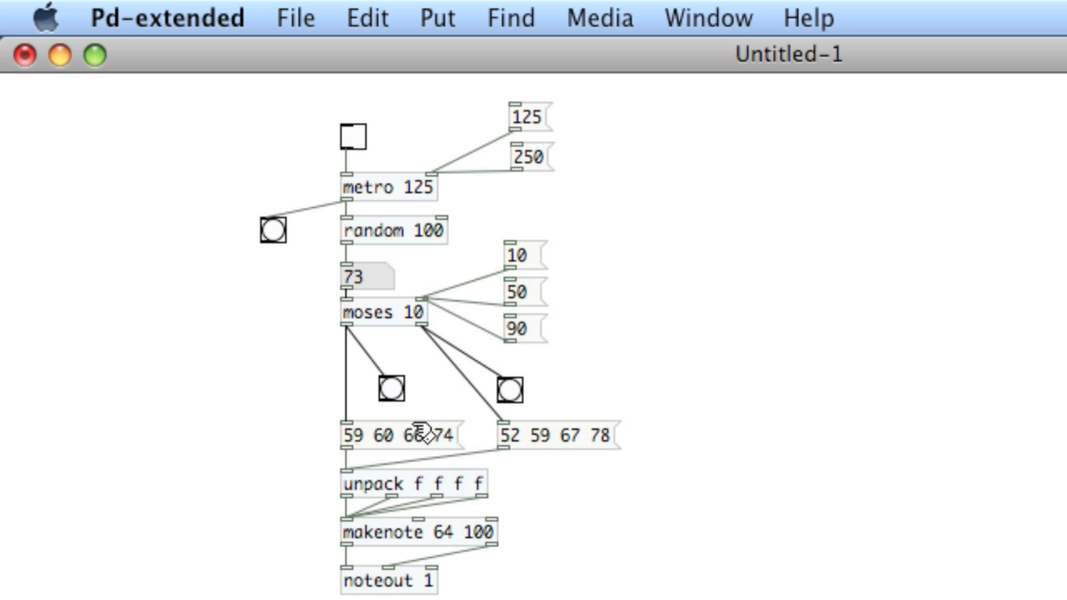
pyautogui.moveTo(492, 312)
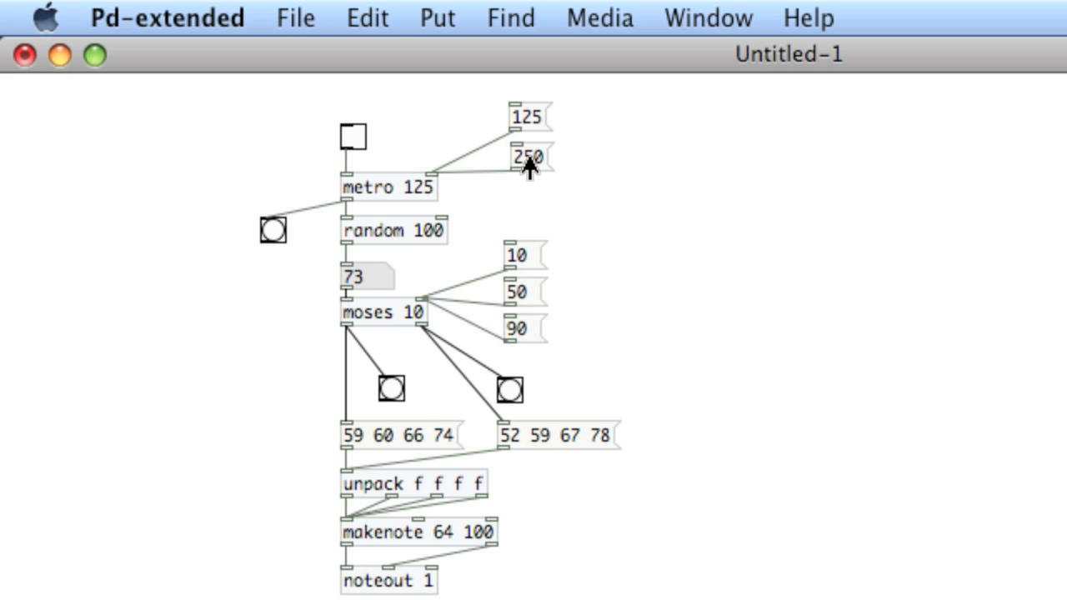
# Send the 250 rate to the metro and run the patch, then stop it
pyautogui.click(354, 135)
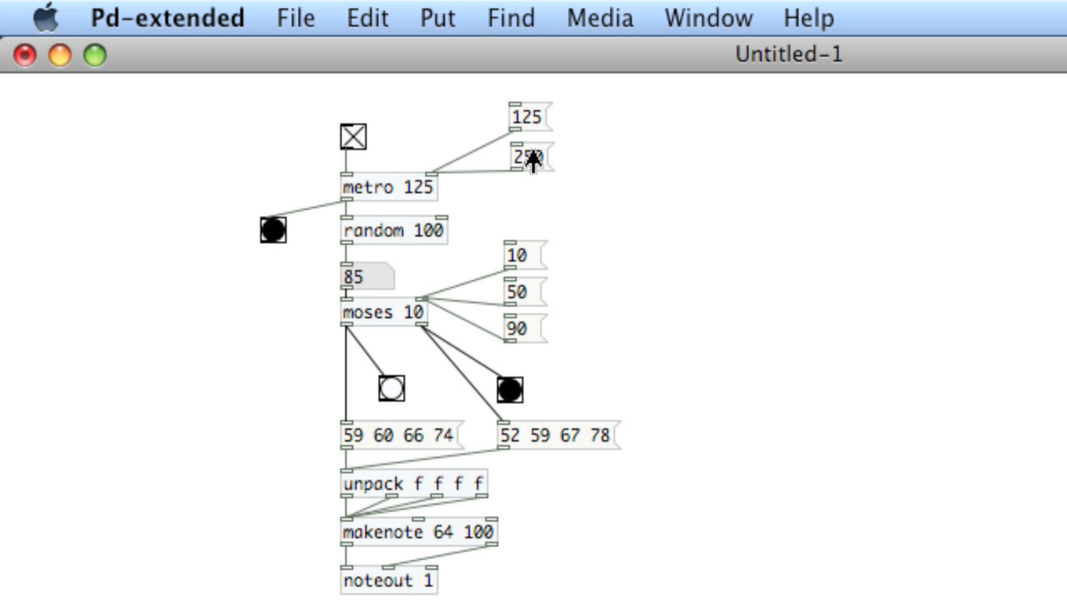
pyautogui.click(354, 136)
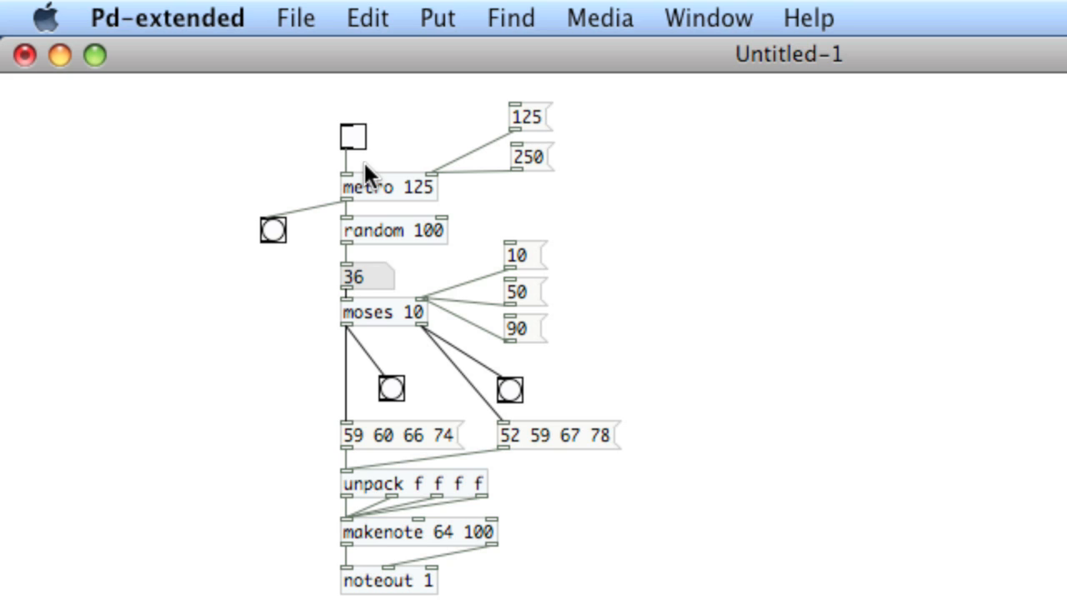
pyautogui.moveTo(400, 459)
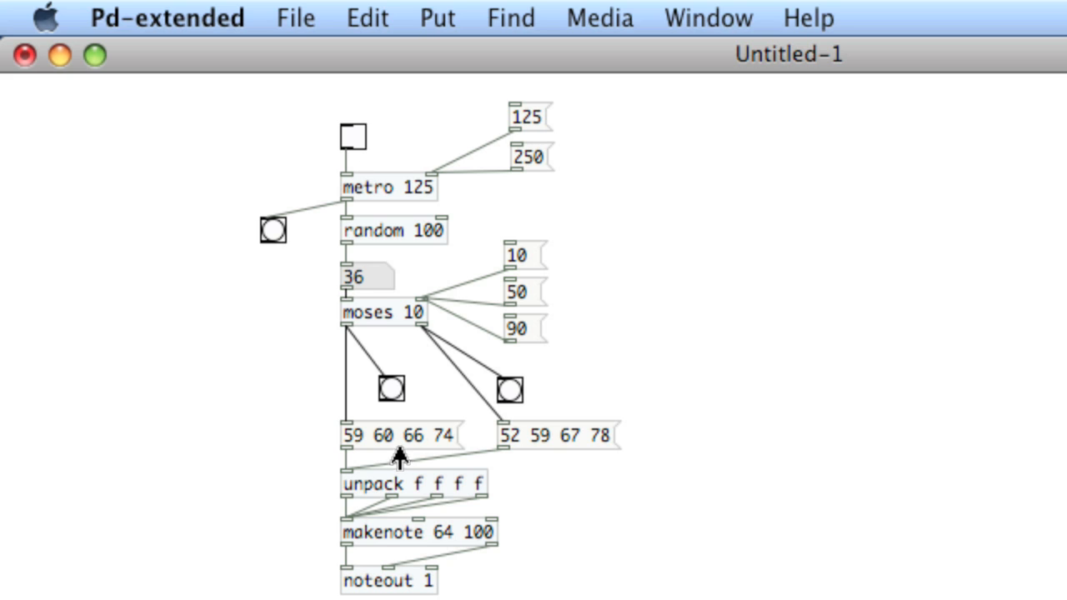
pyautogui.moveTo(536, 453)
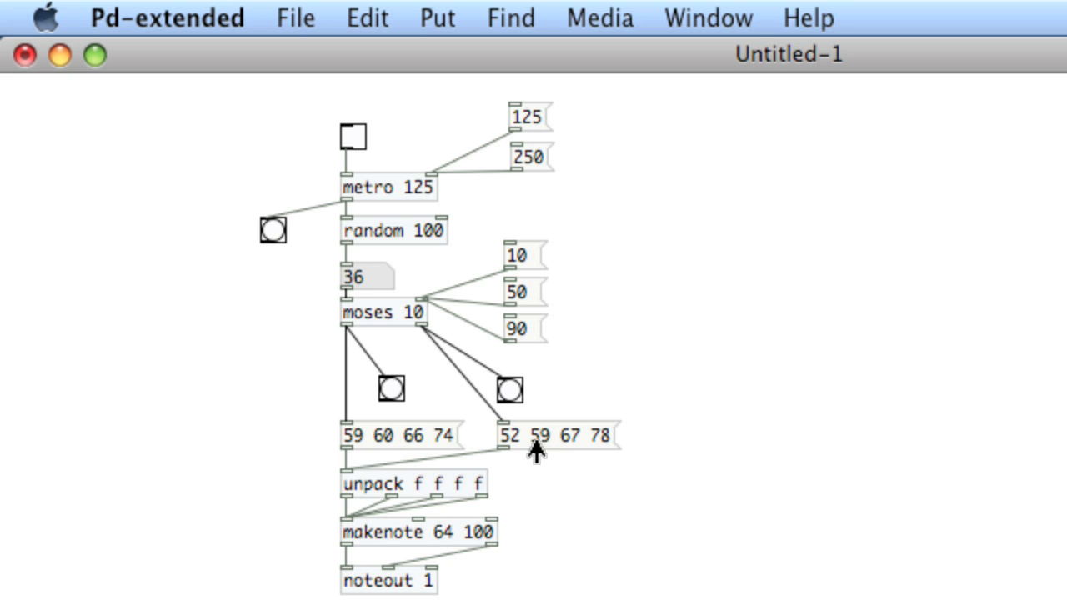
pyautogui.moveTo(548, 459)
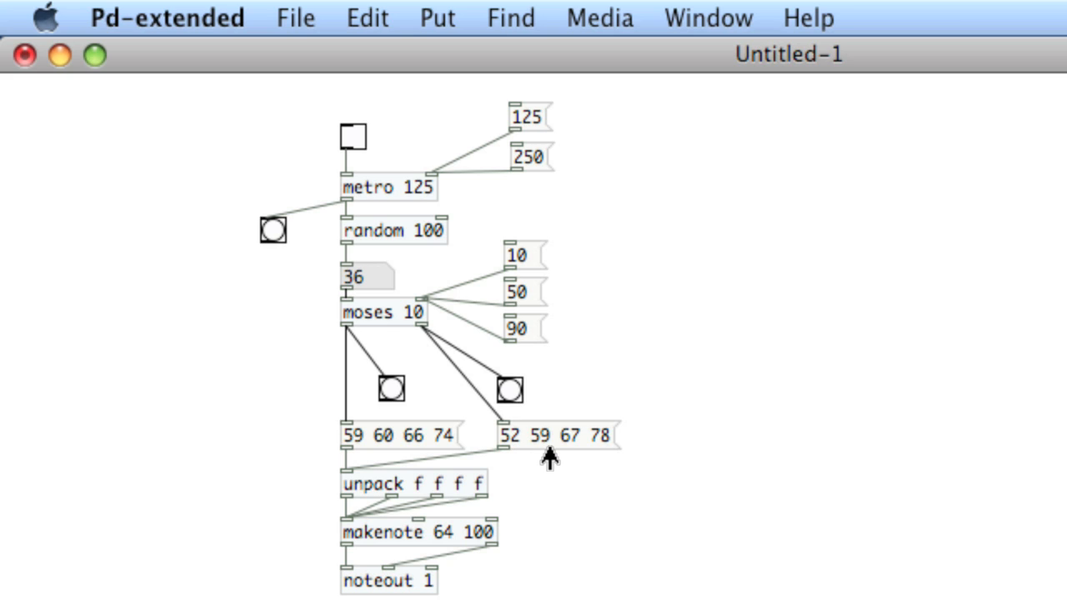